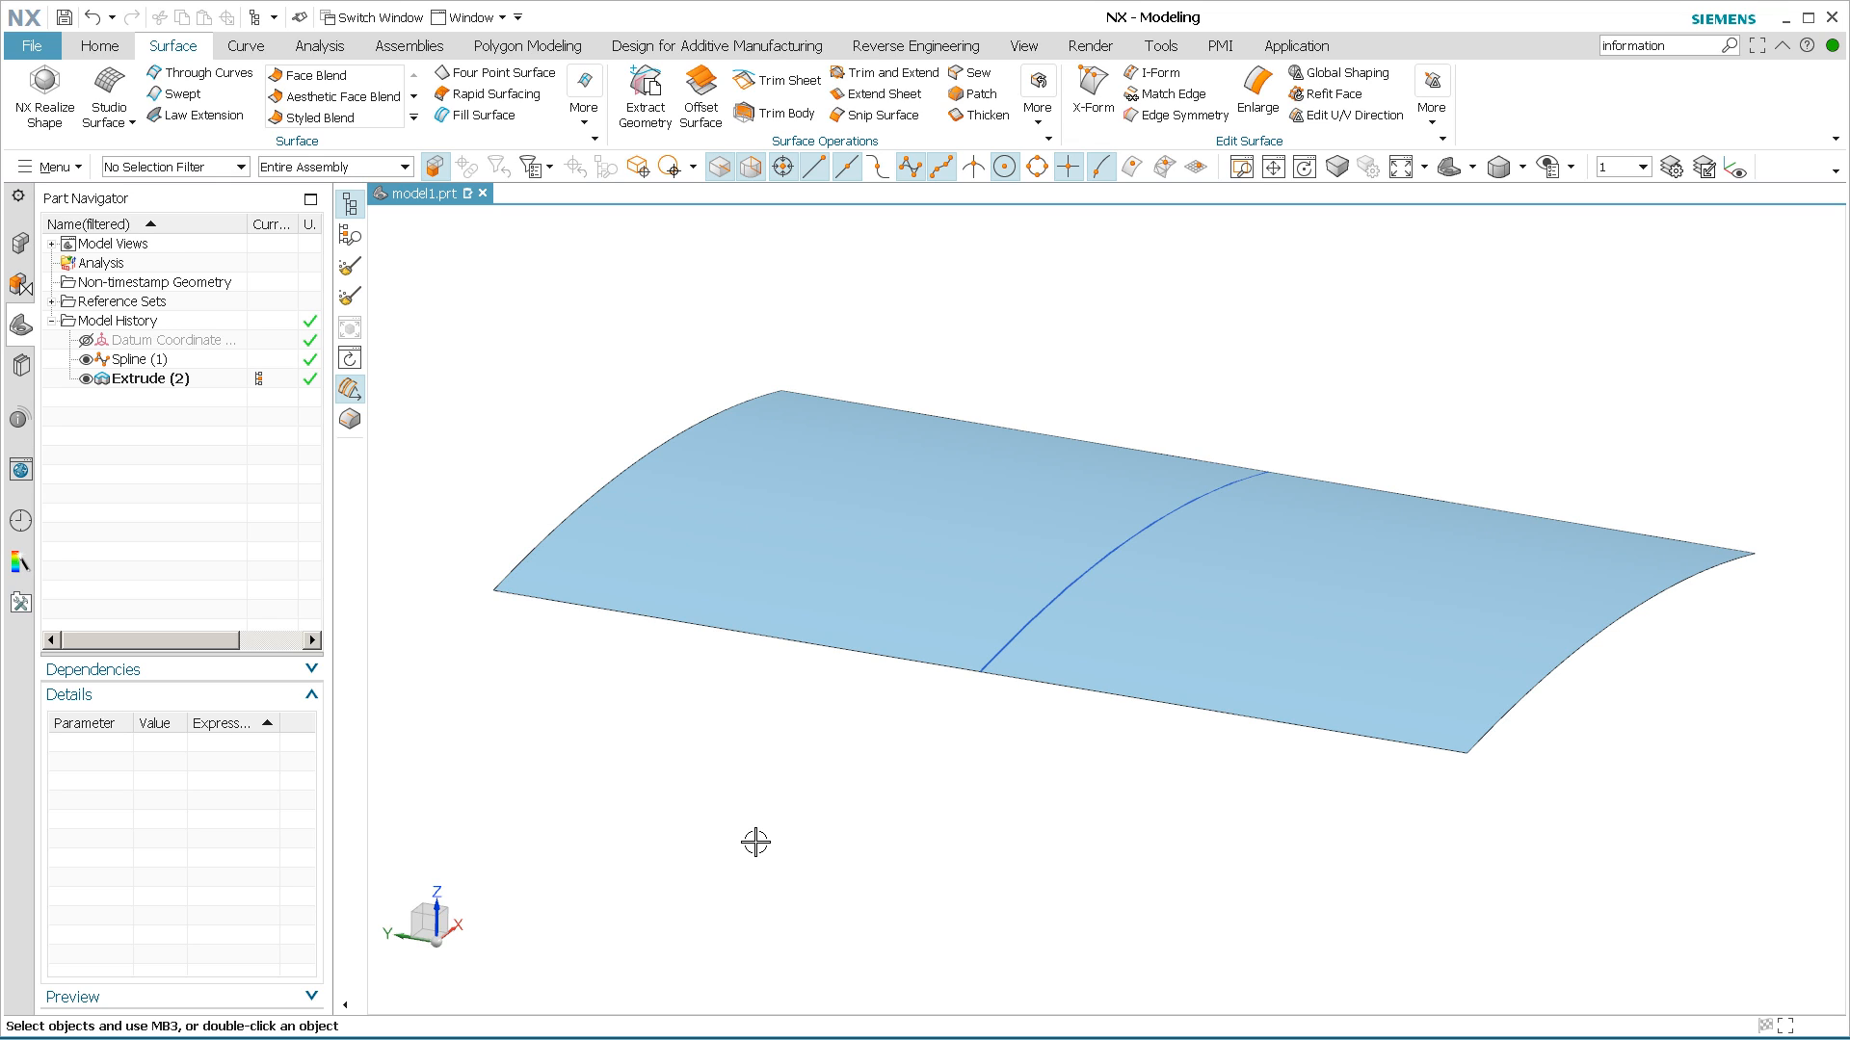
mouse_move(586, 345)
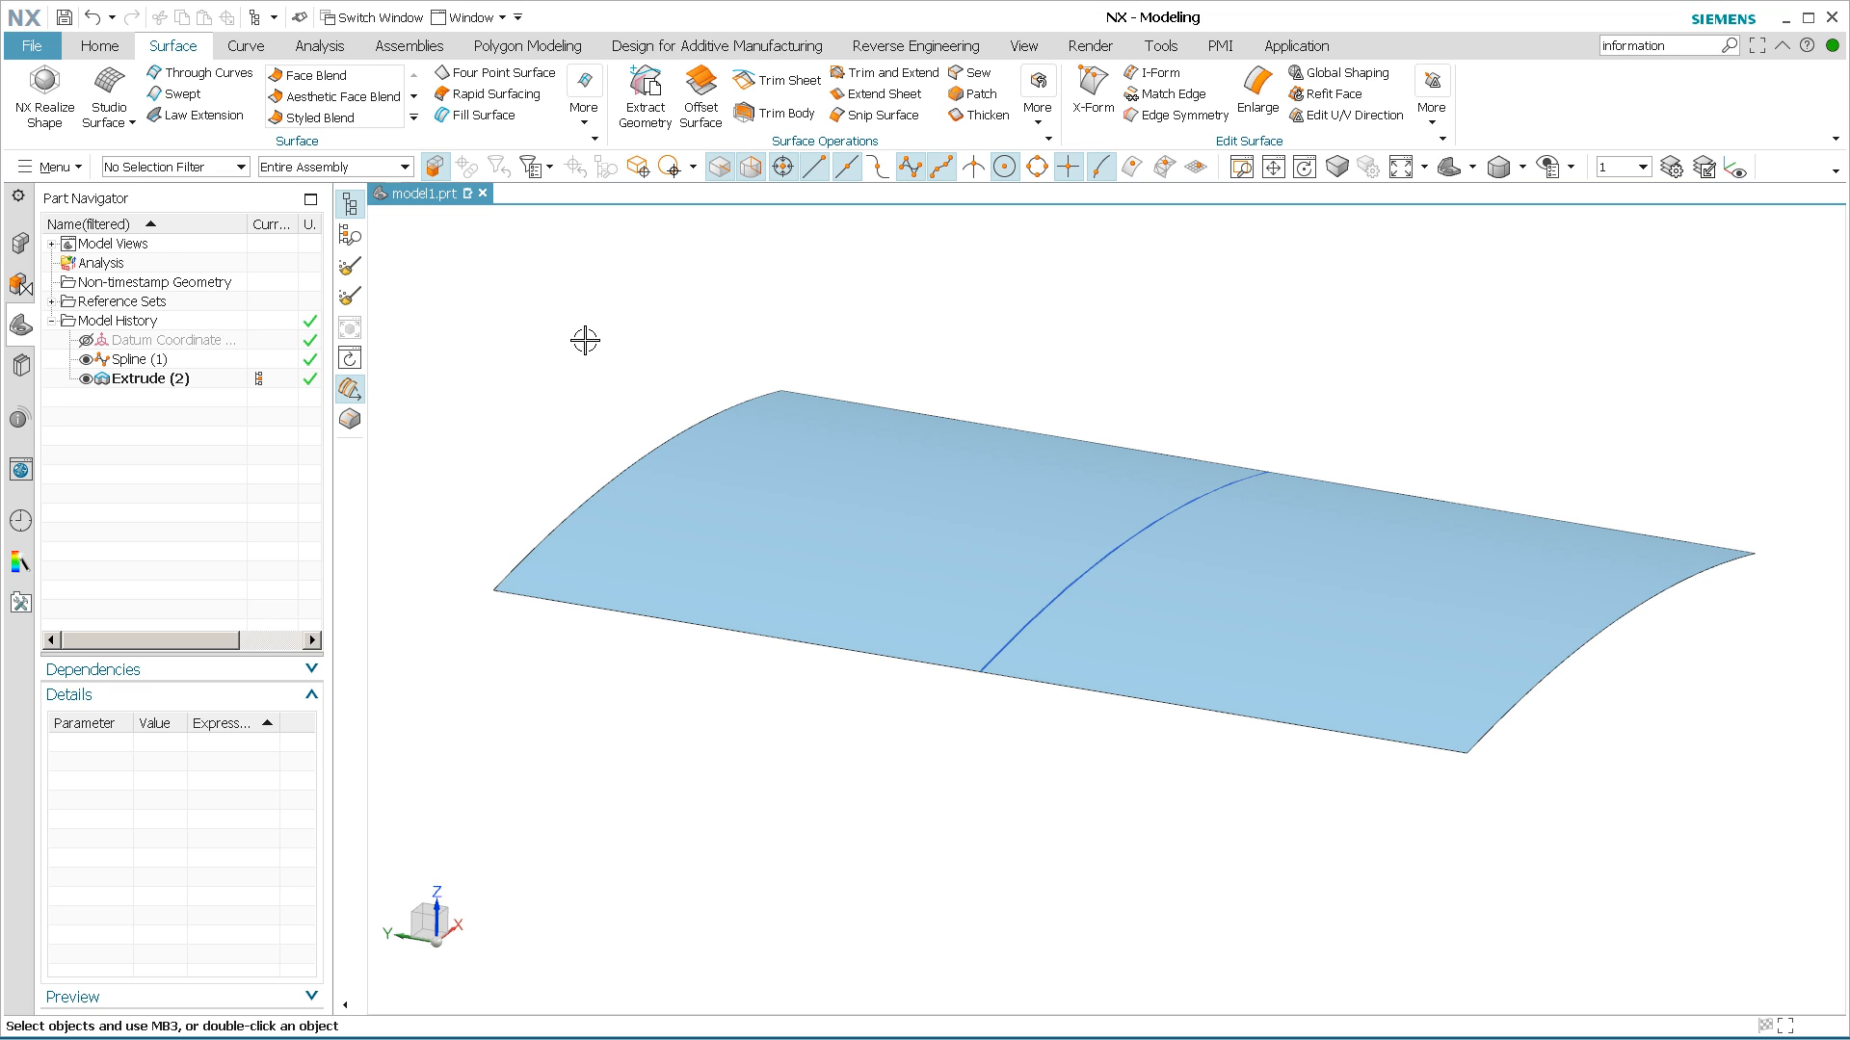
mouse_move(223, 391)
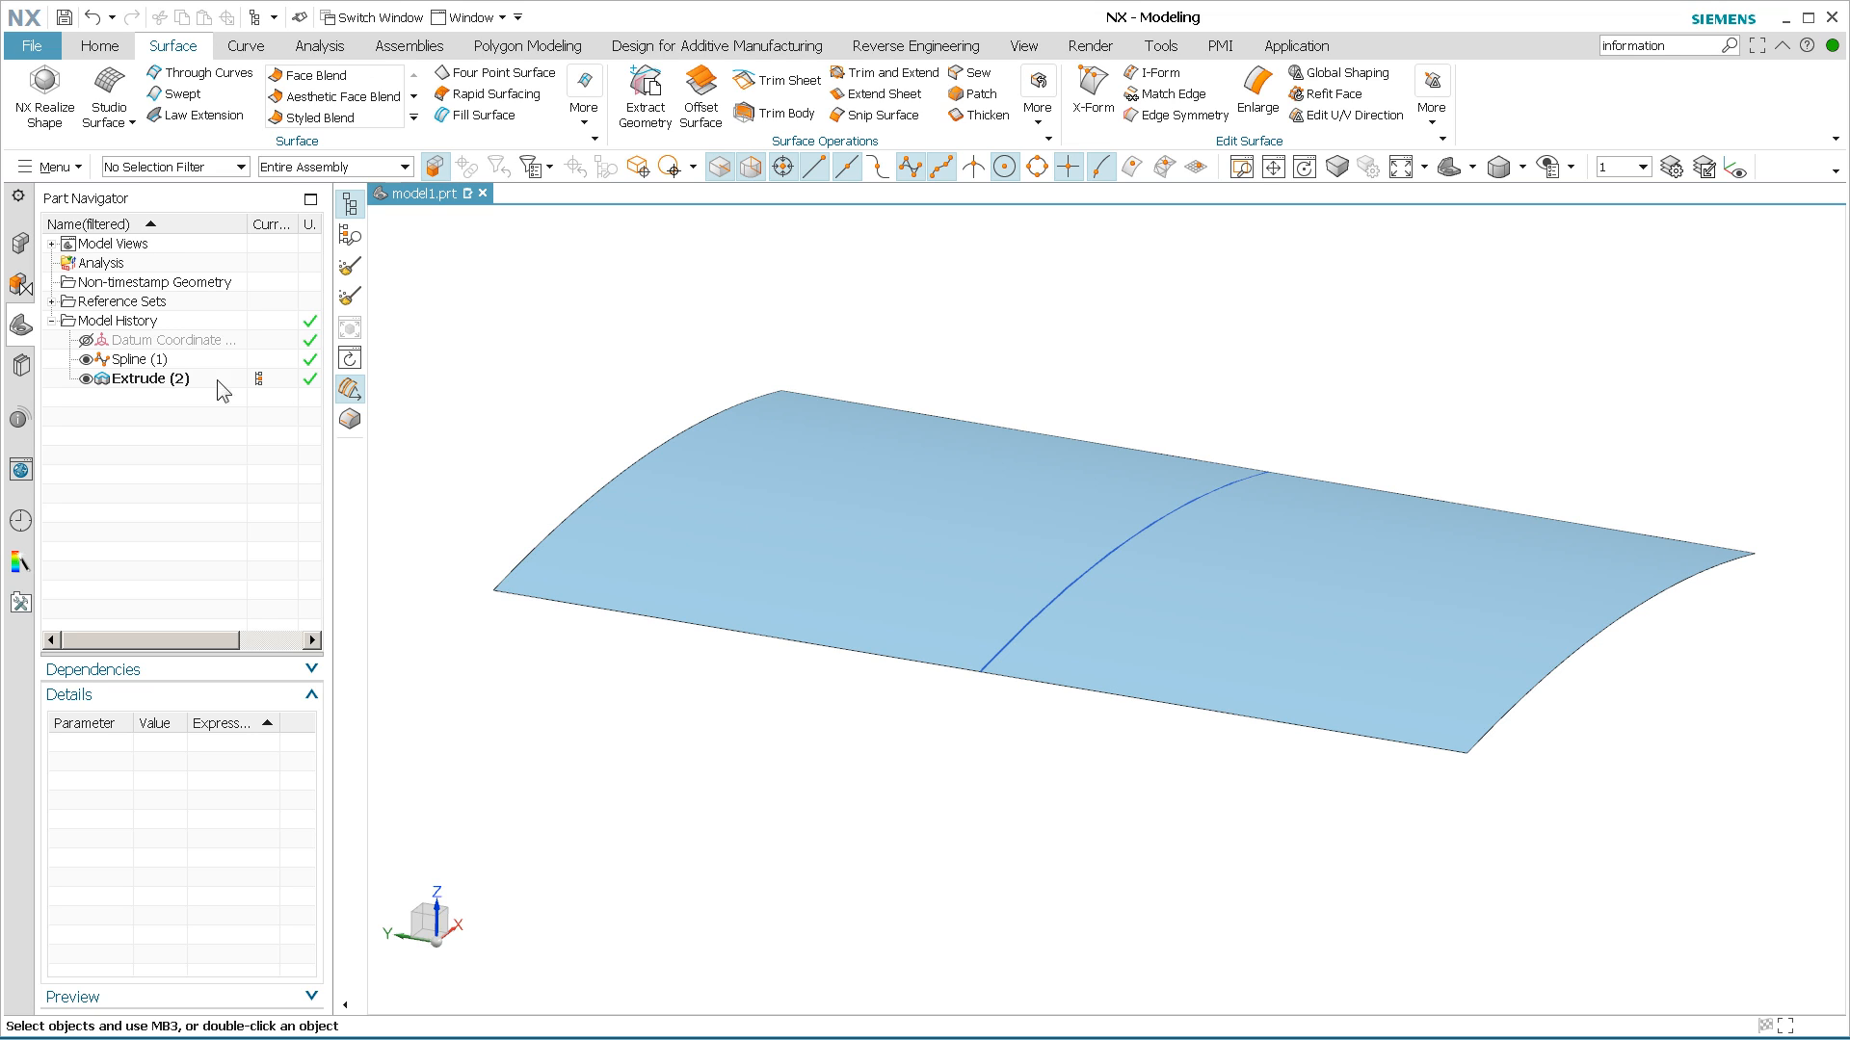
X-Form the arched sheet, dropping its corner poles to form a doubly curved dome.
click(149, 379)
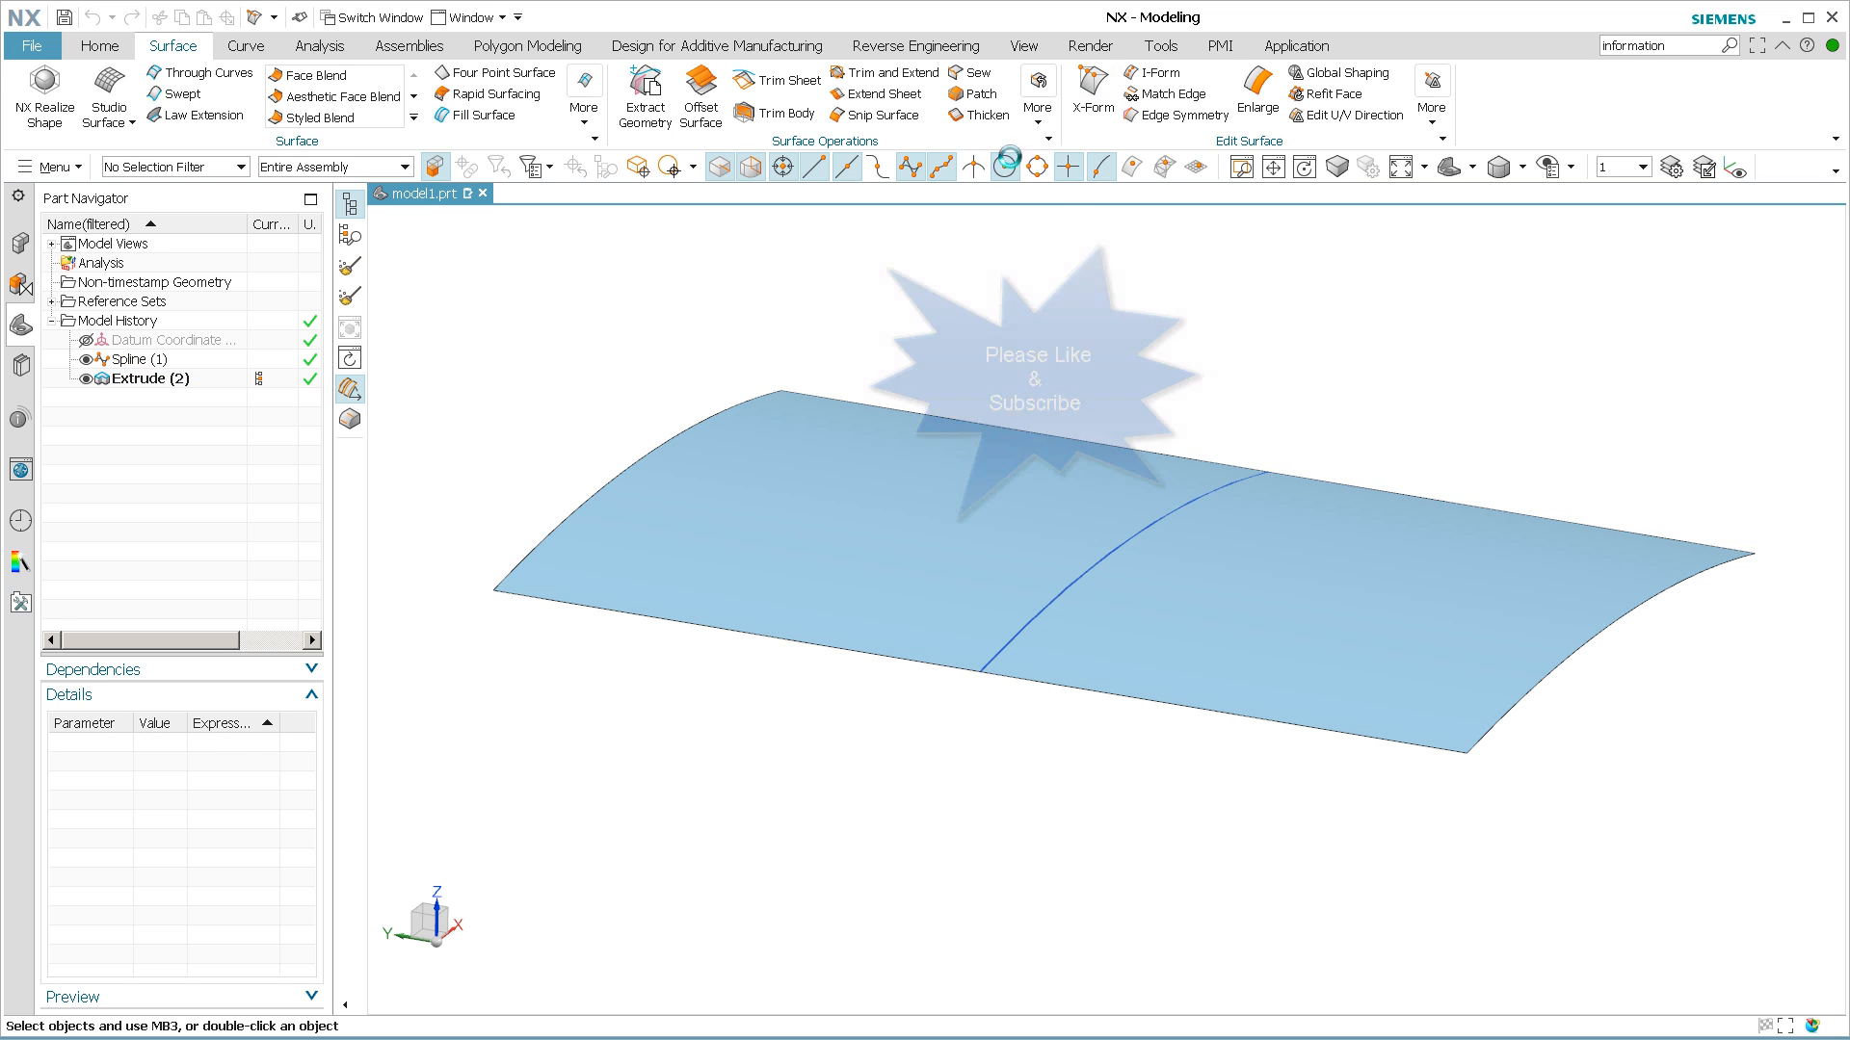
click(1088, 93)
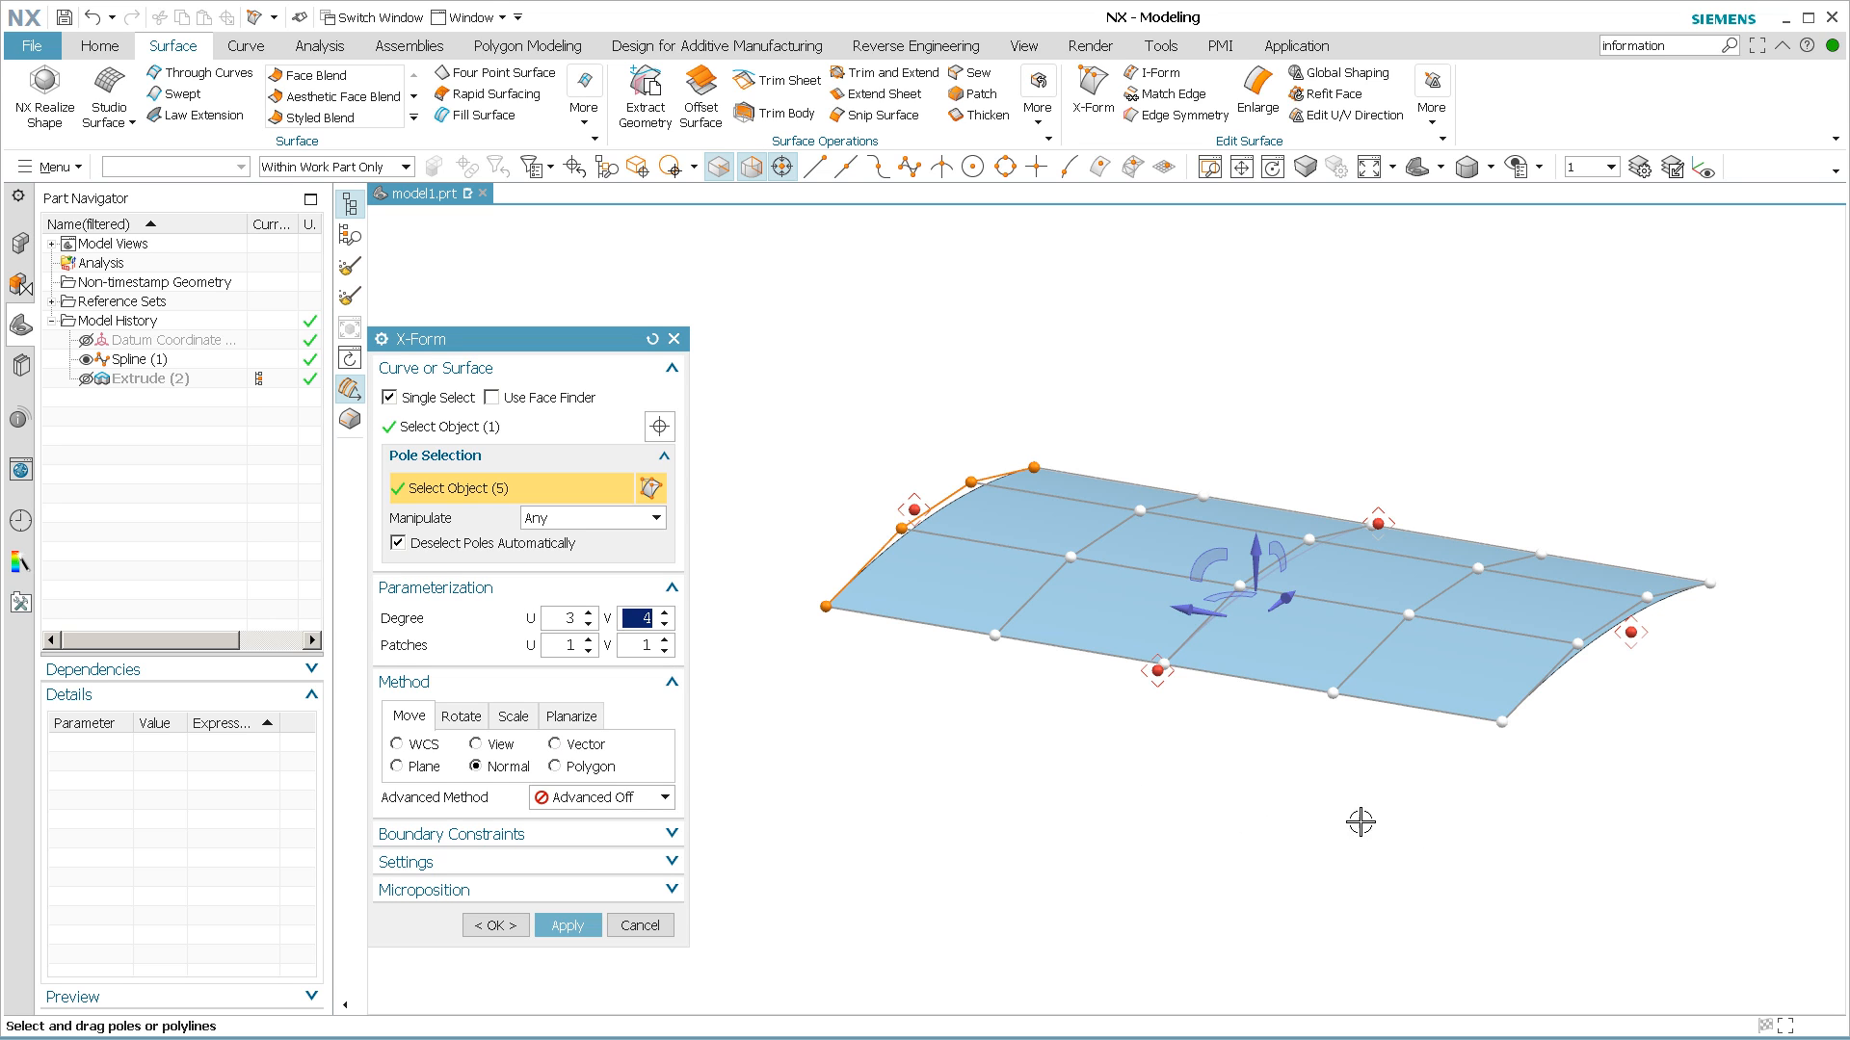
click(1540, 682)
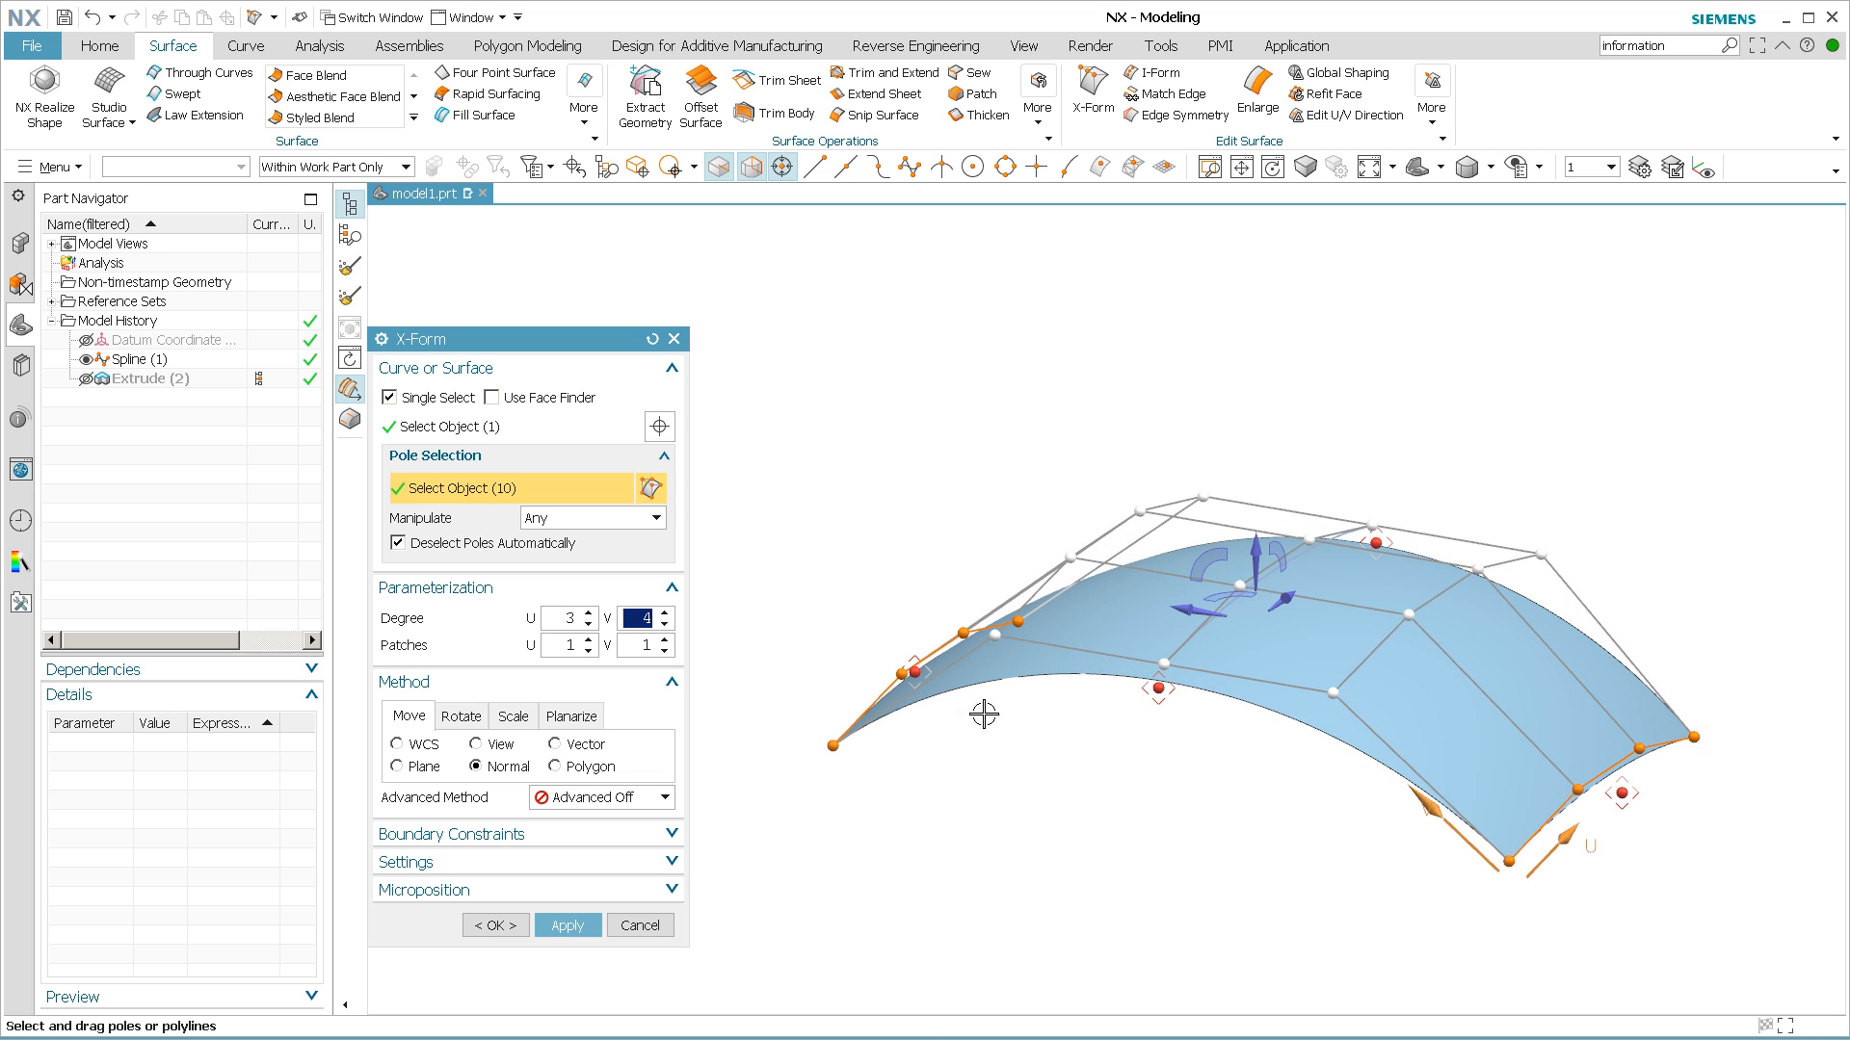
click(495, 925)
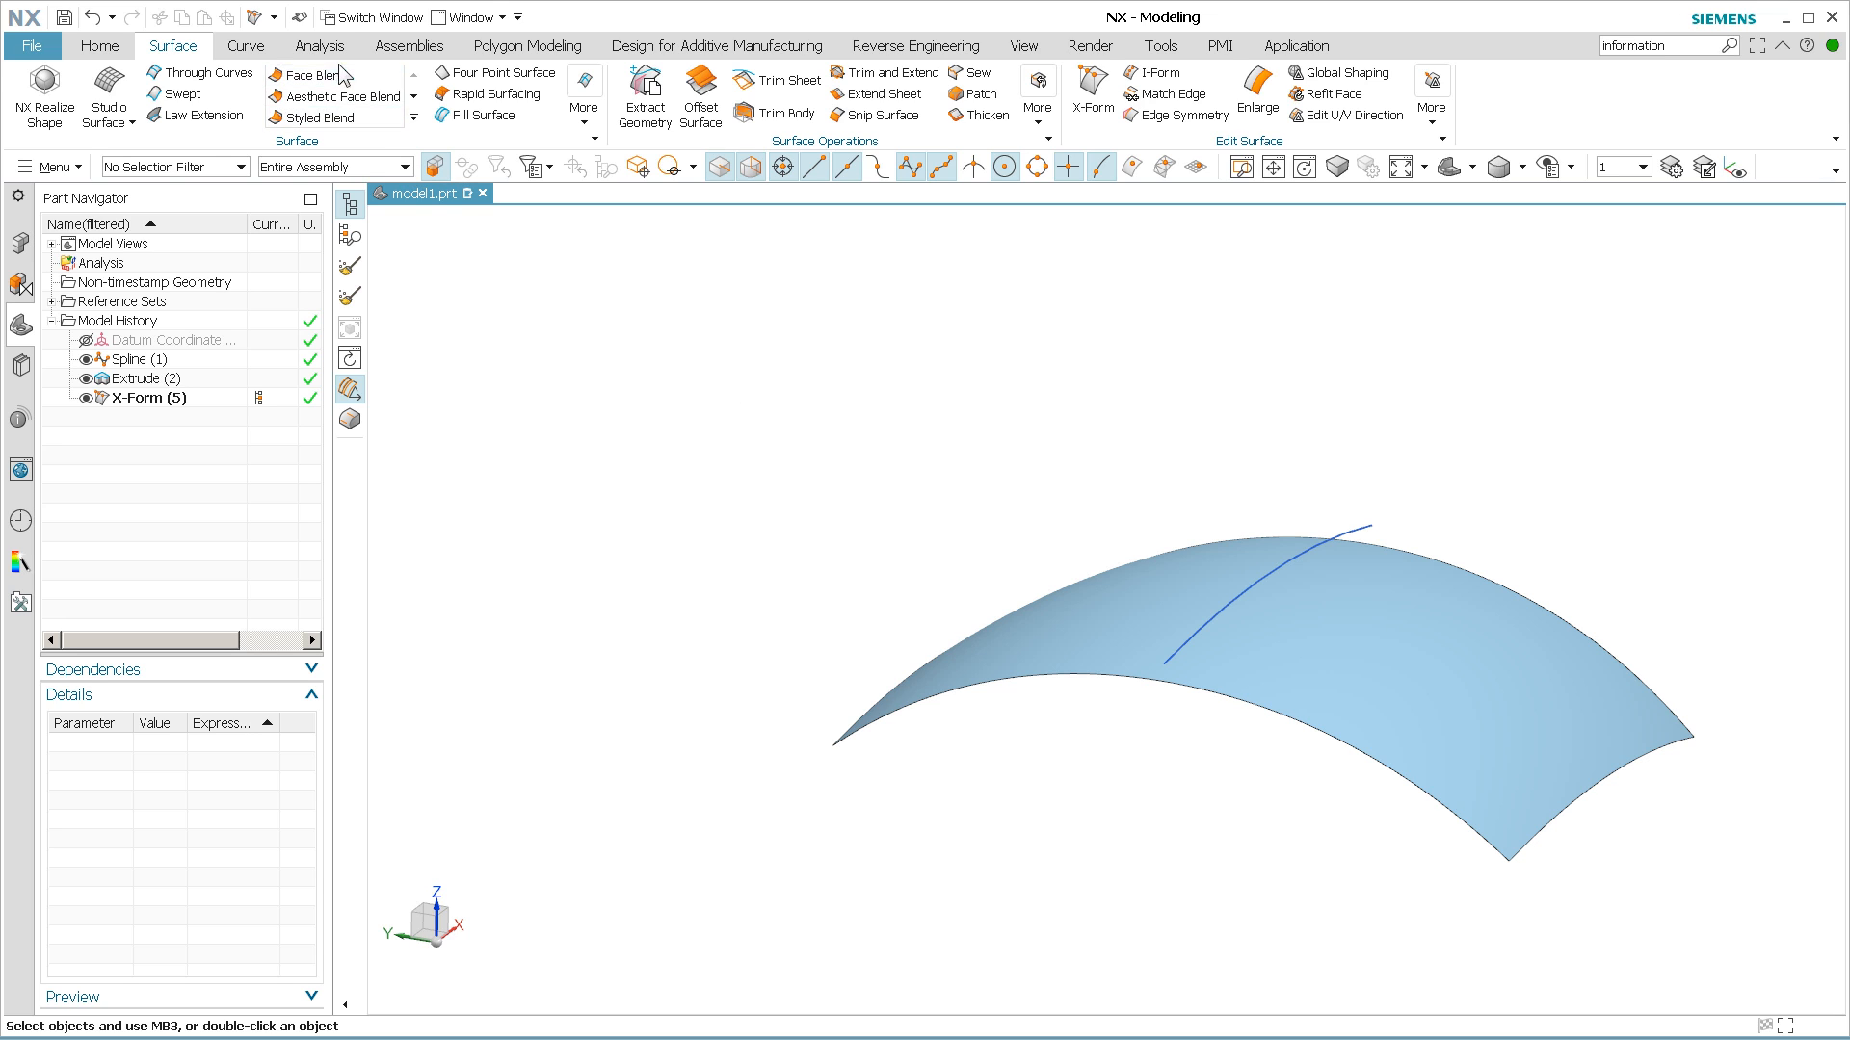
Show Object Information for the X-Form(5) surface, revealing Extrude(2) as its parent.
click(318, 44)
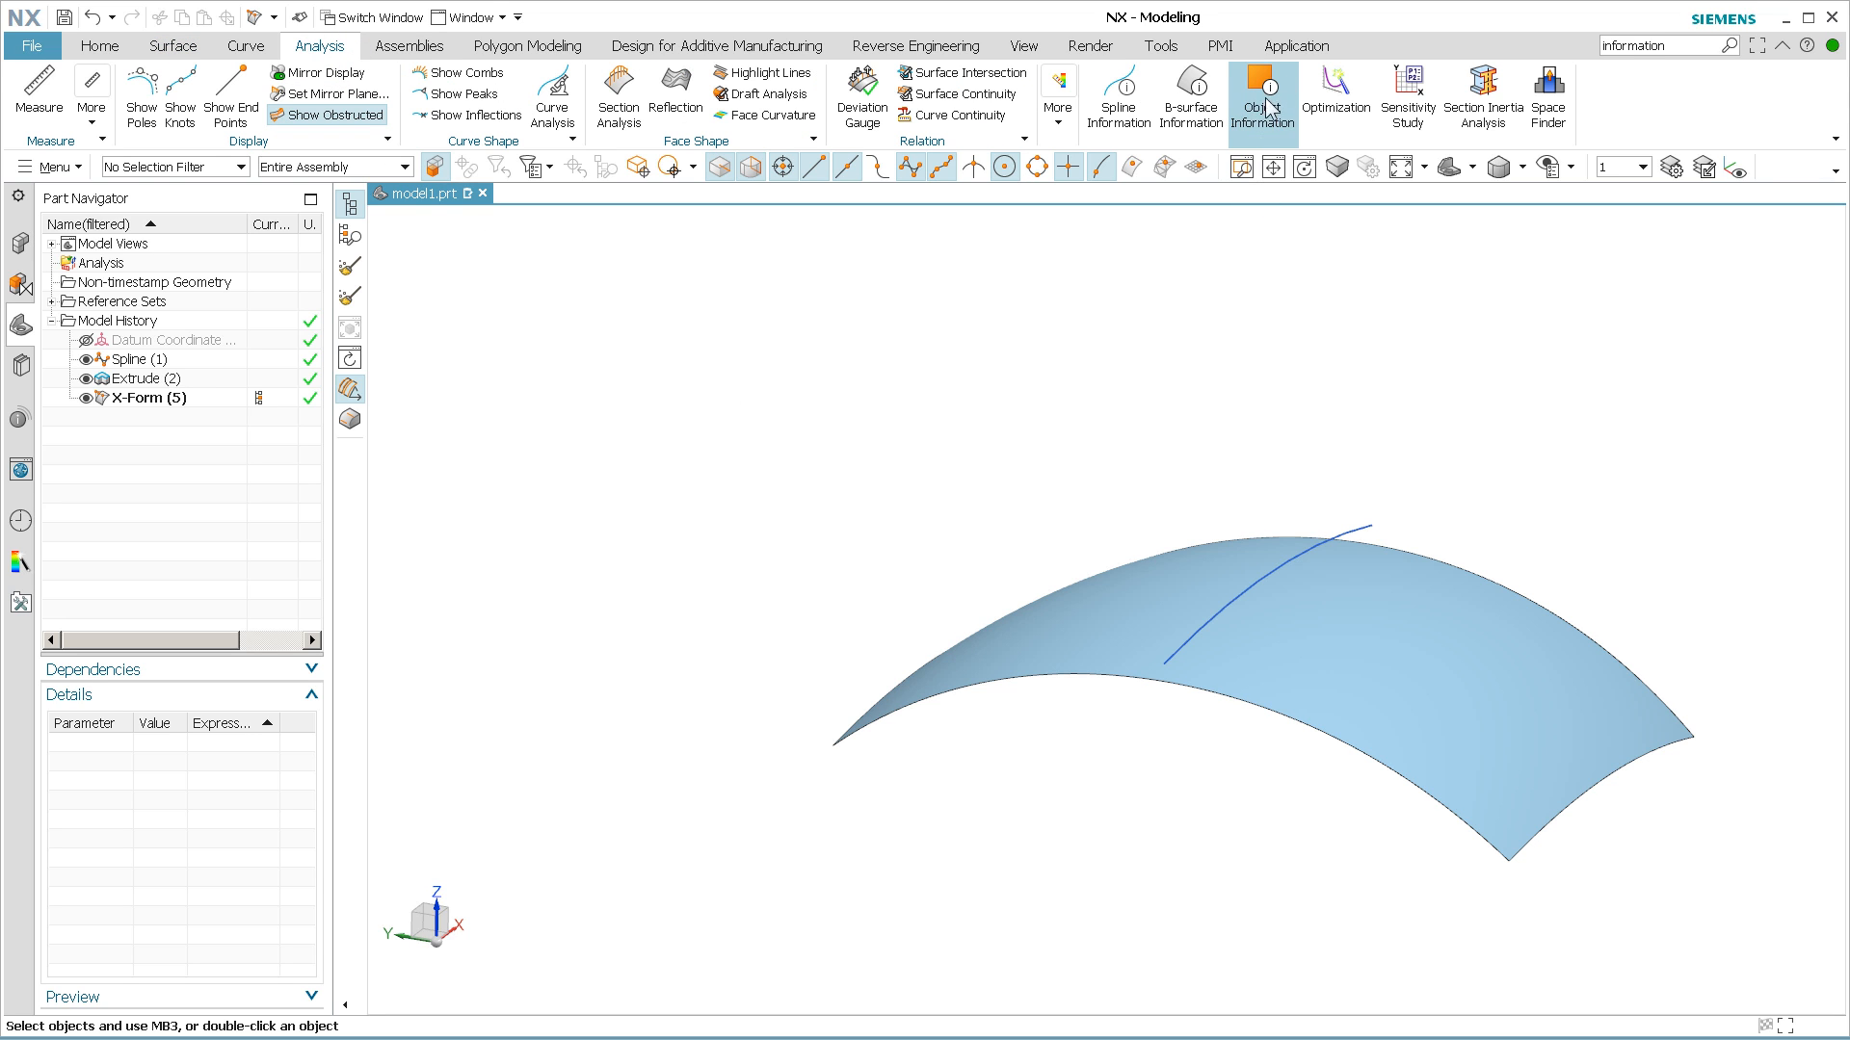
click(1260, 96)
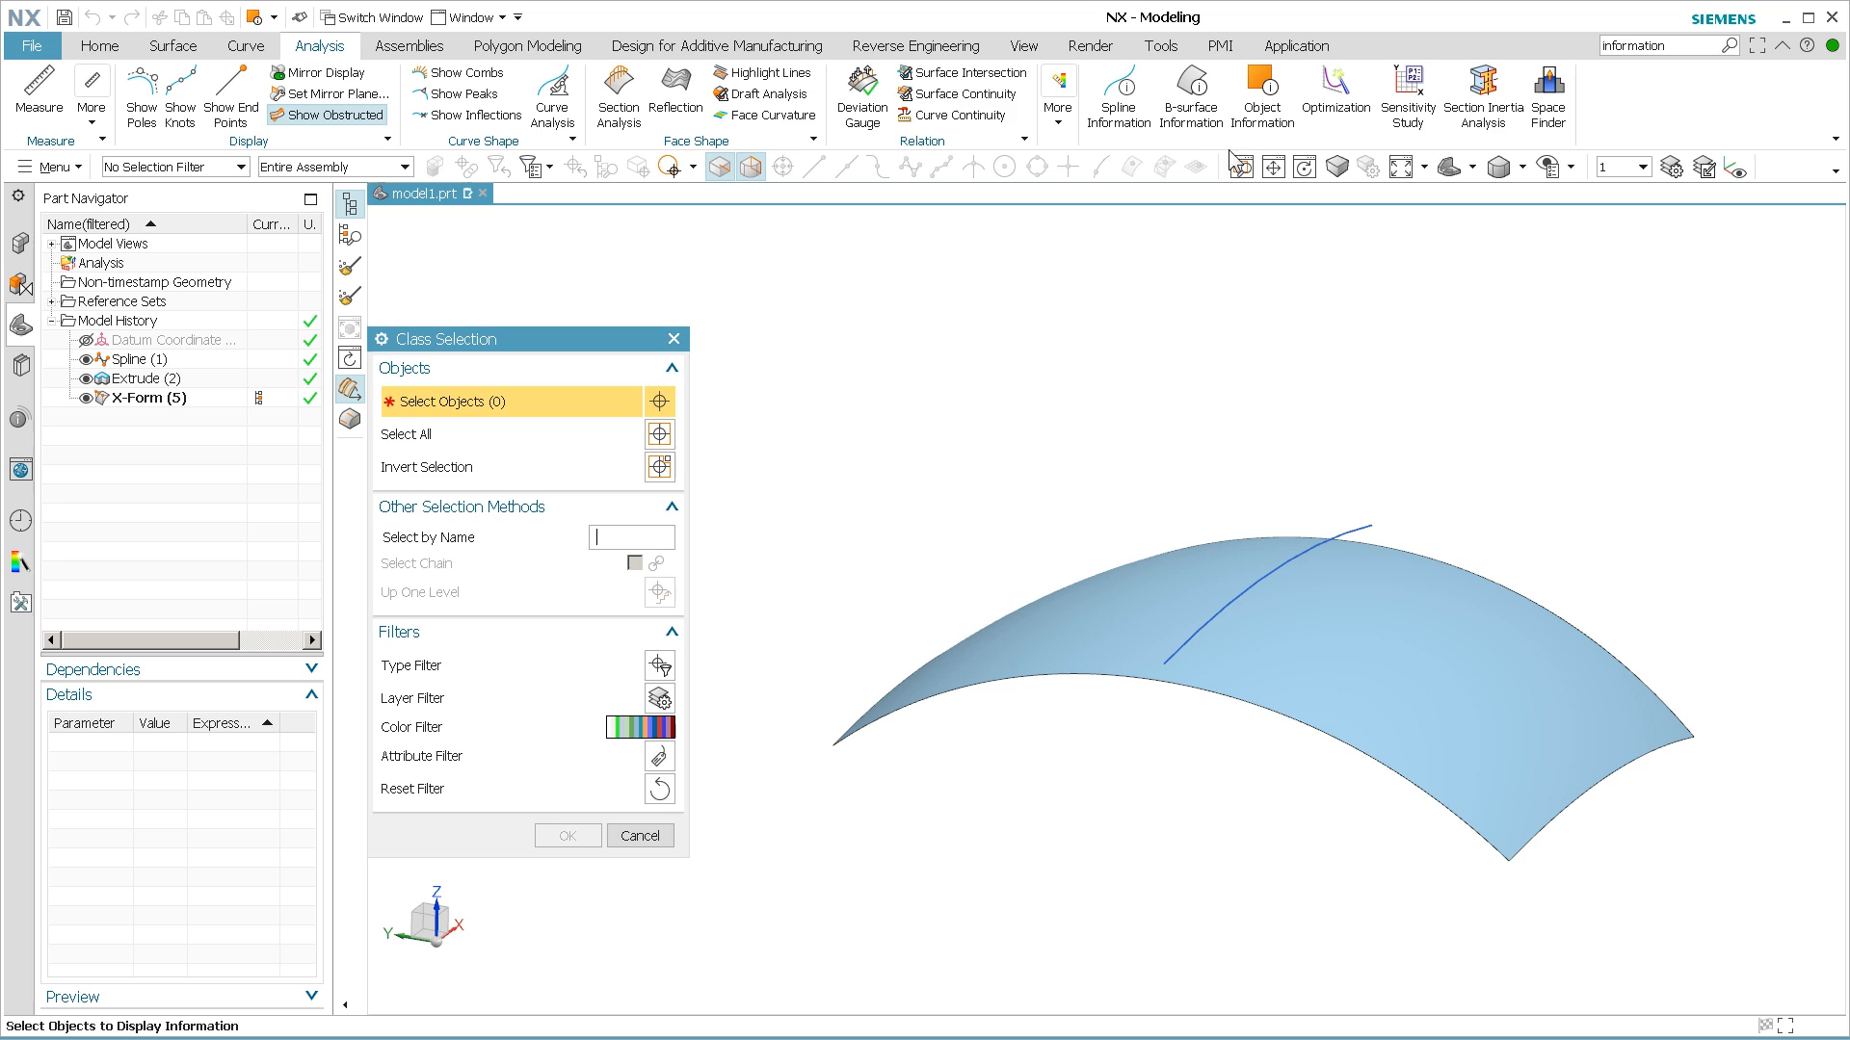
mouse_move(917, 535)
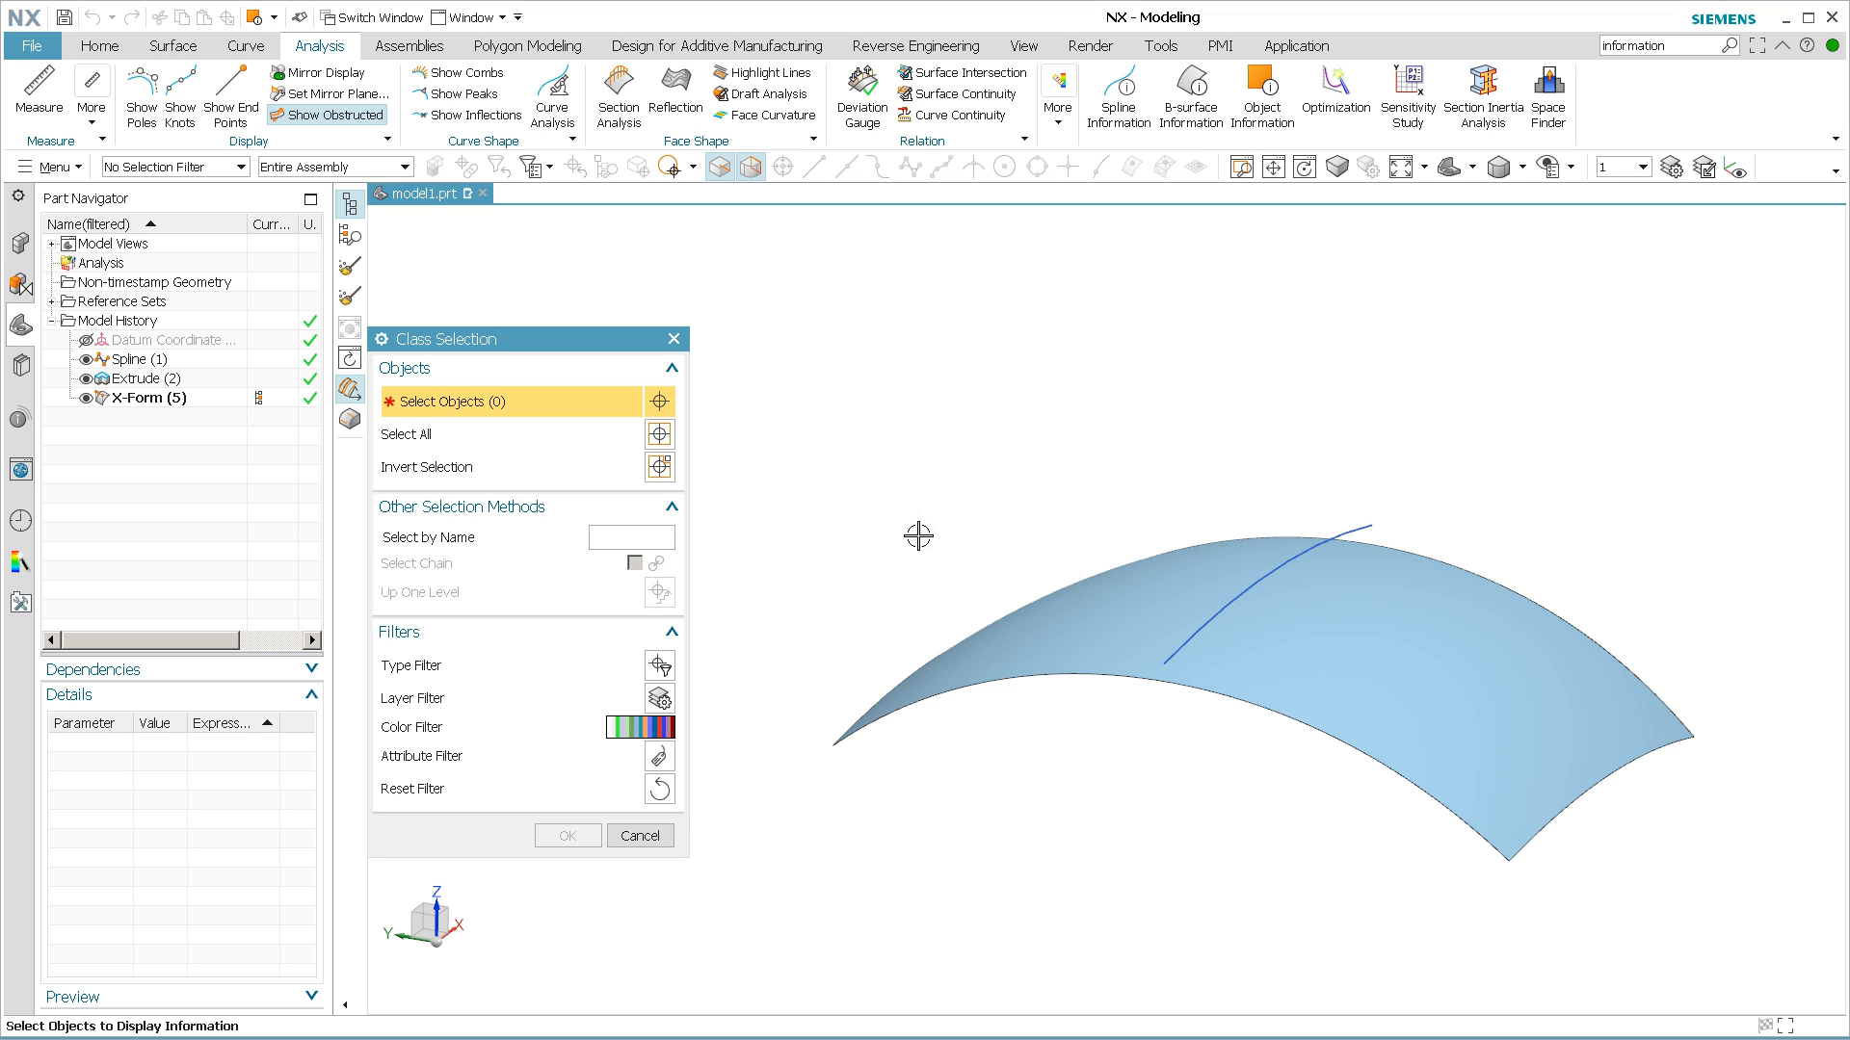
mouse_move(913, 433)
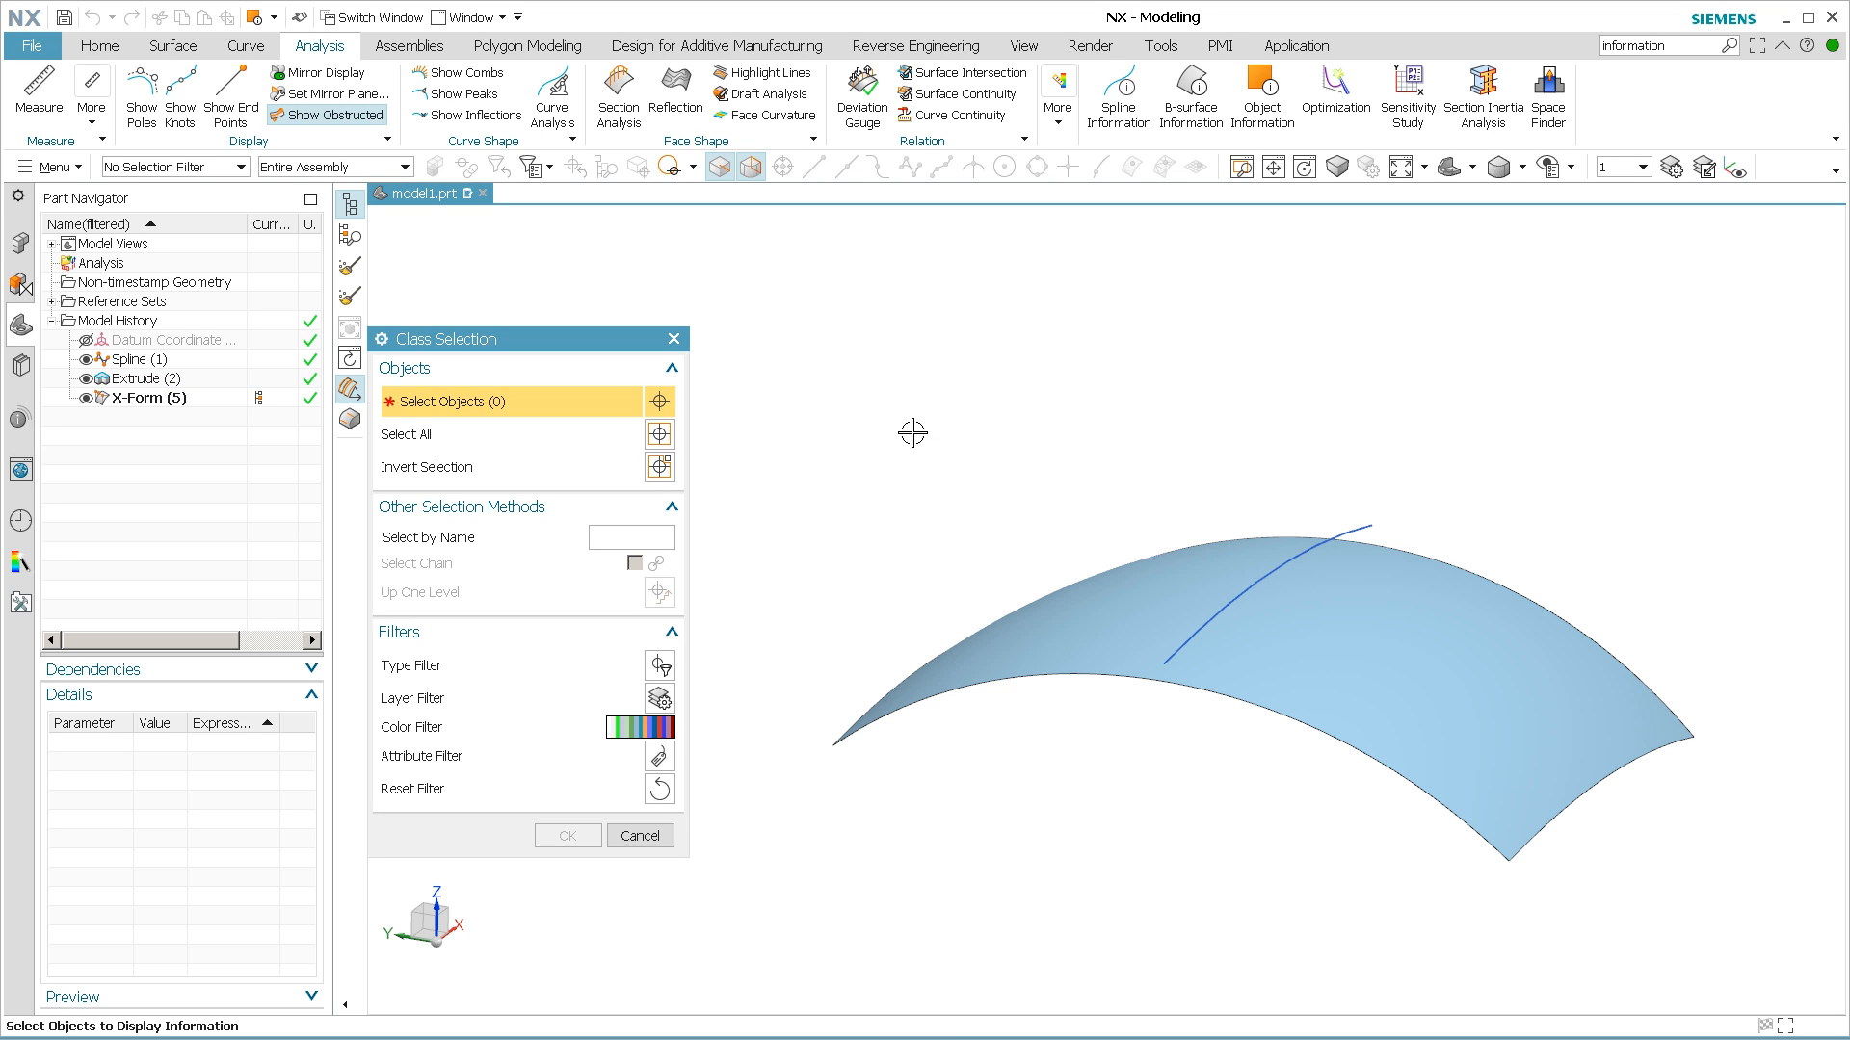
mouse_move(1083, 609)
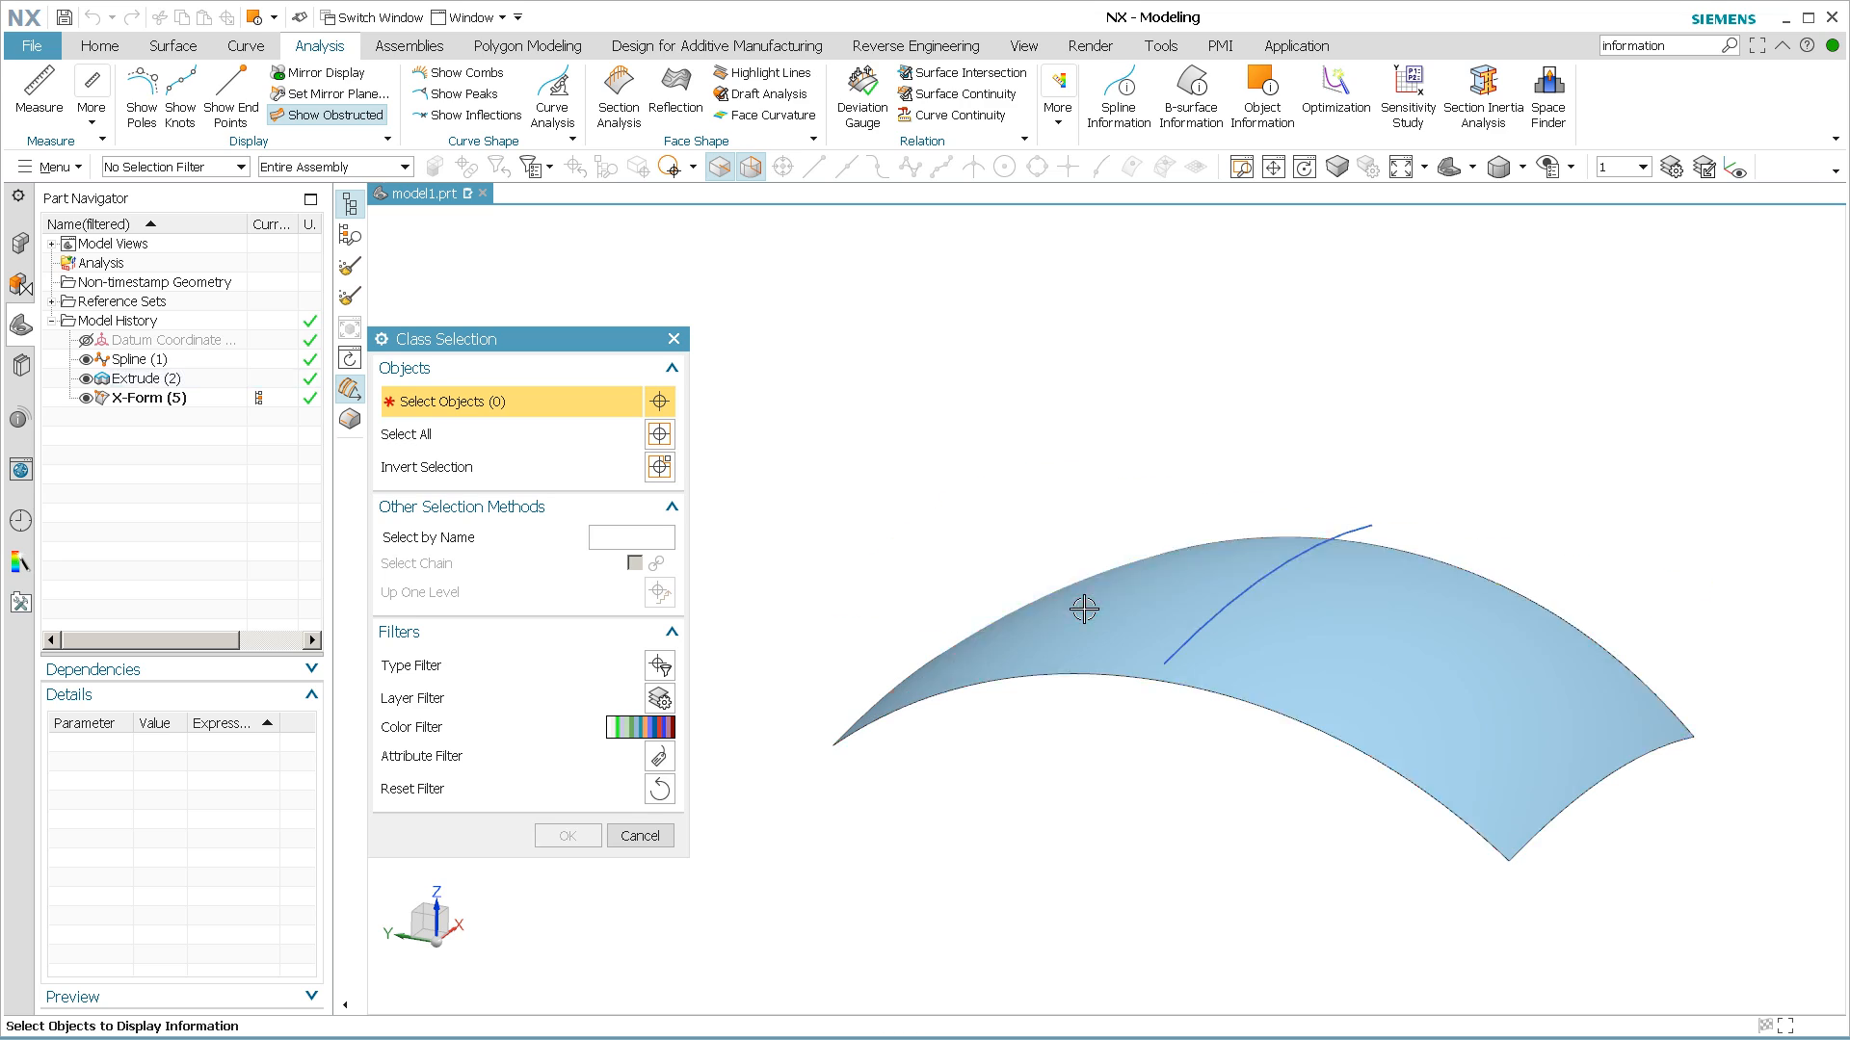
click(1085, 611)
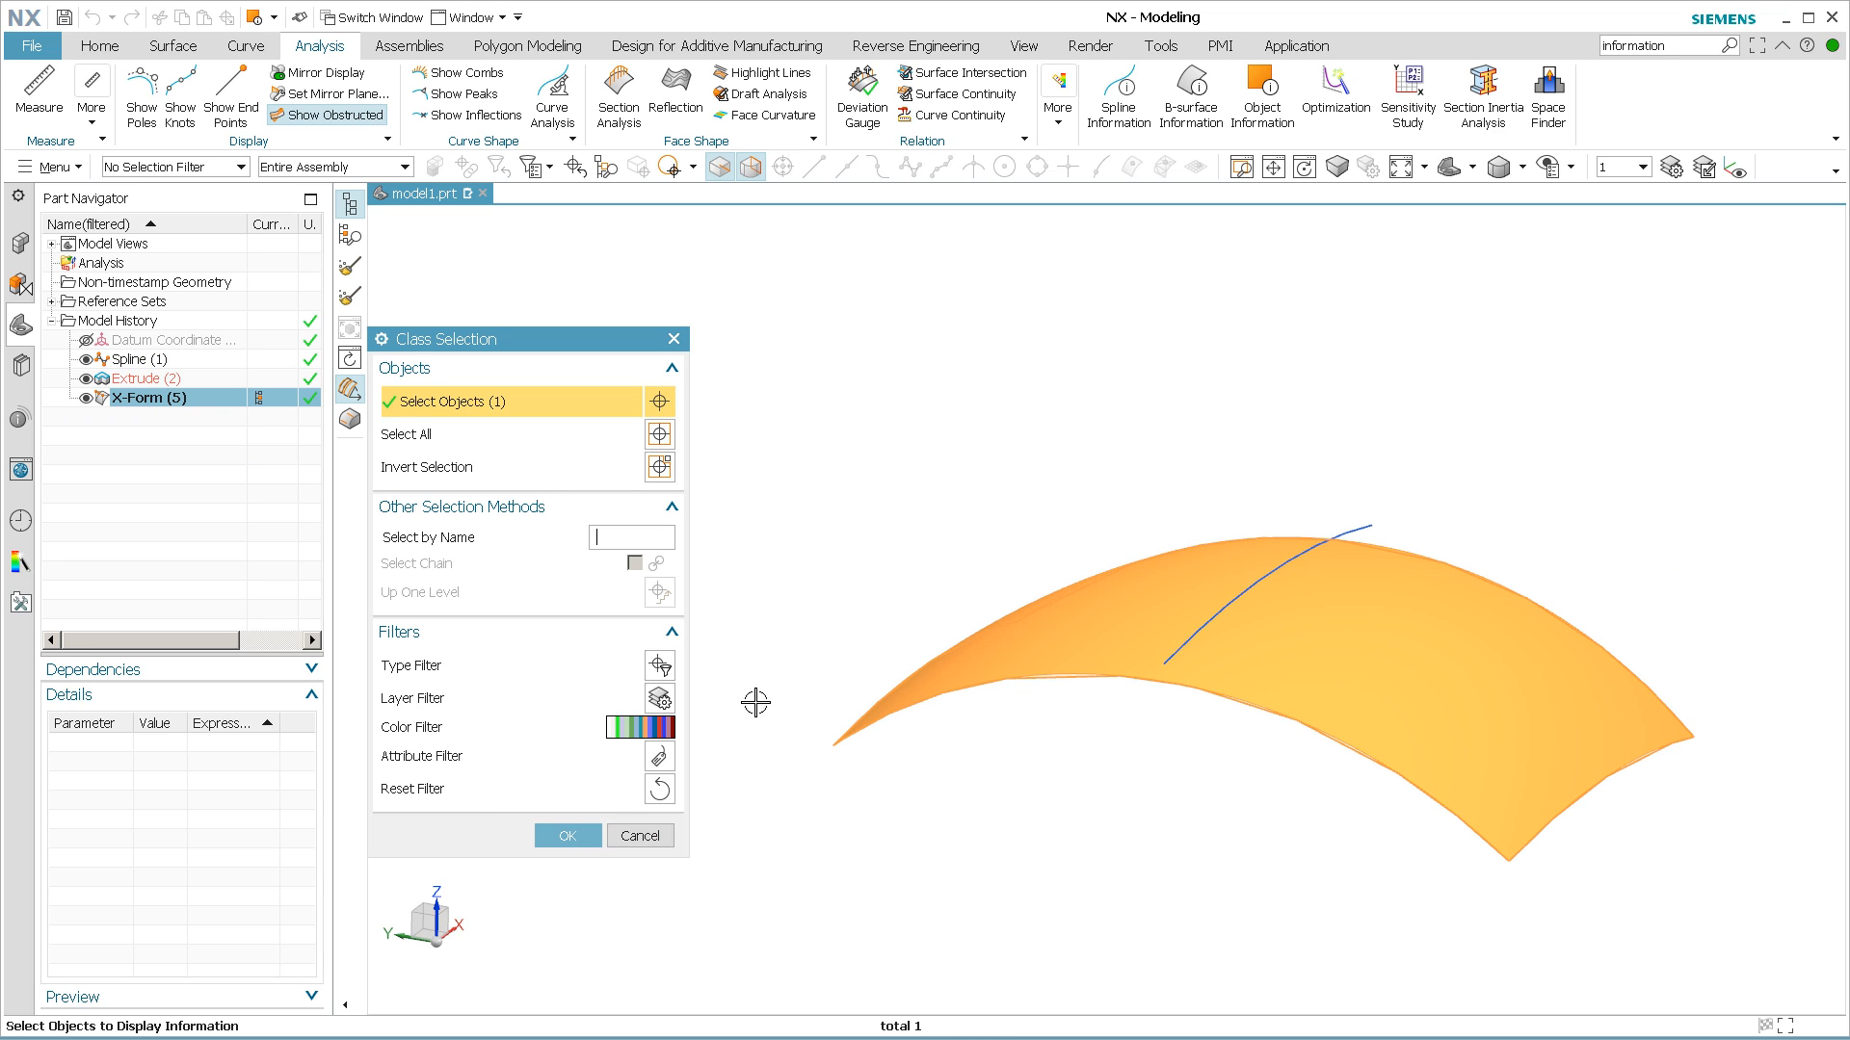
mouse_move(580, 759)
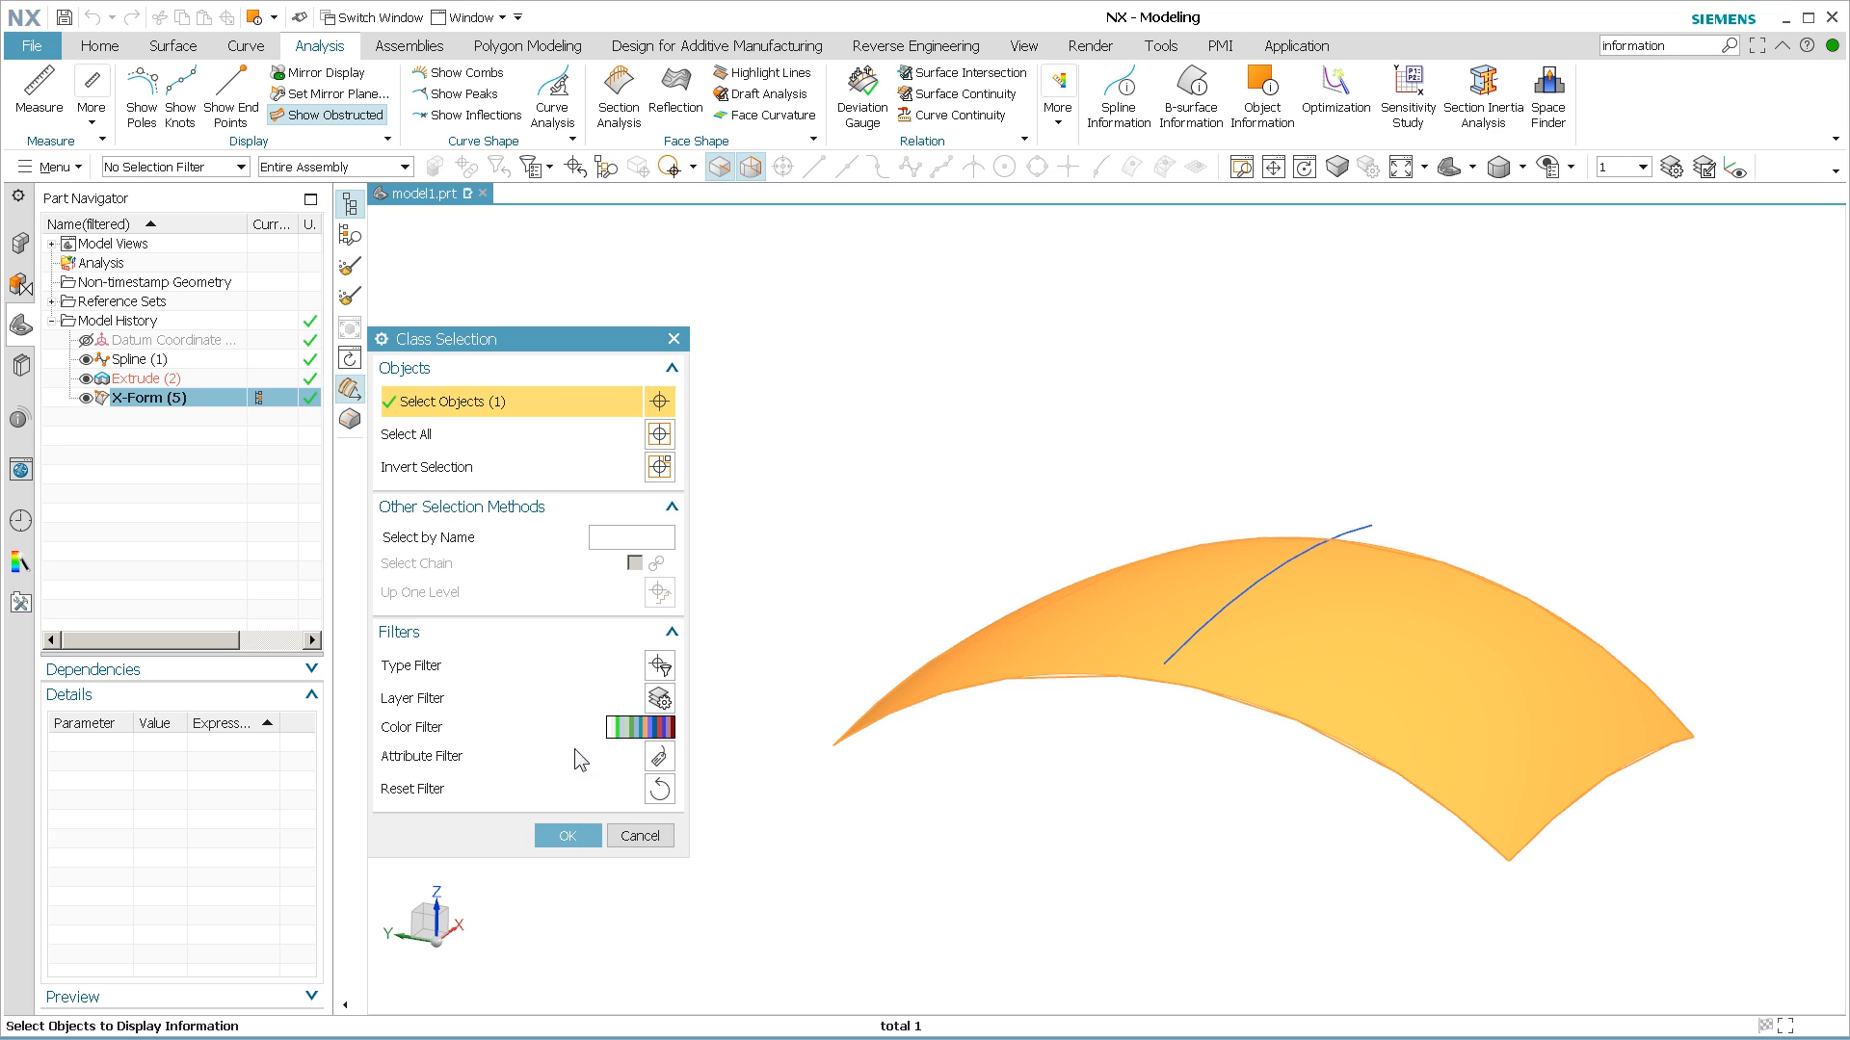
click(567, 834)
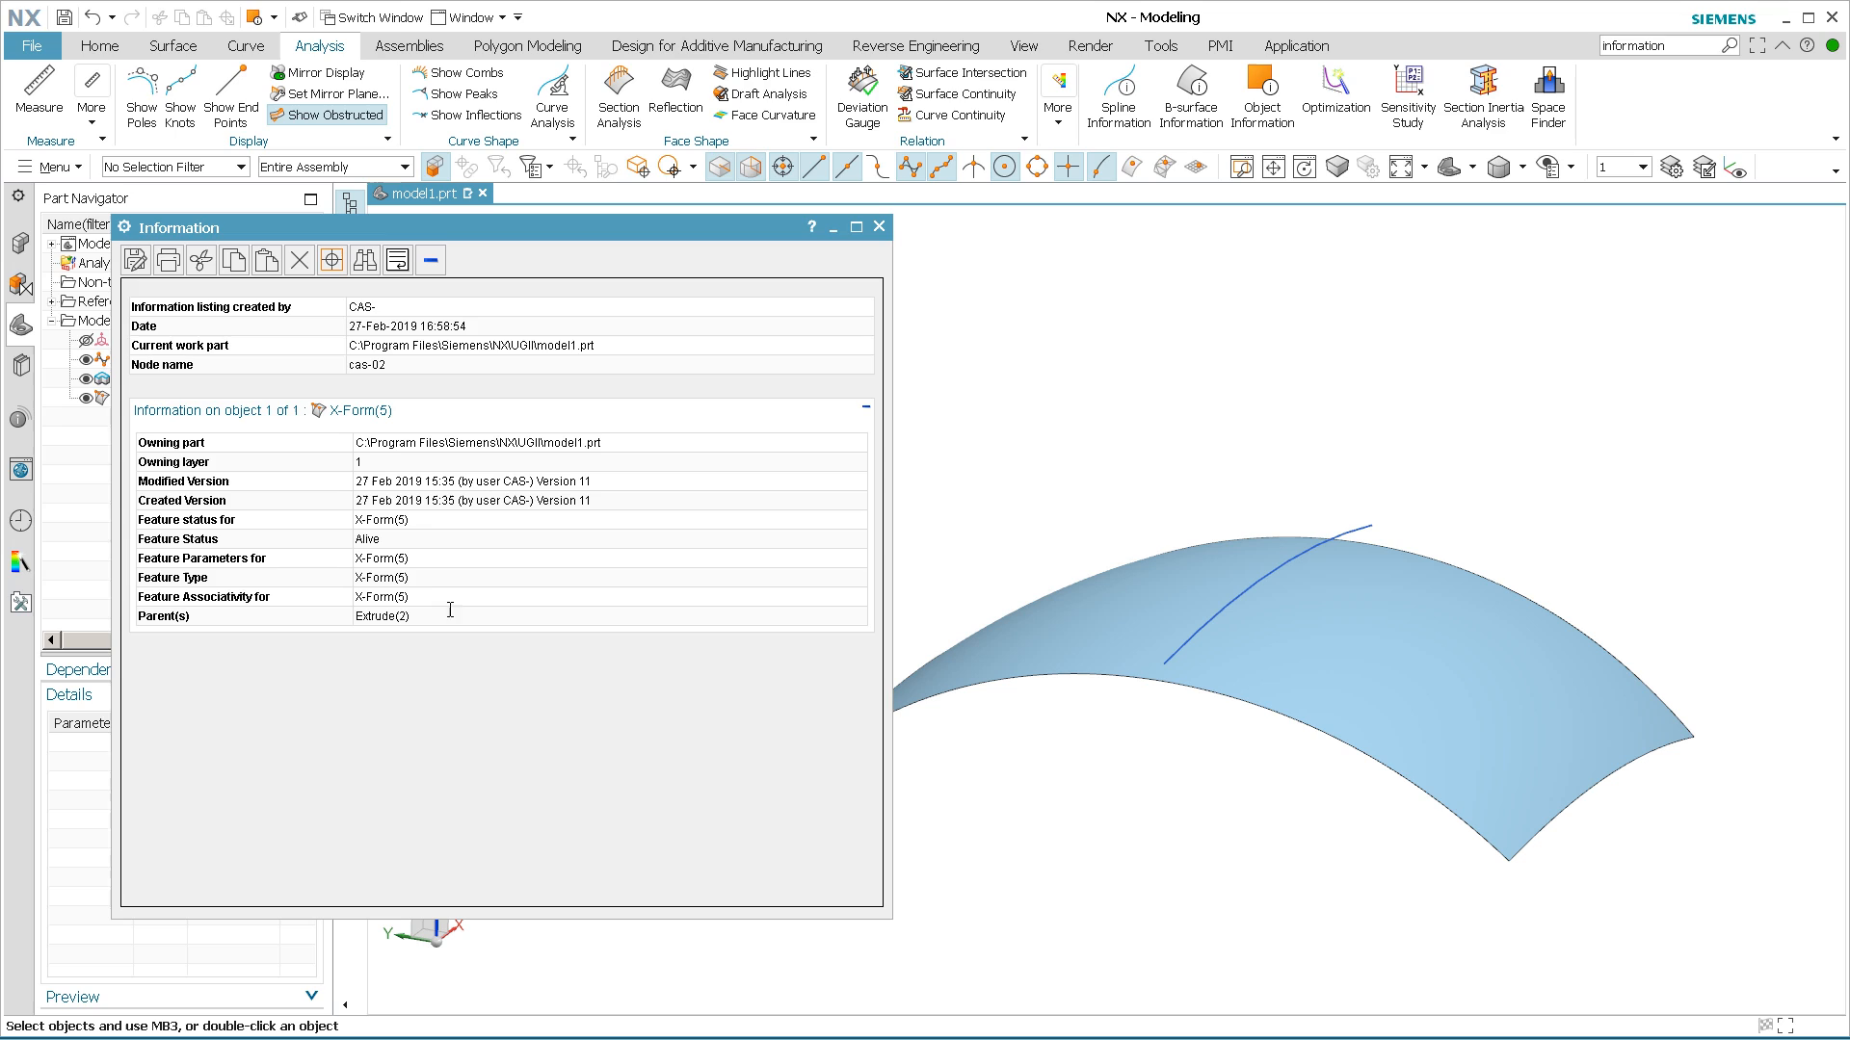
mouse_move(531, 555)
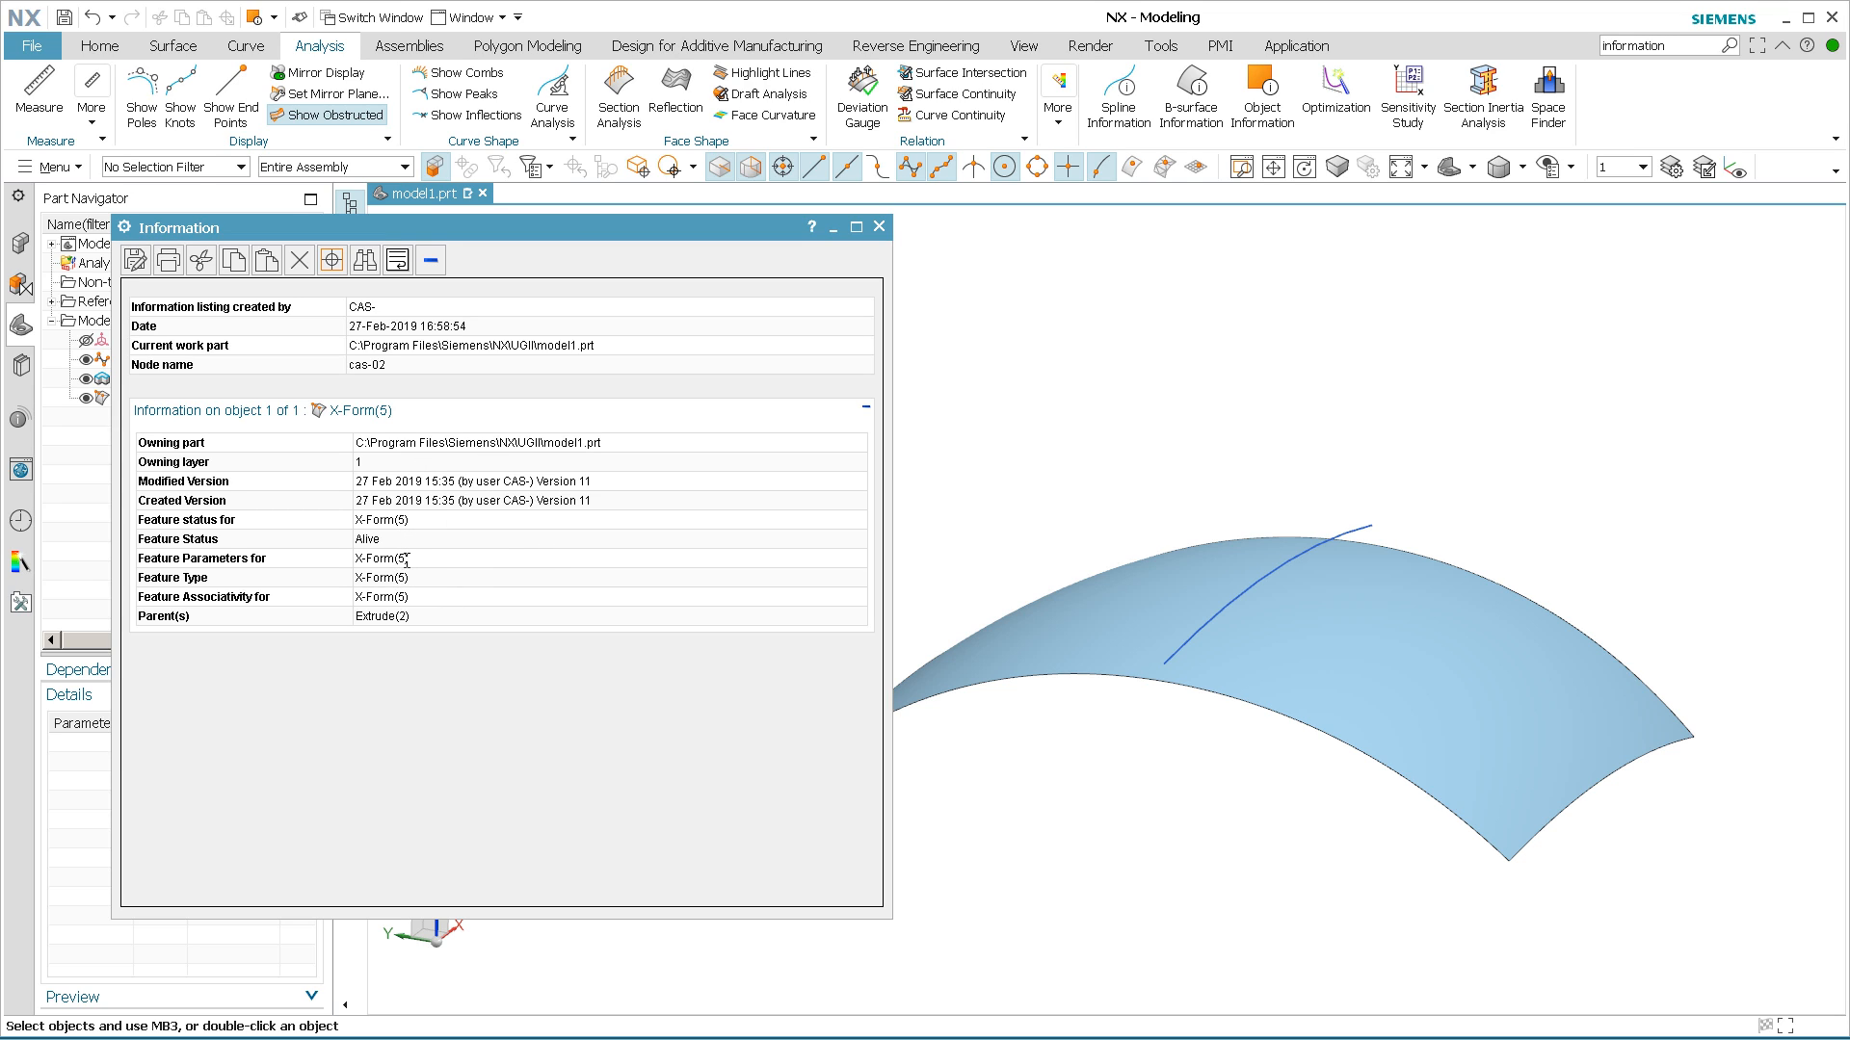
mouse_move(763, 208)
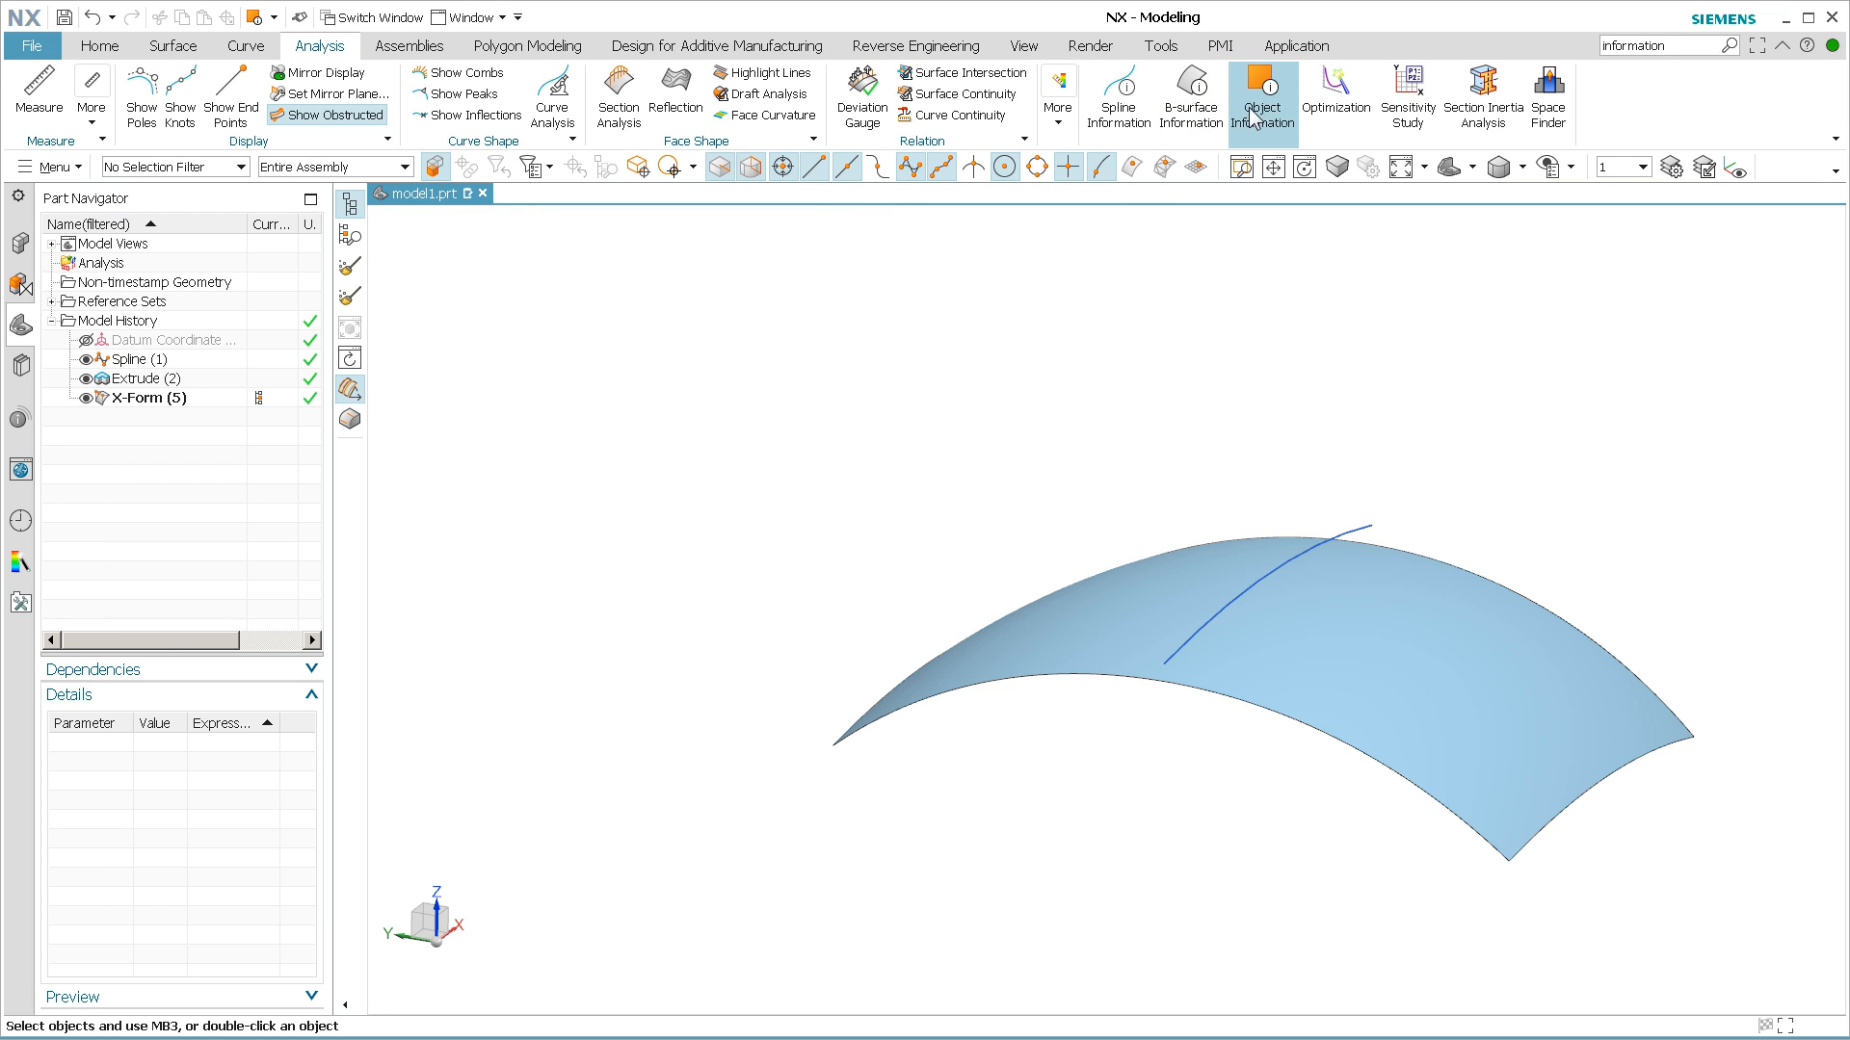
Show Object Information for the Face of Extrude(2), confirm its normal J component is zero, and close the listing.
click(1260, 96)
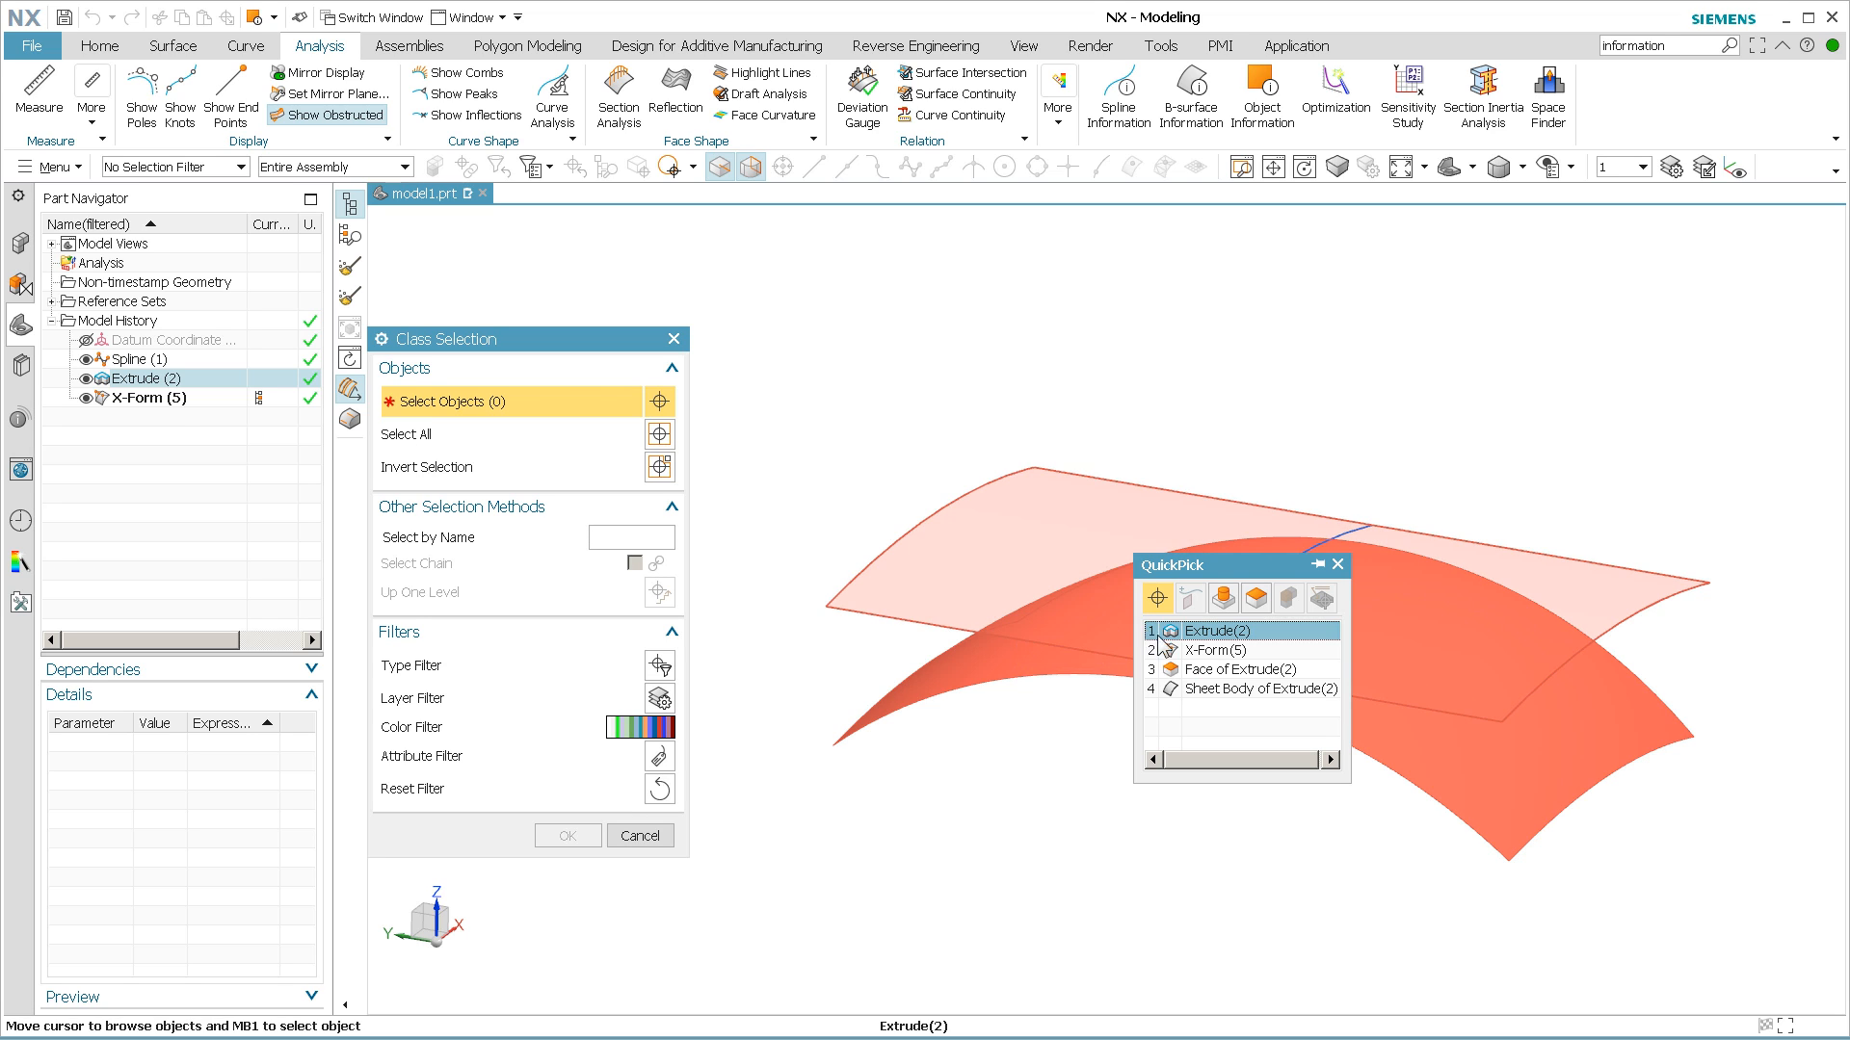
mouse_move(1239, 669)
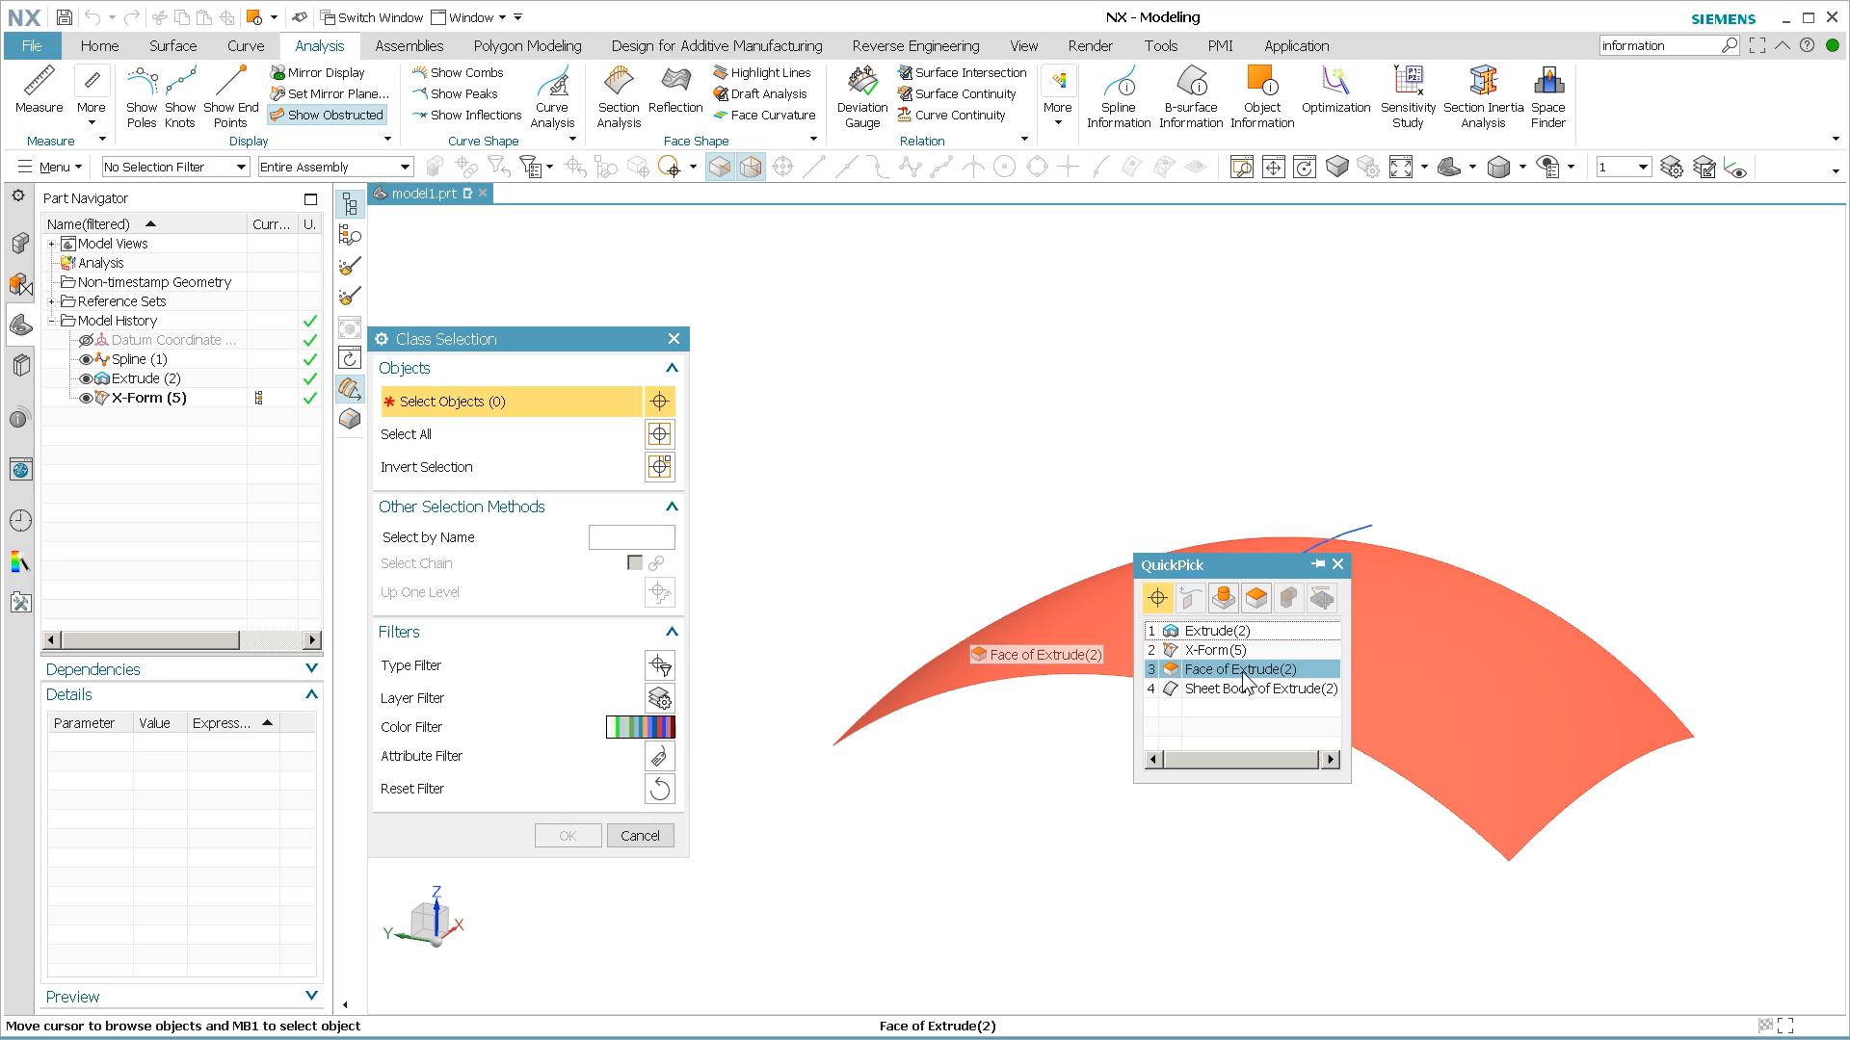
click(1239, 669)
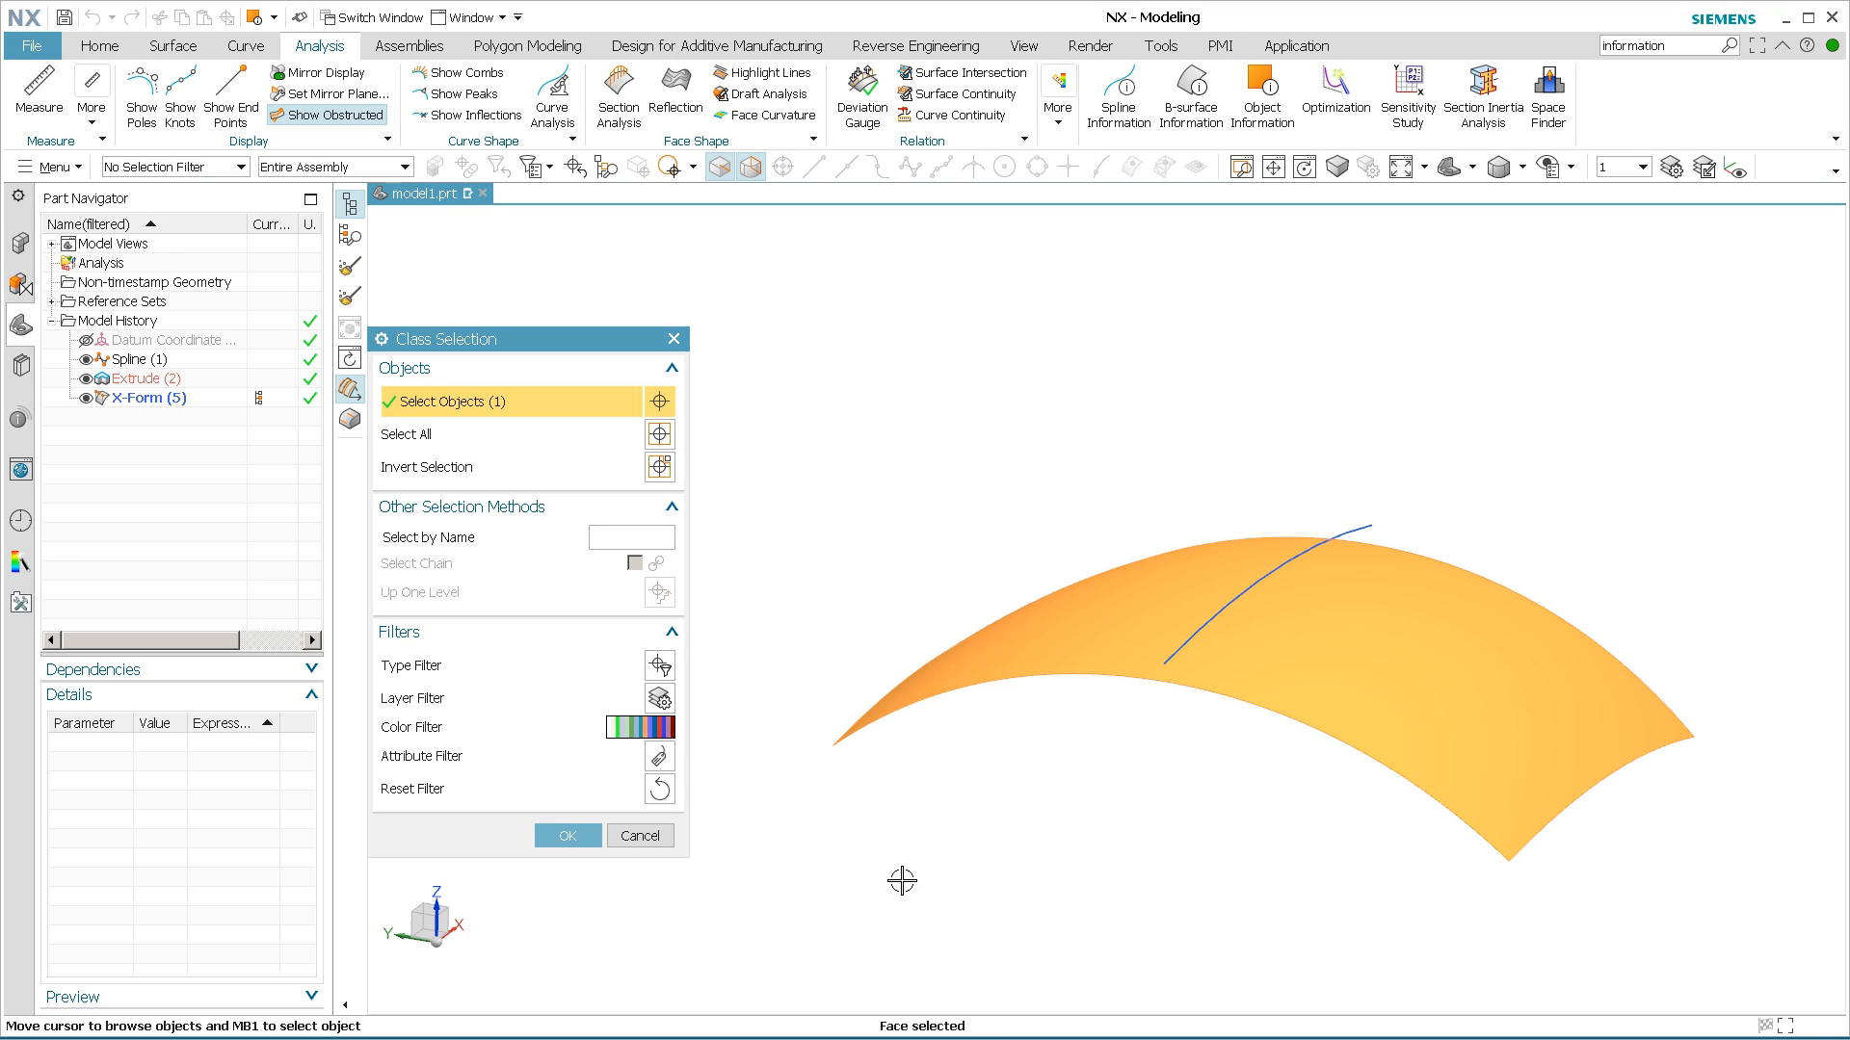
click(631, 538)
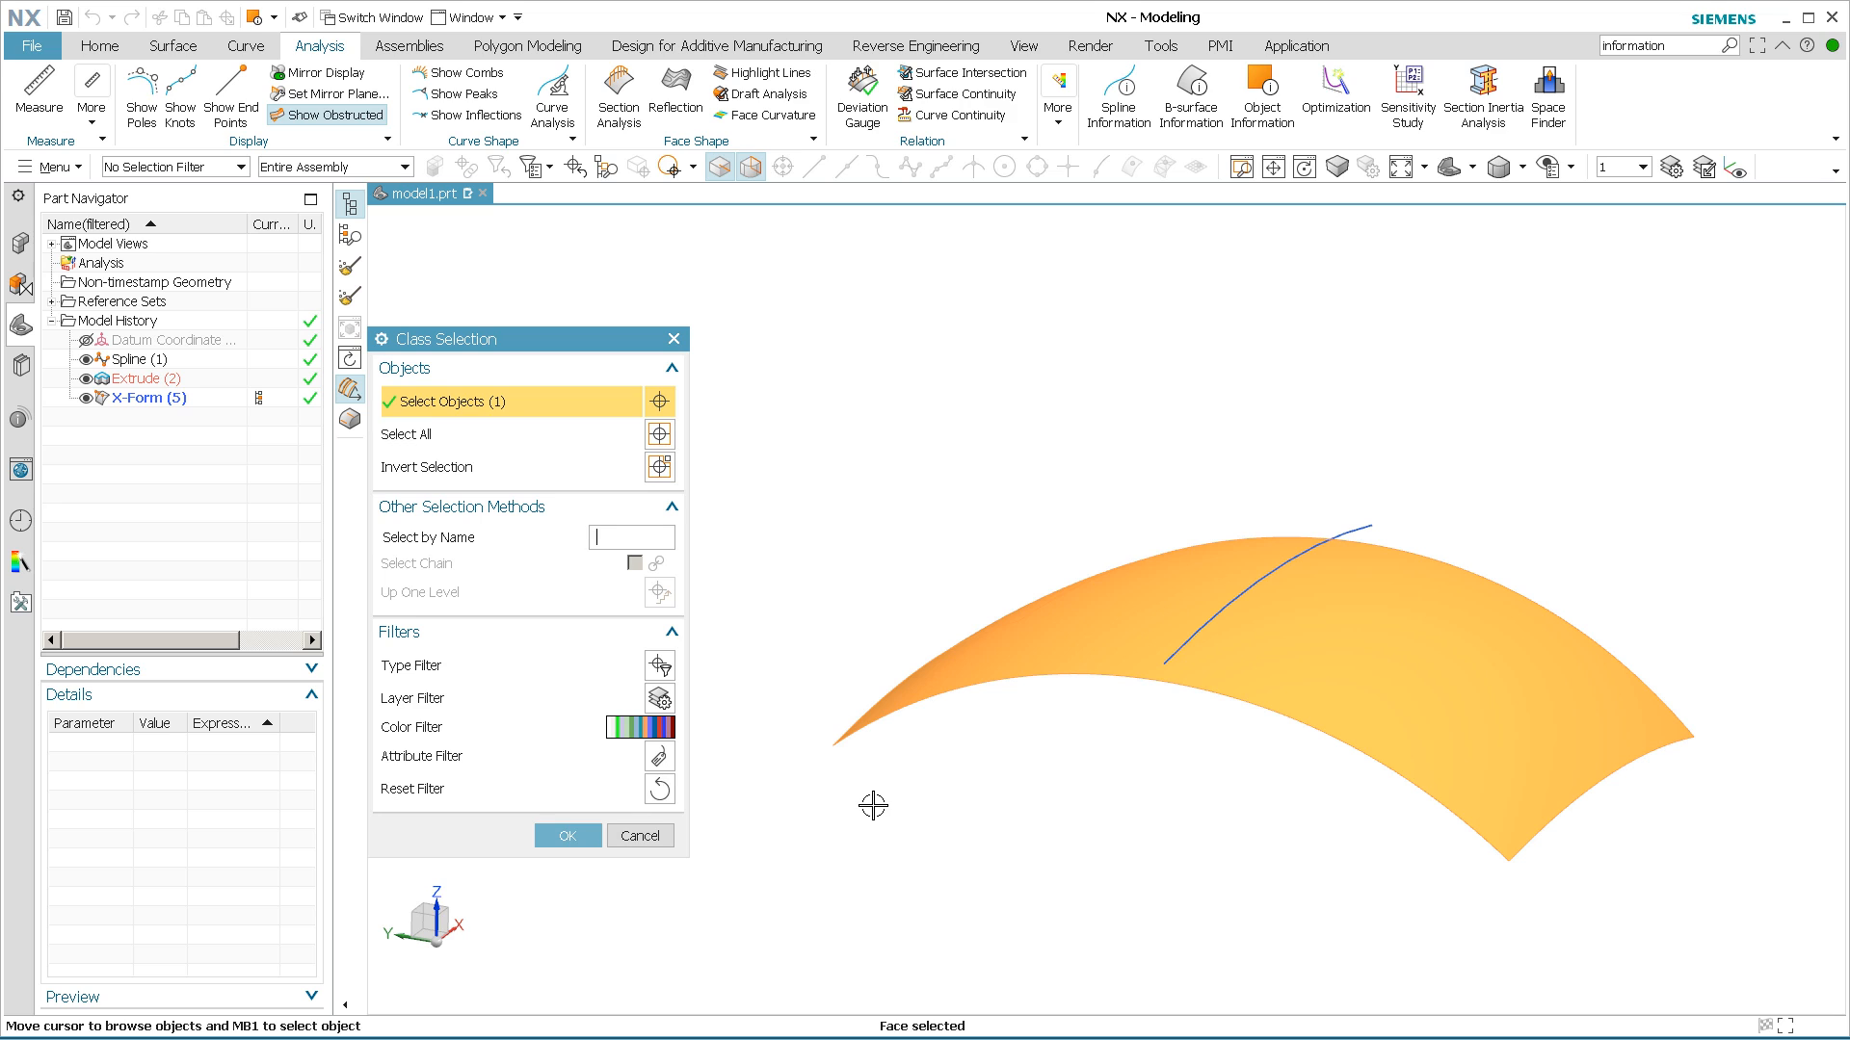
mouse_move(697, 792)
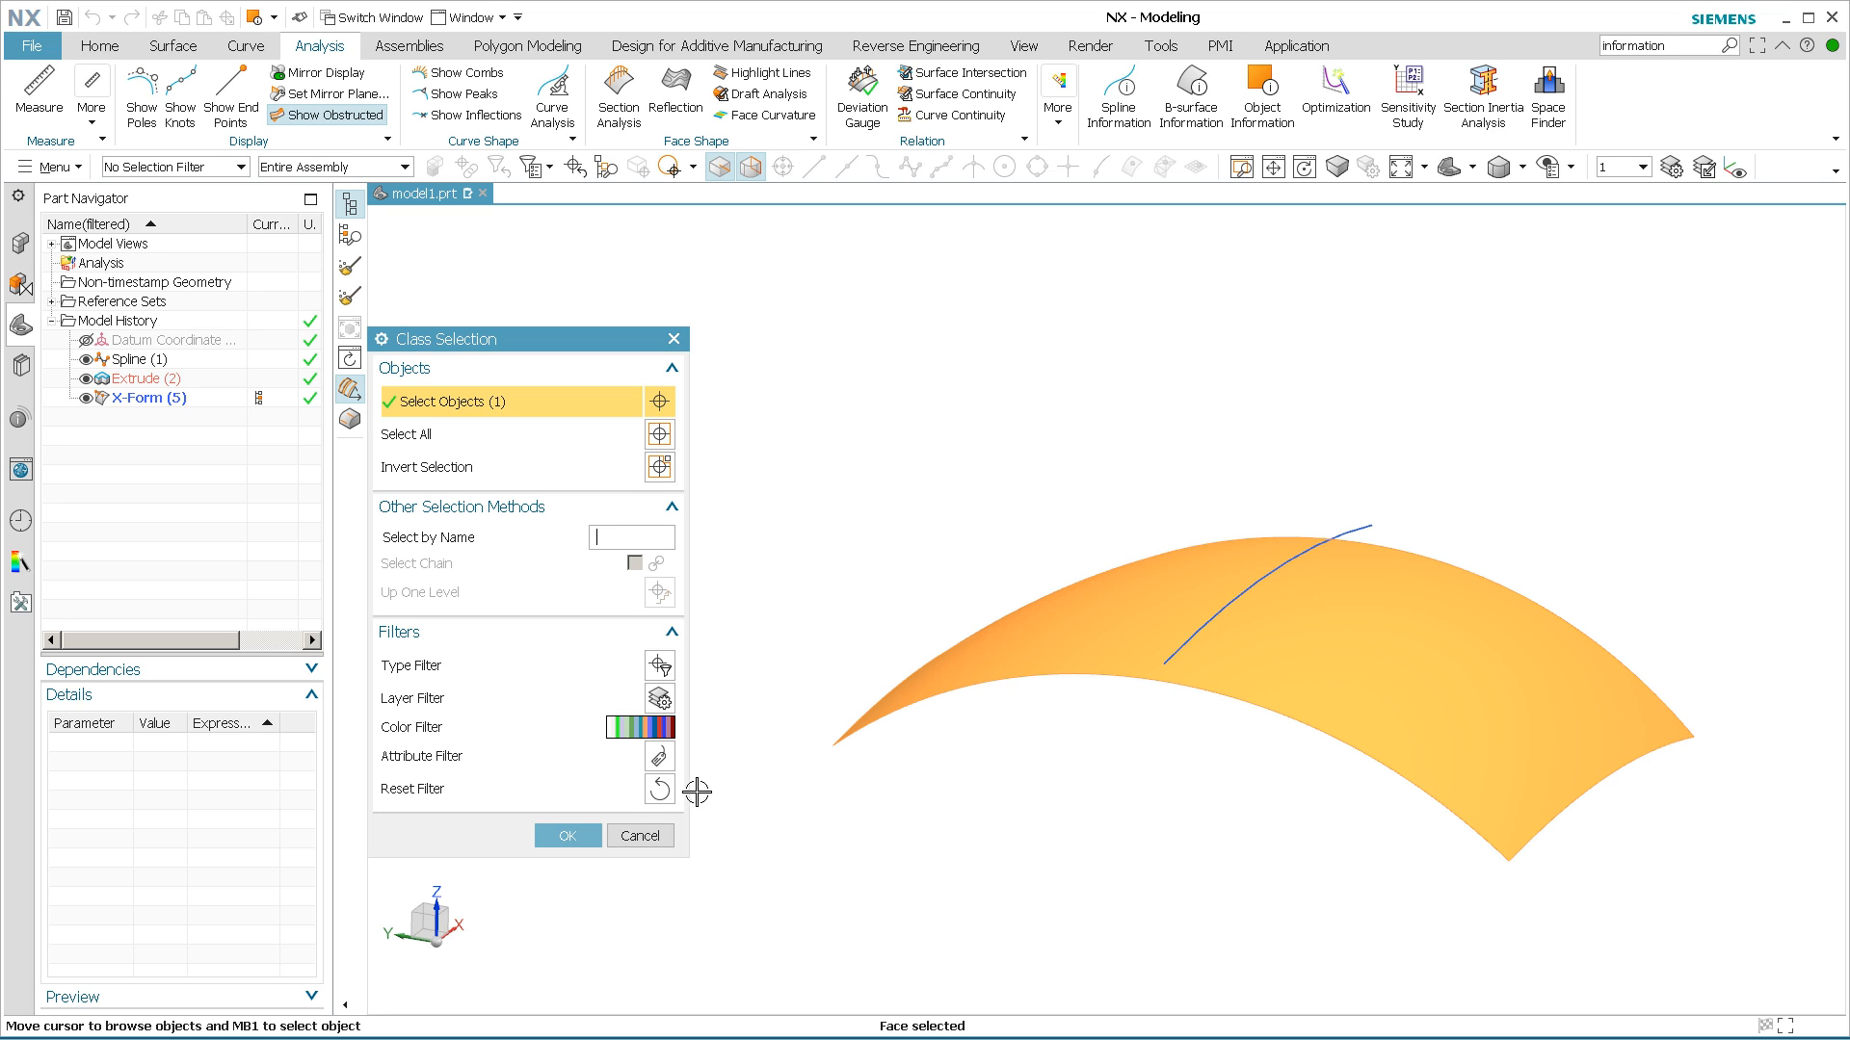
click(567, 834)
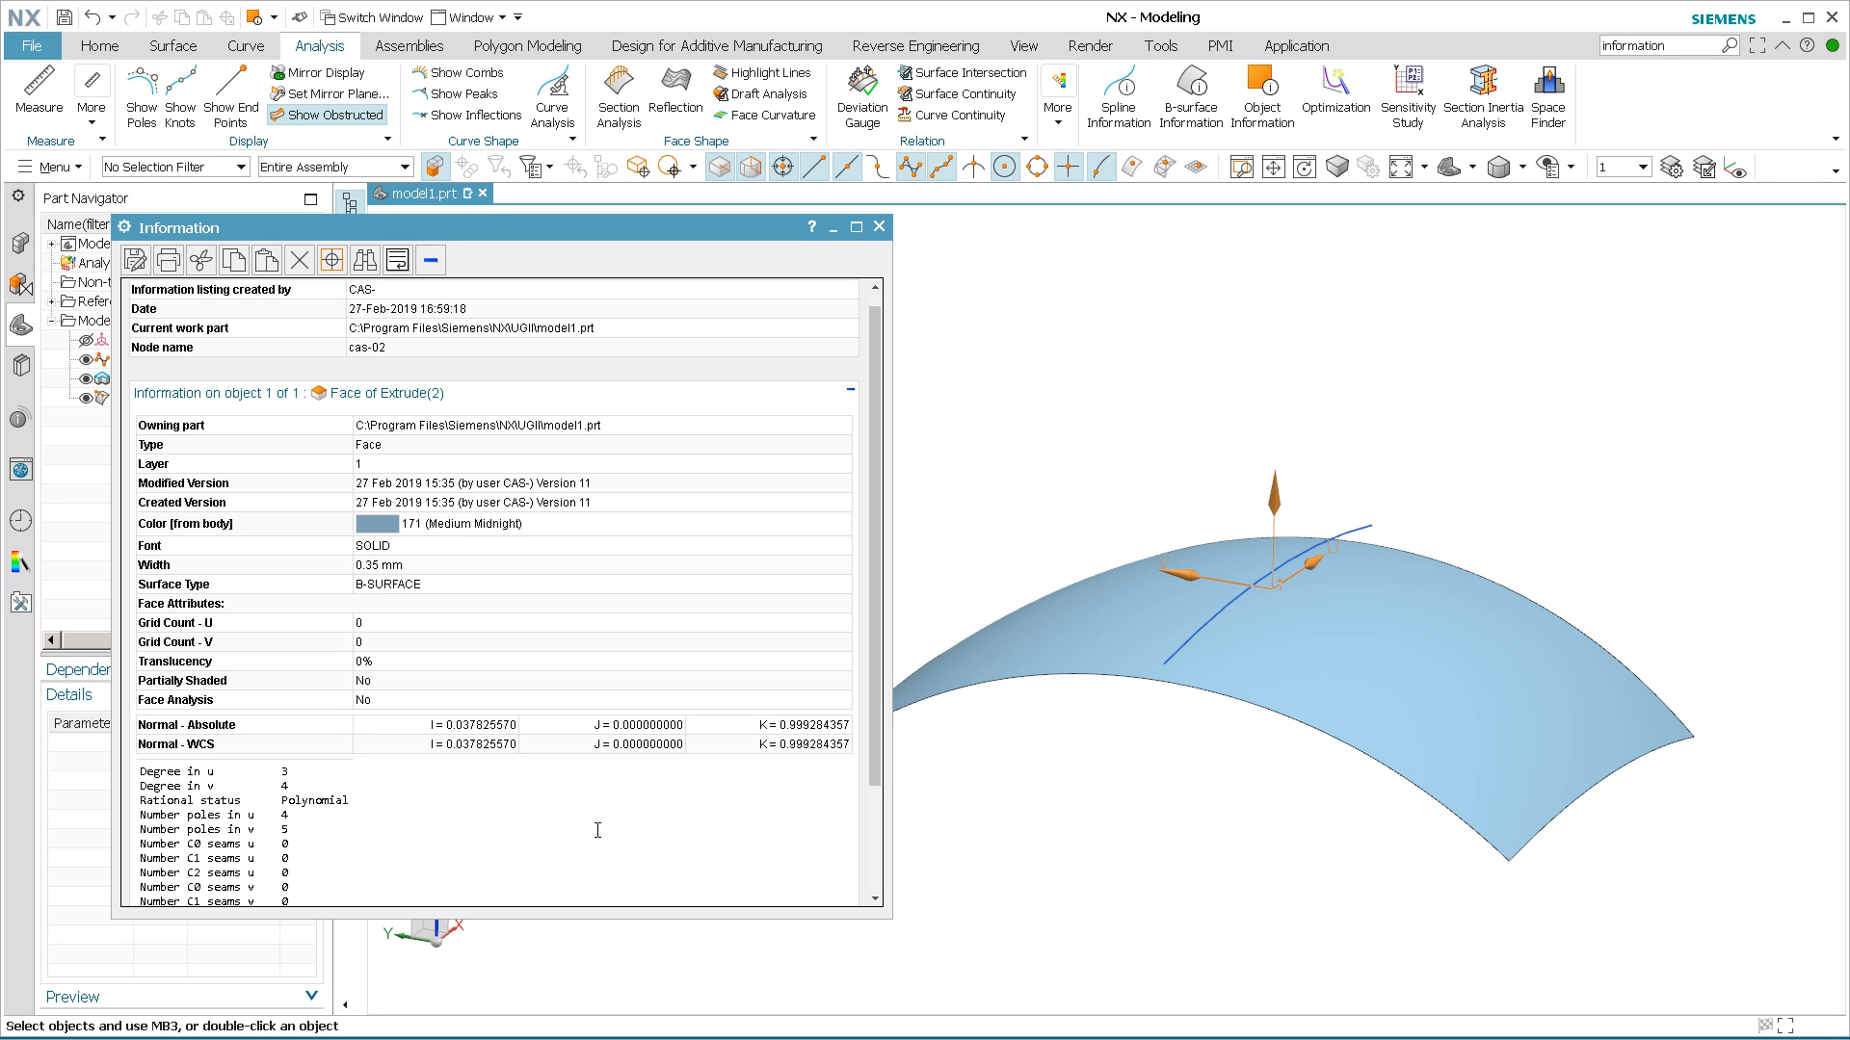
mouse_move(481, 759)
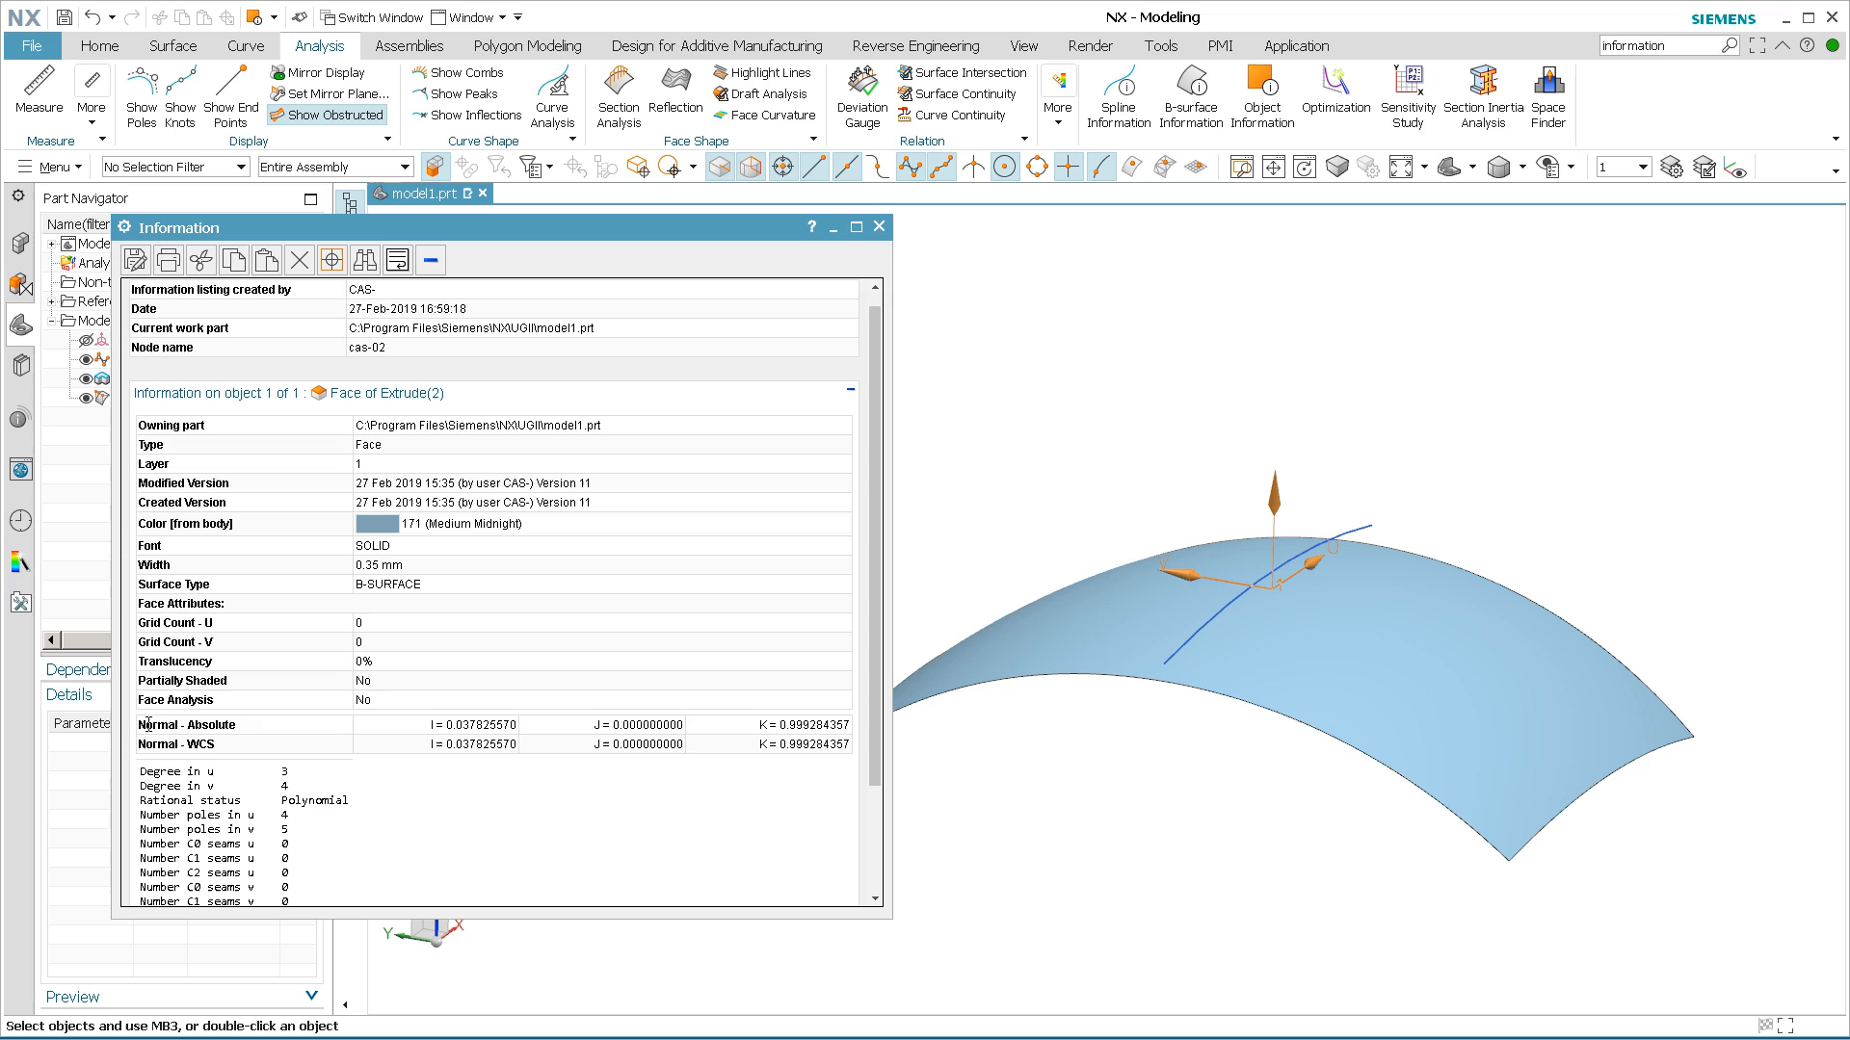
mouse_move(445, 723)
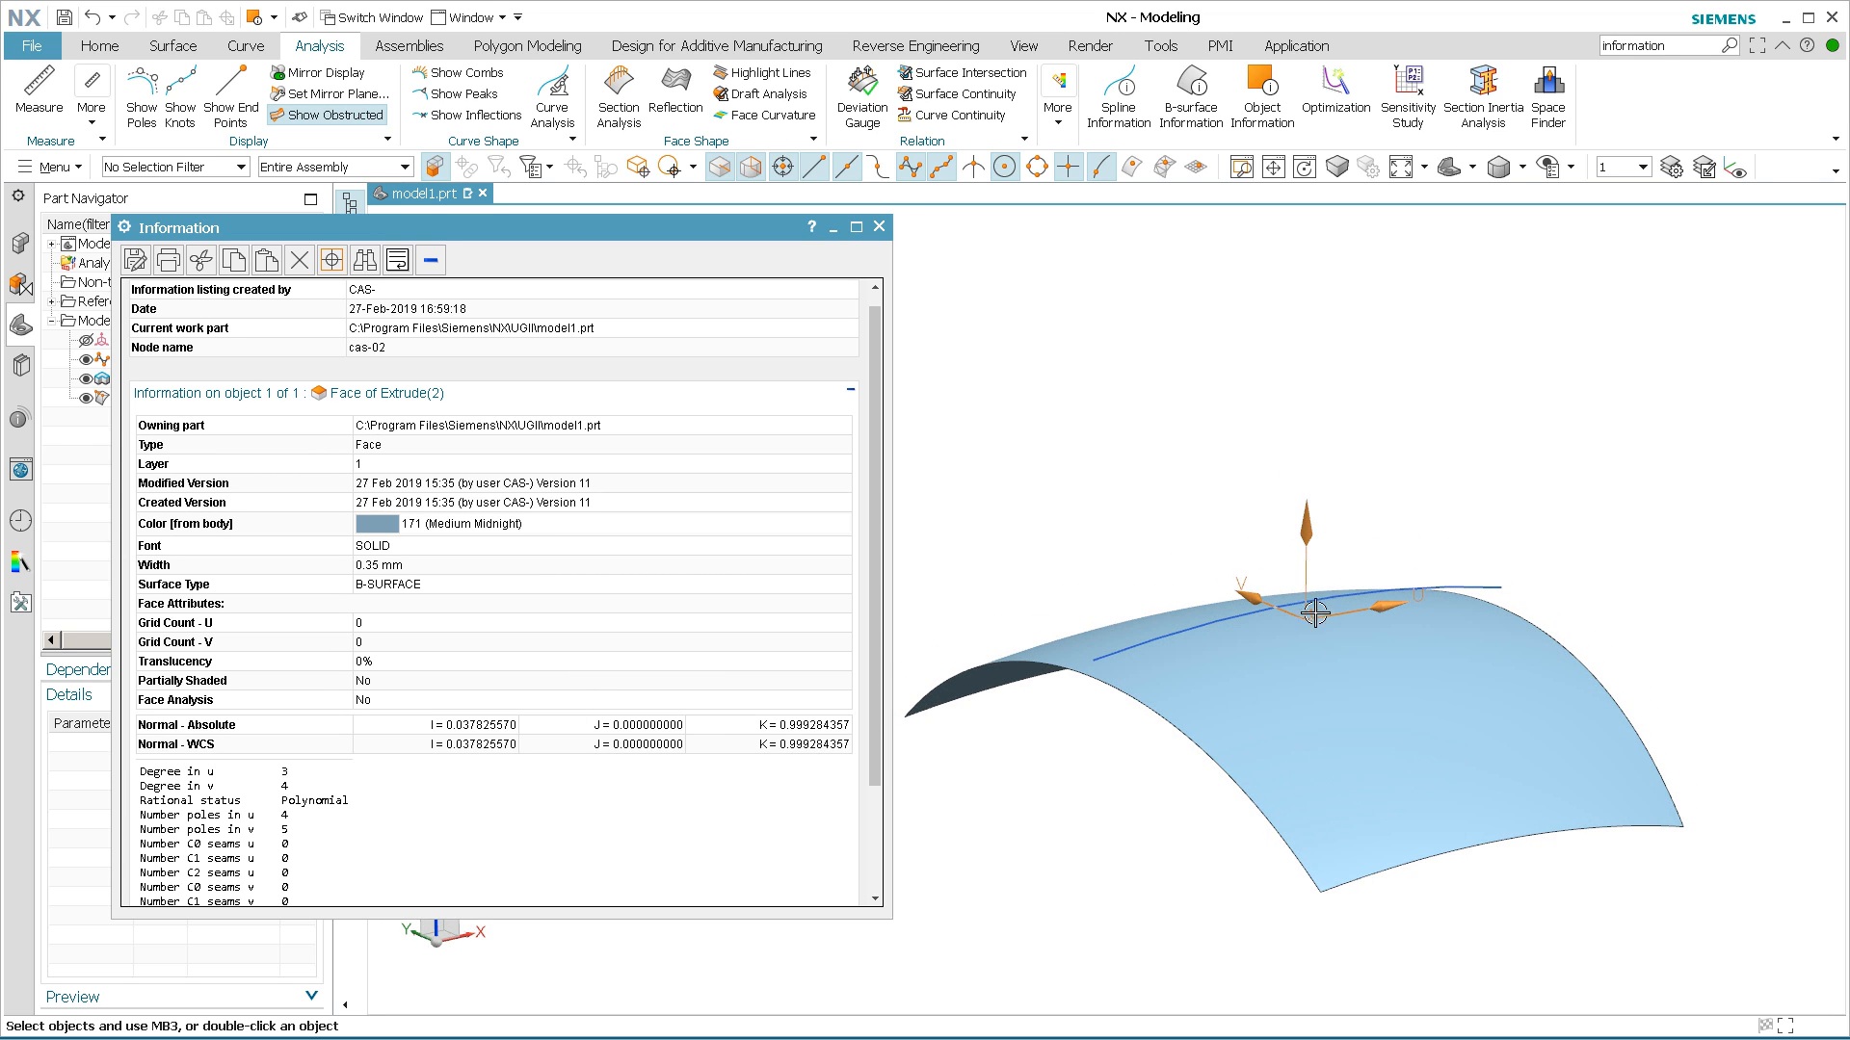
mouse_move(1075, 850)
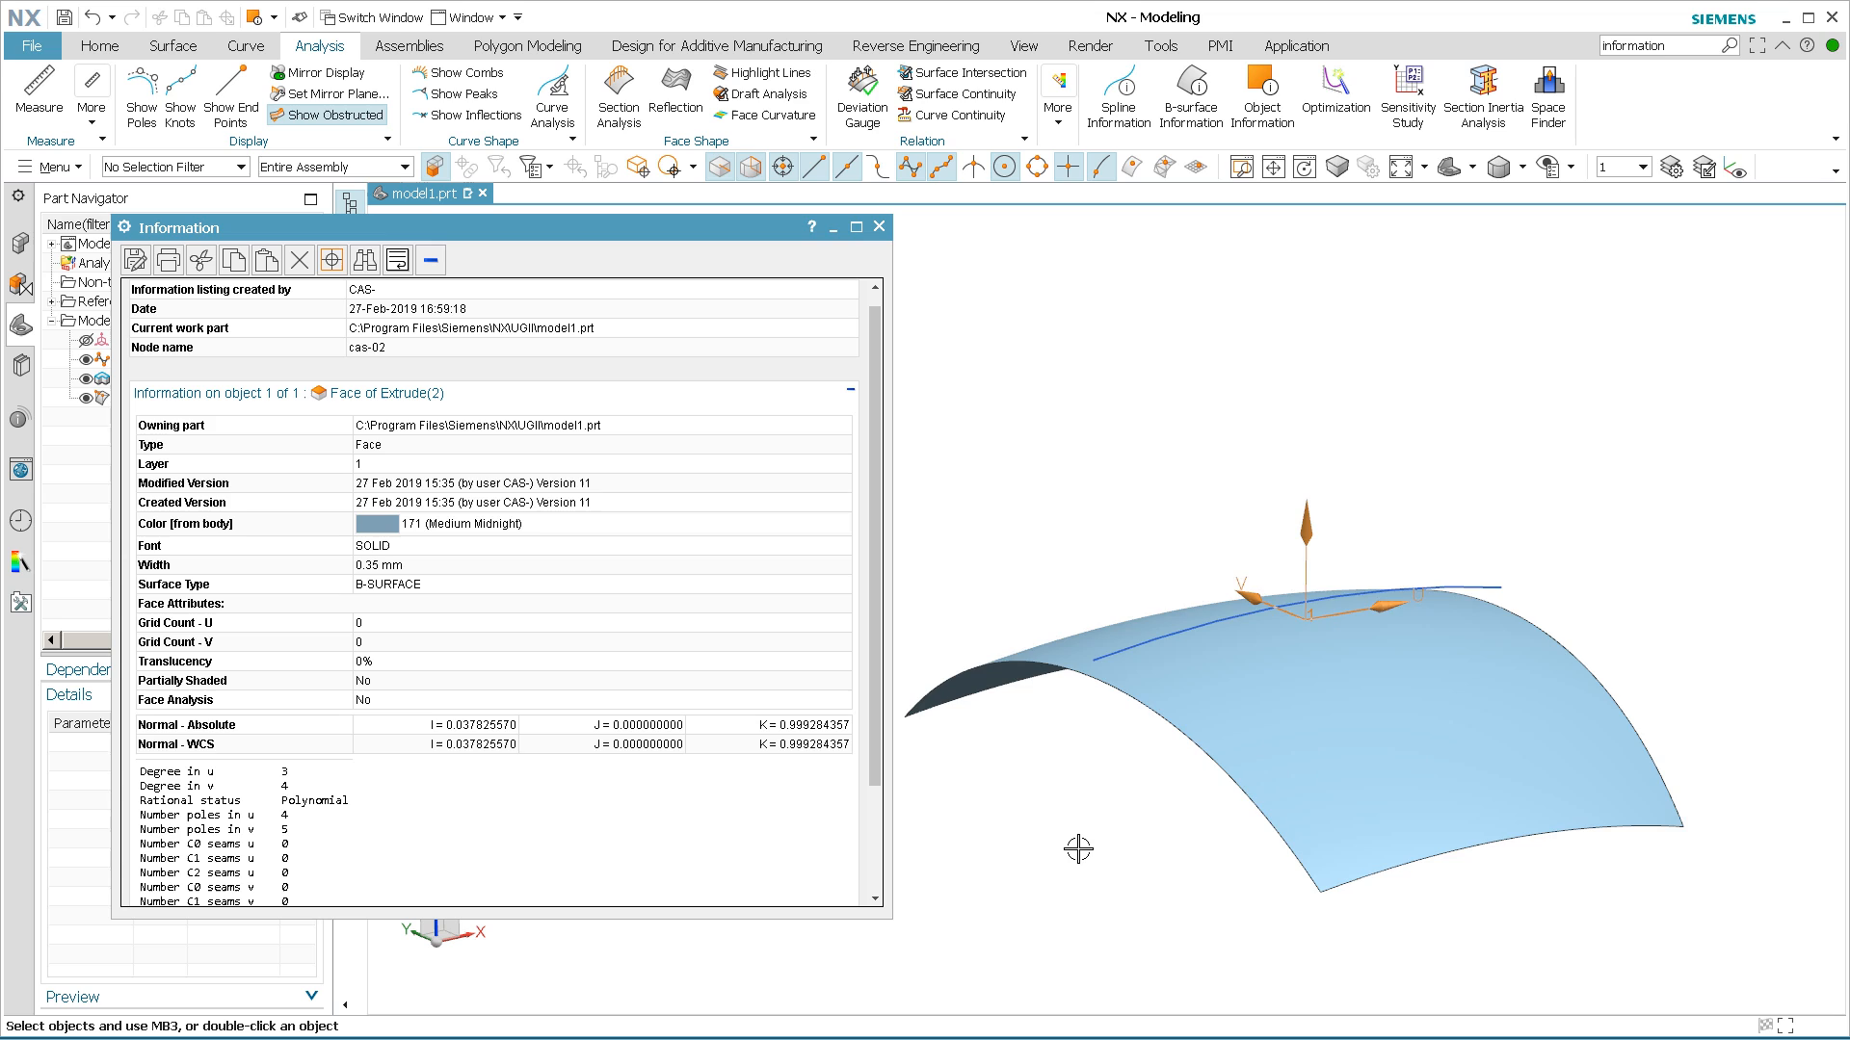
scroll(down, 3)
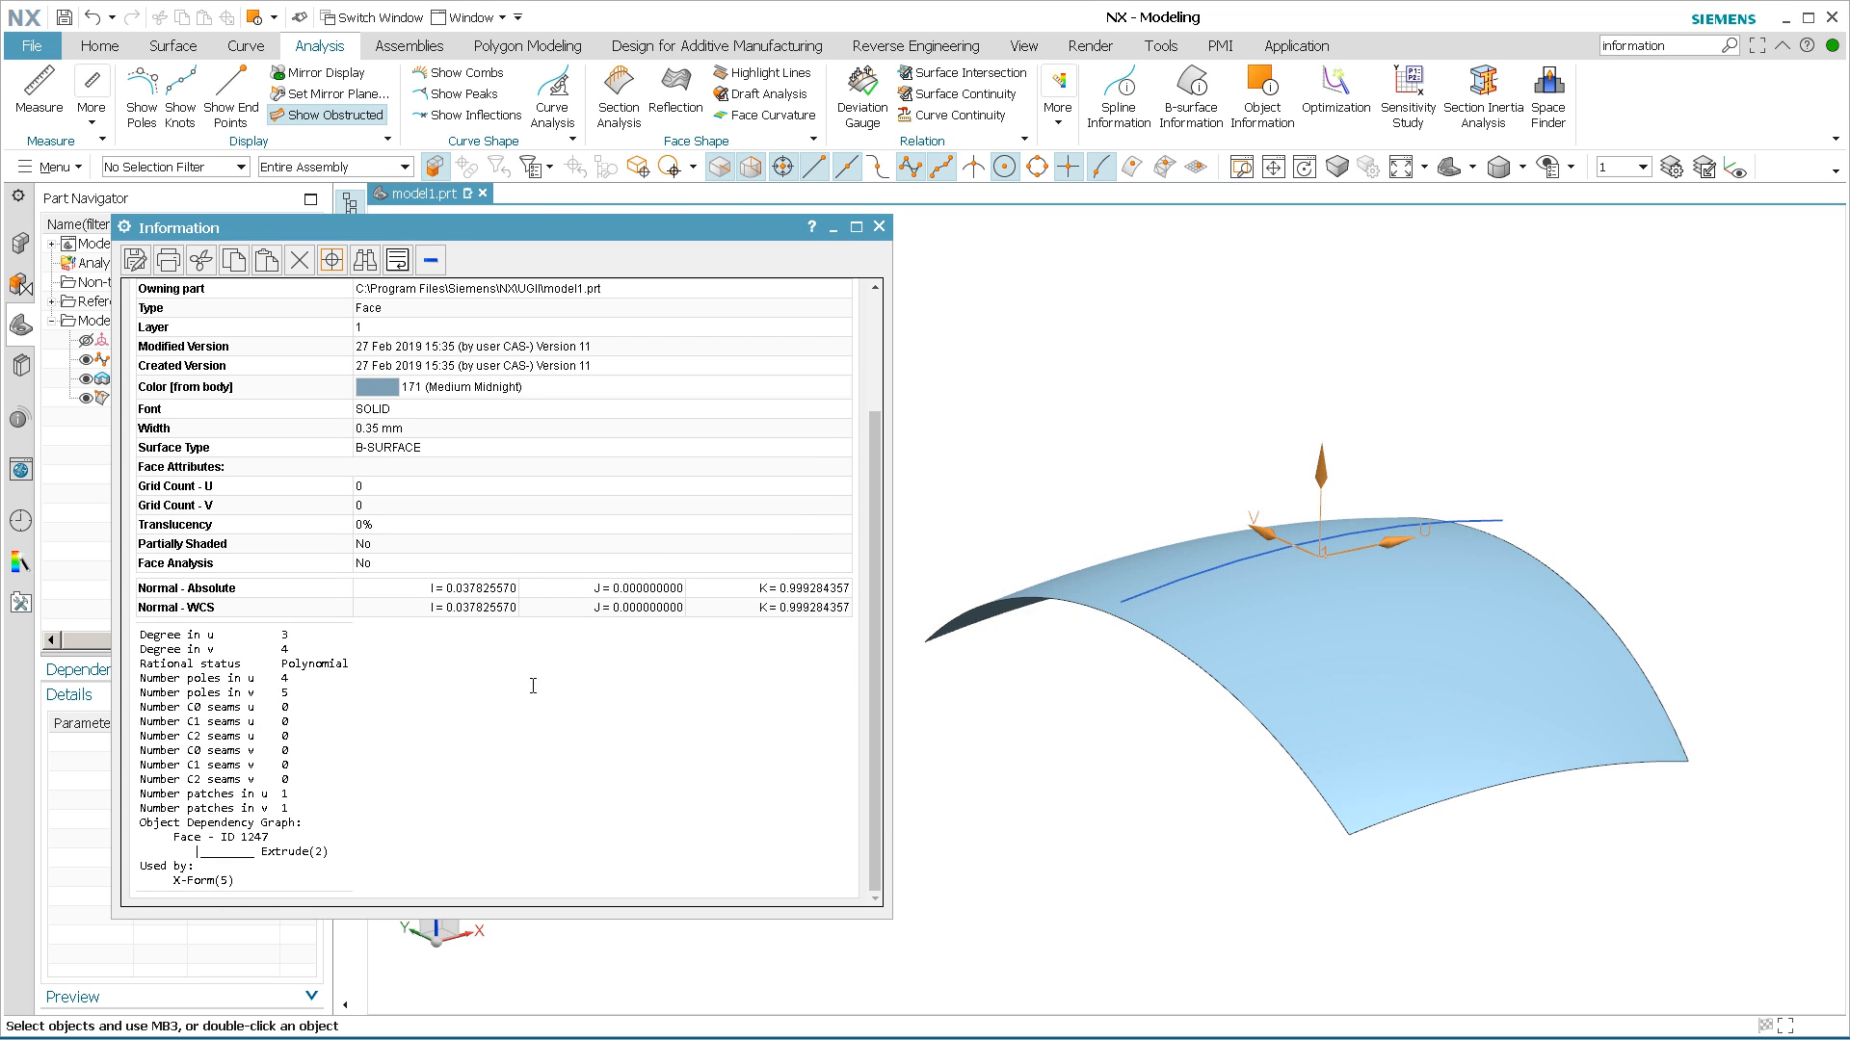
click(880, 227)
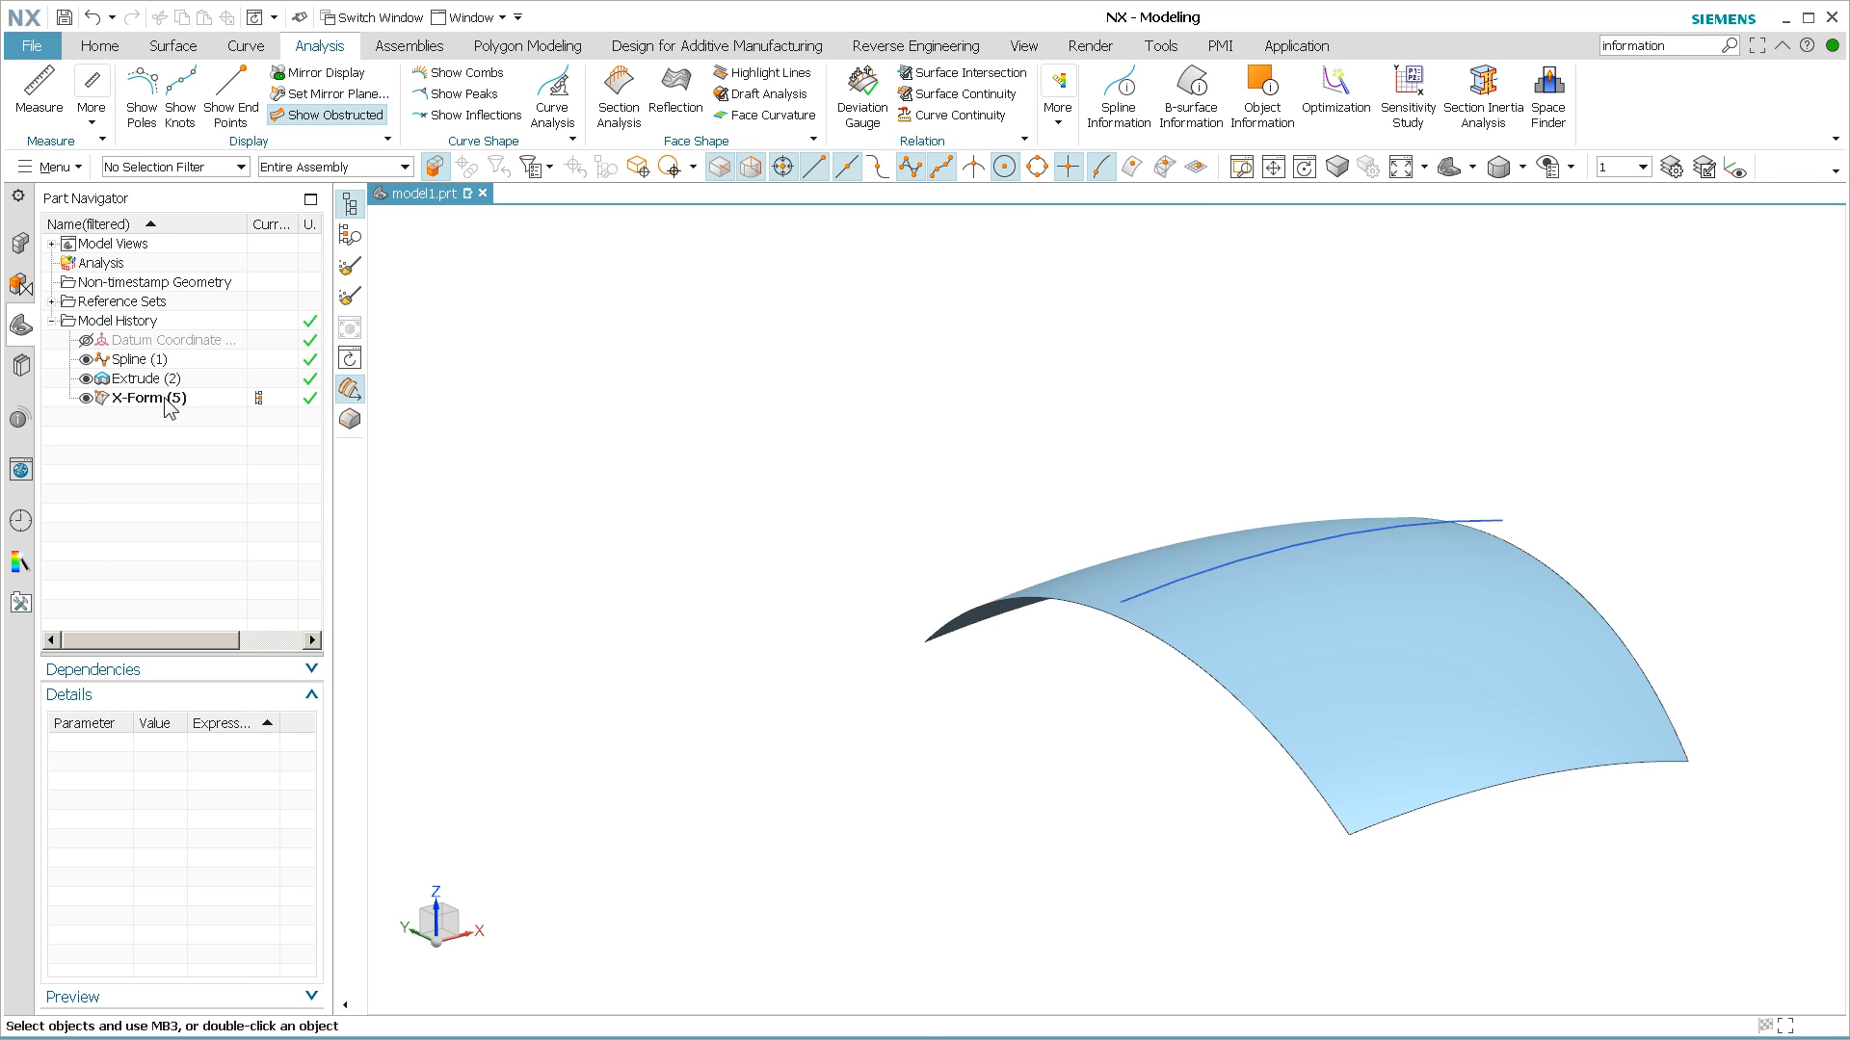
Edit X-Form(5) to slightly perturb the dome, then begin another object-information query.
double_click(138, 397)
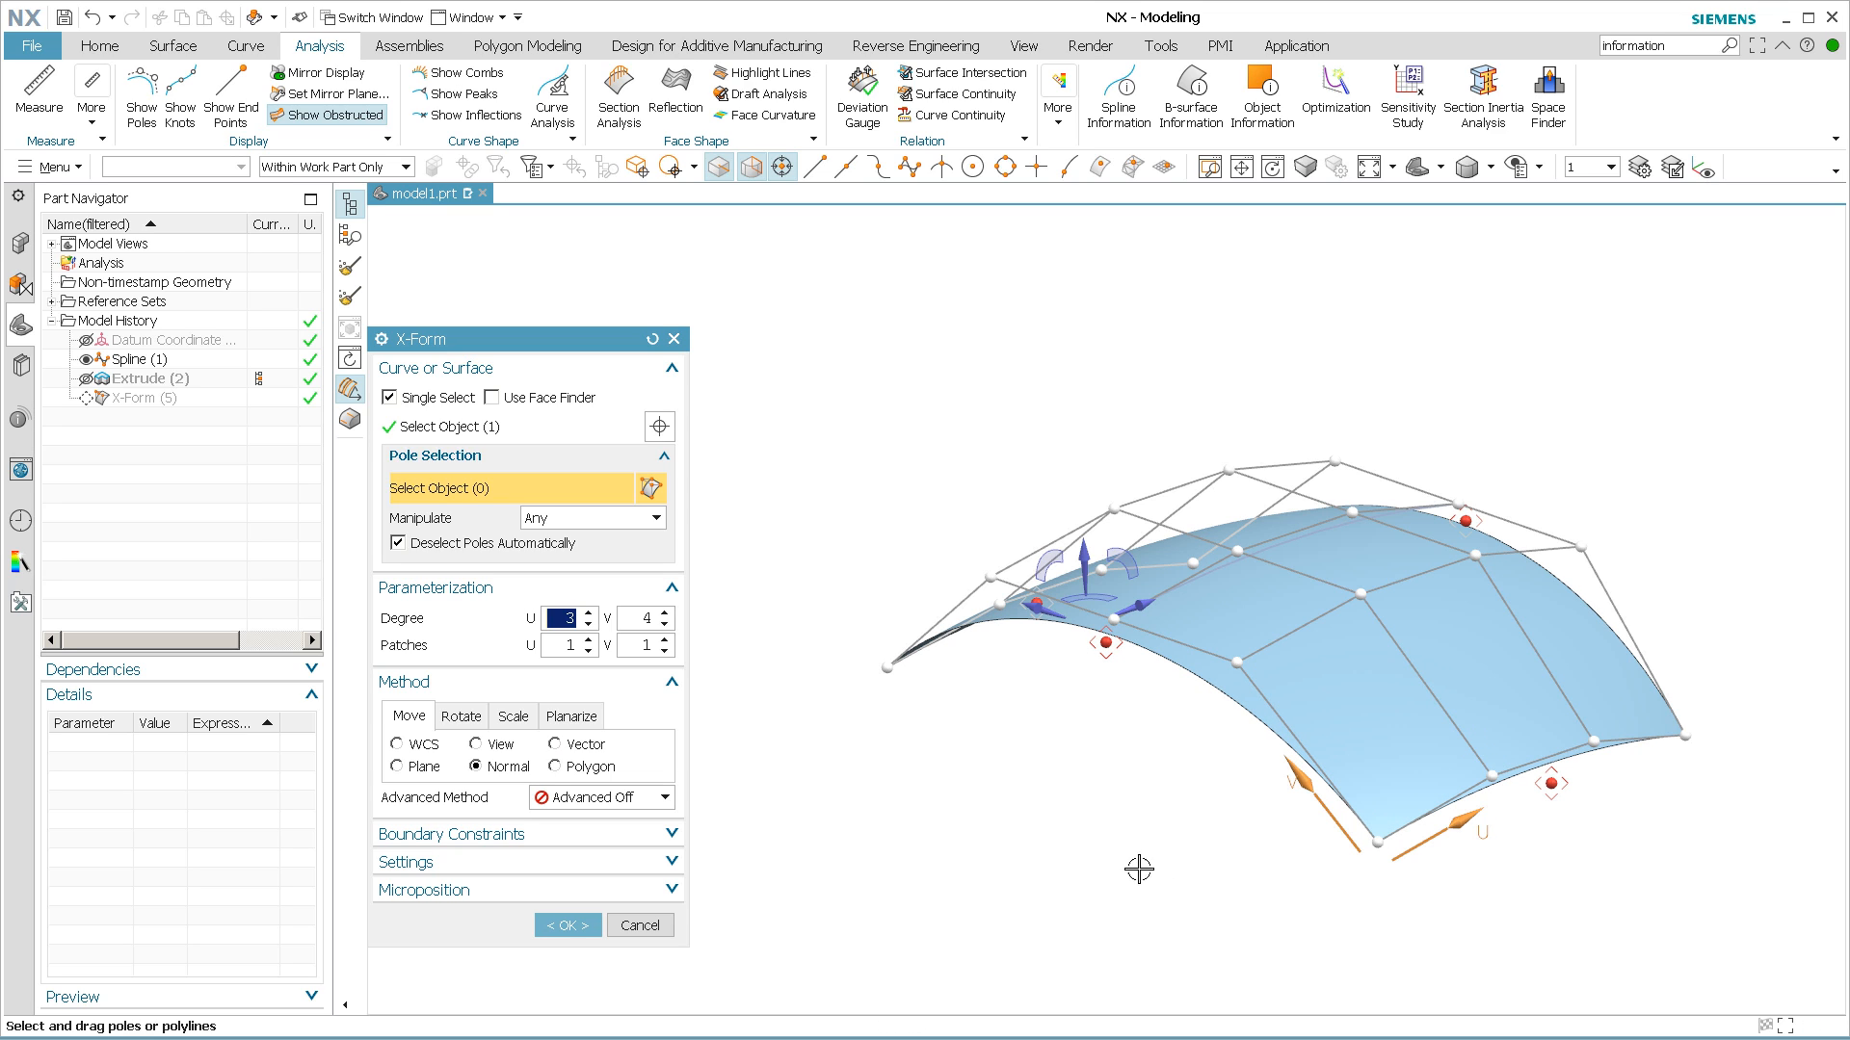
mouse_move(796, 880)
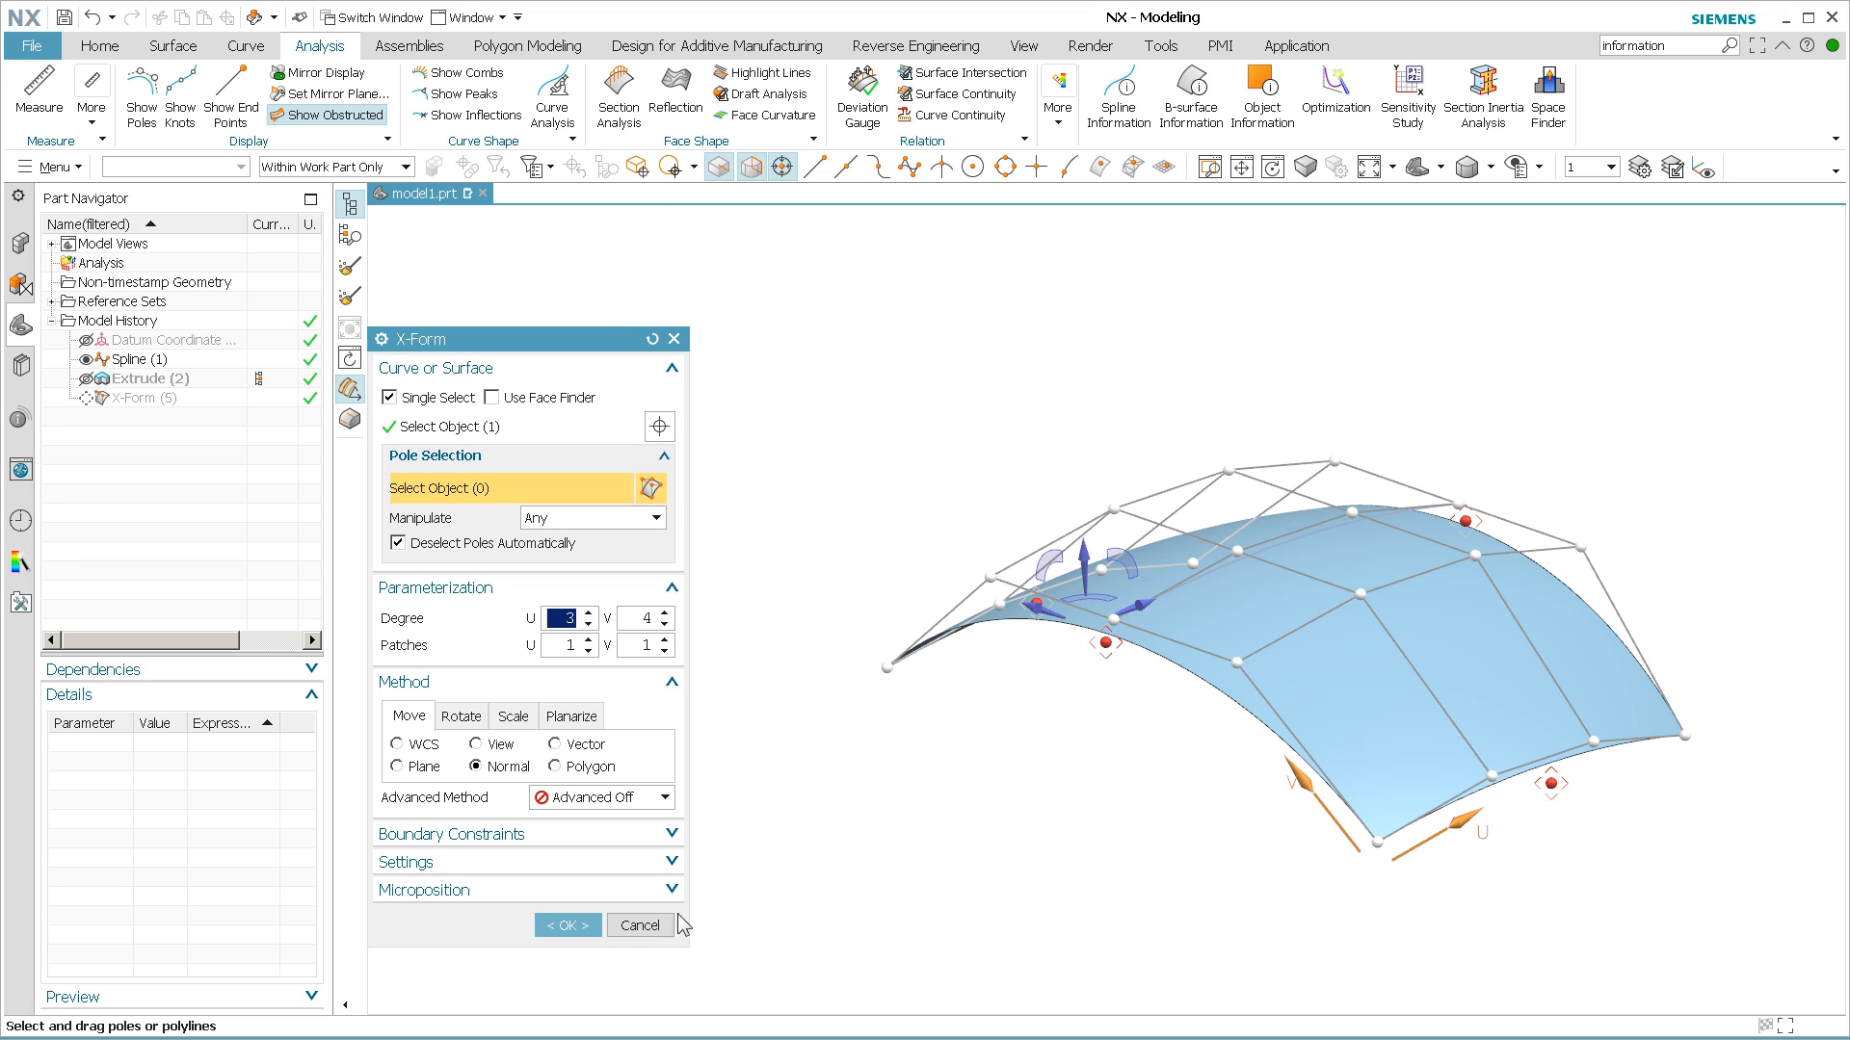
click(566, 925)
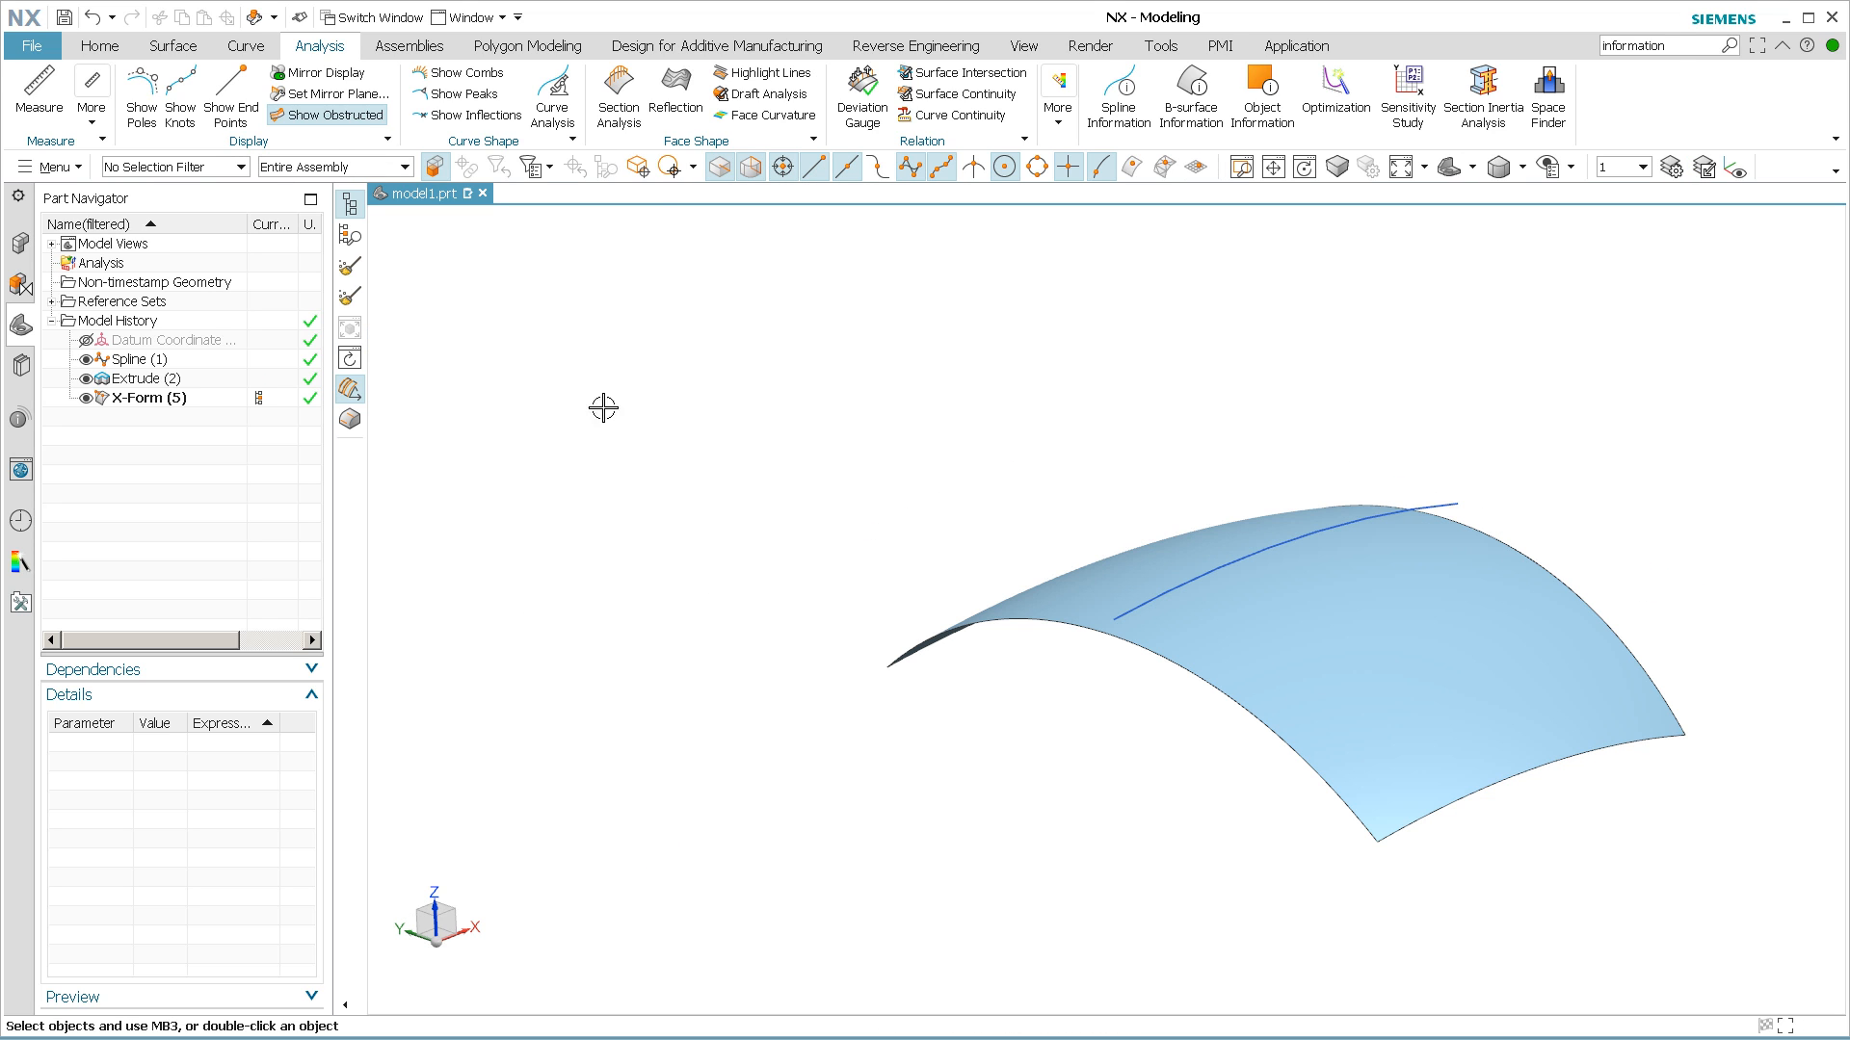
click(1260, 96)
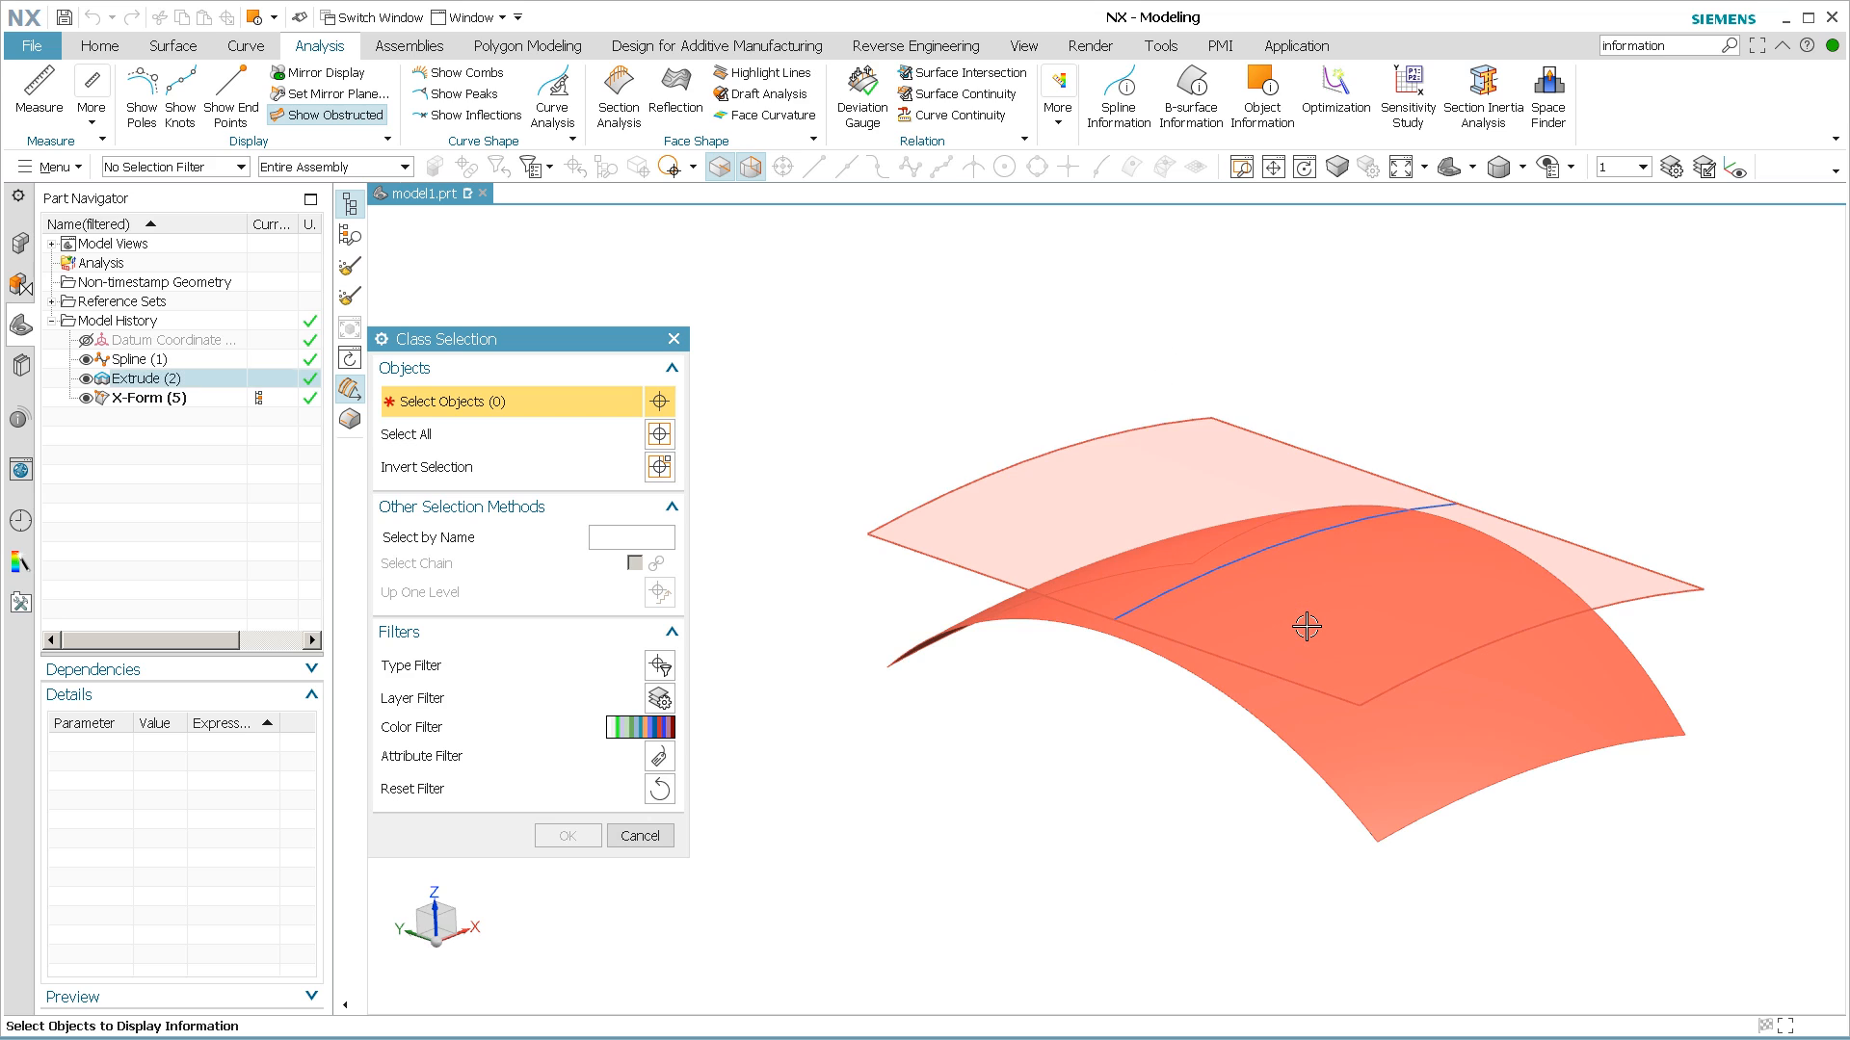
Show the perturbed Face of Extrude(2) information, reading its nonzero J normal of -0.000396610, and close the listing.
click(1306, 626)
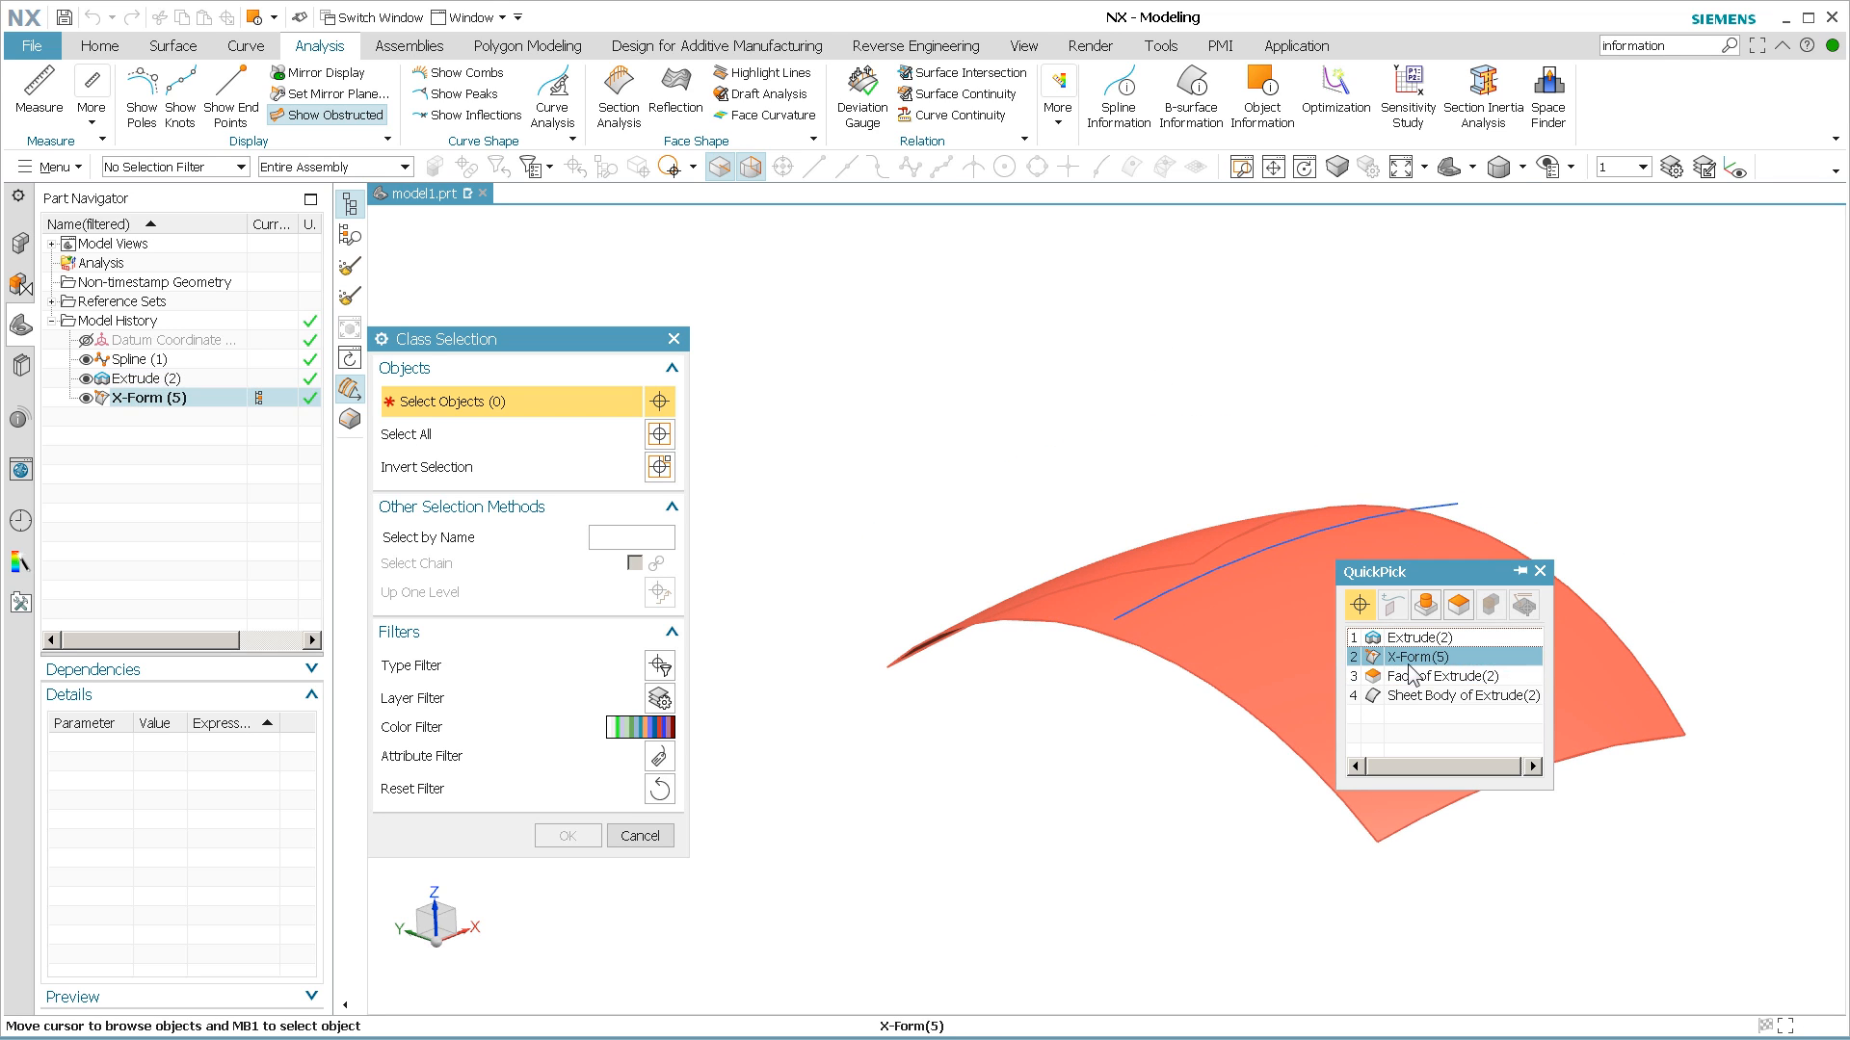
click(1442, 675)
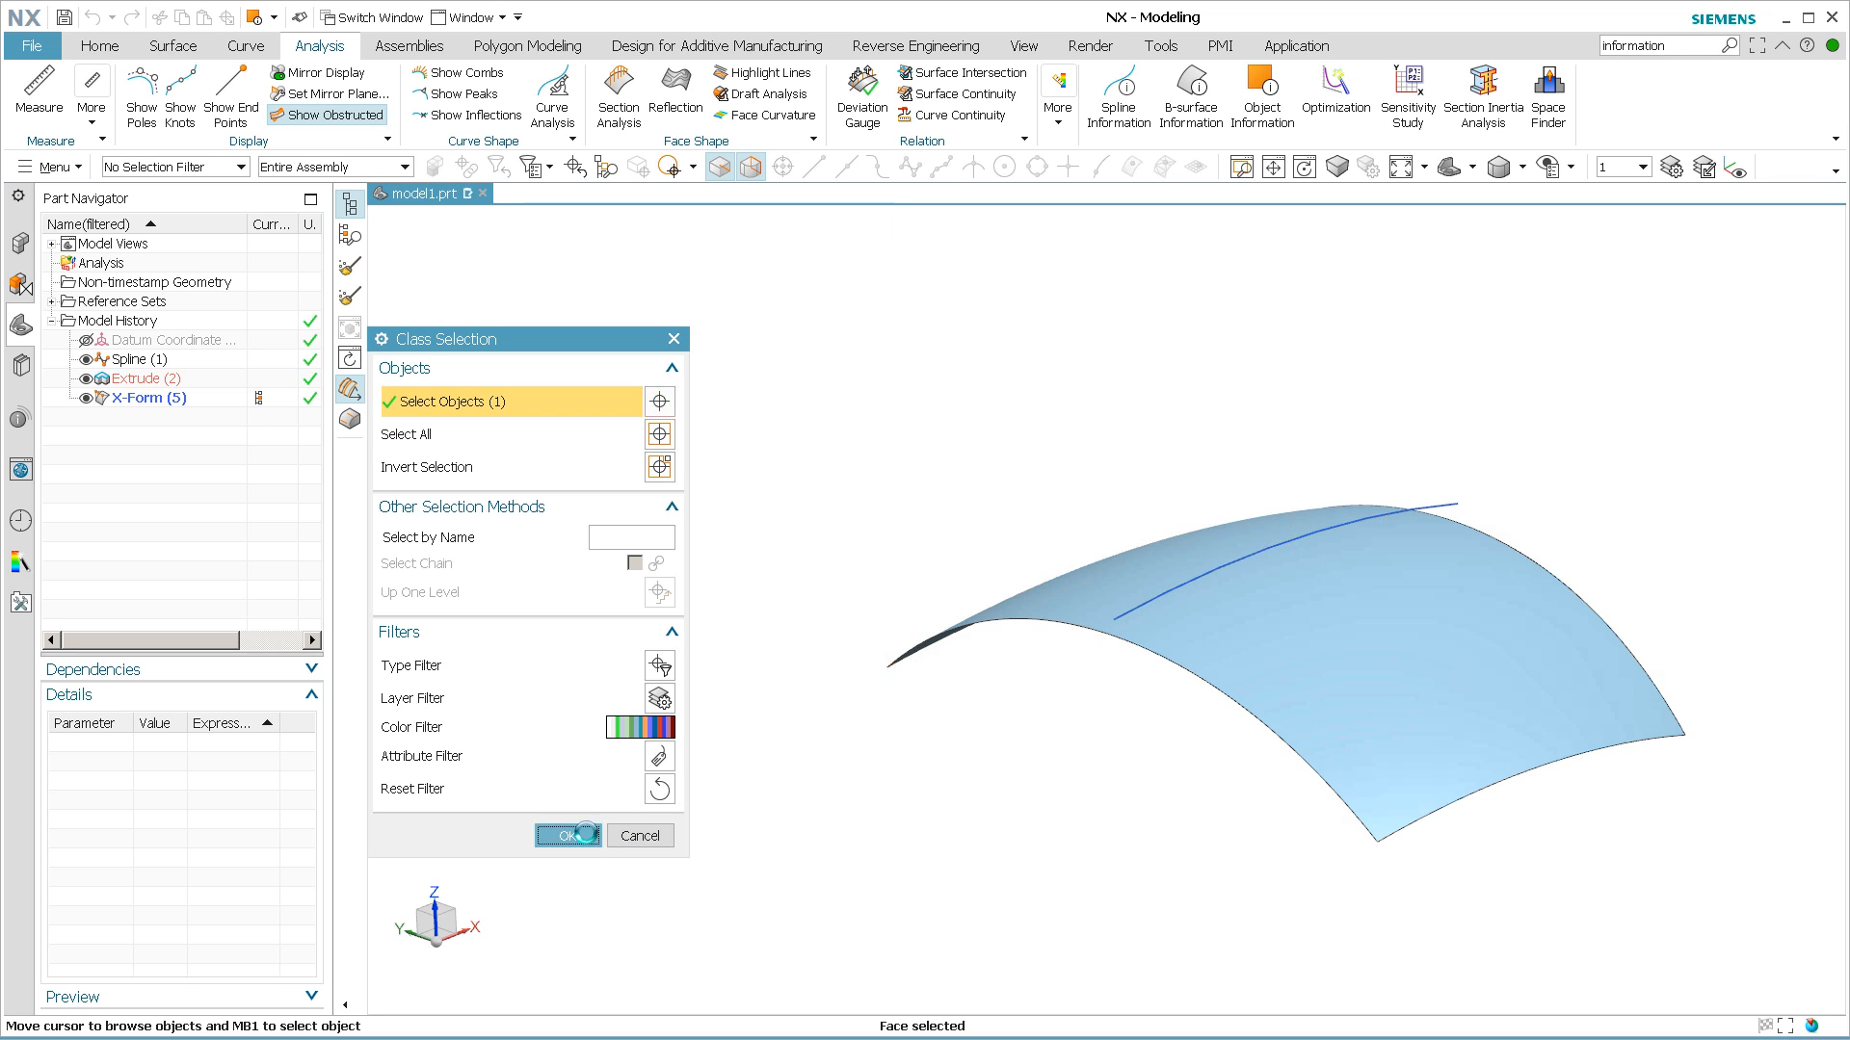
click(566, 835)
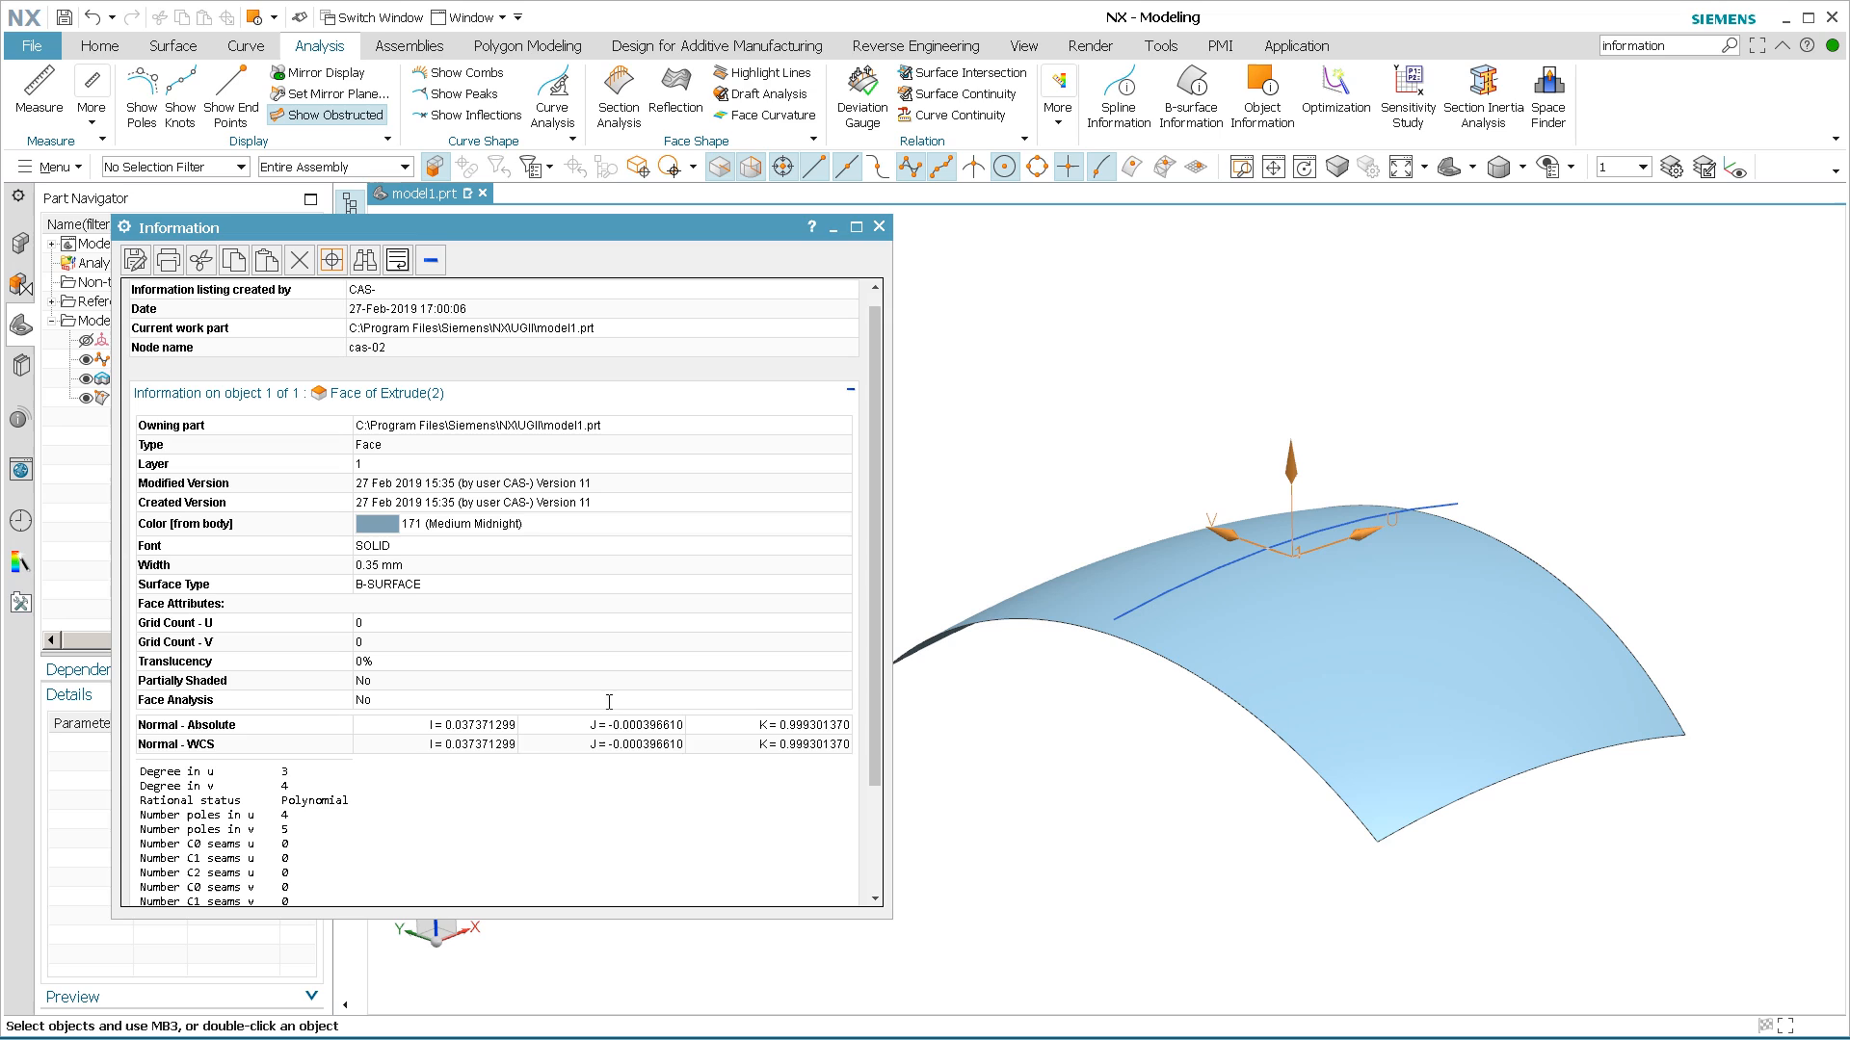
mouse_move(661, 775)
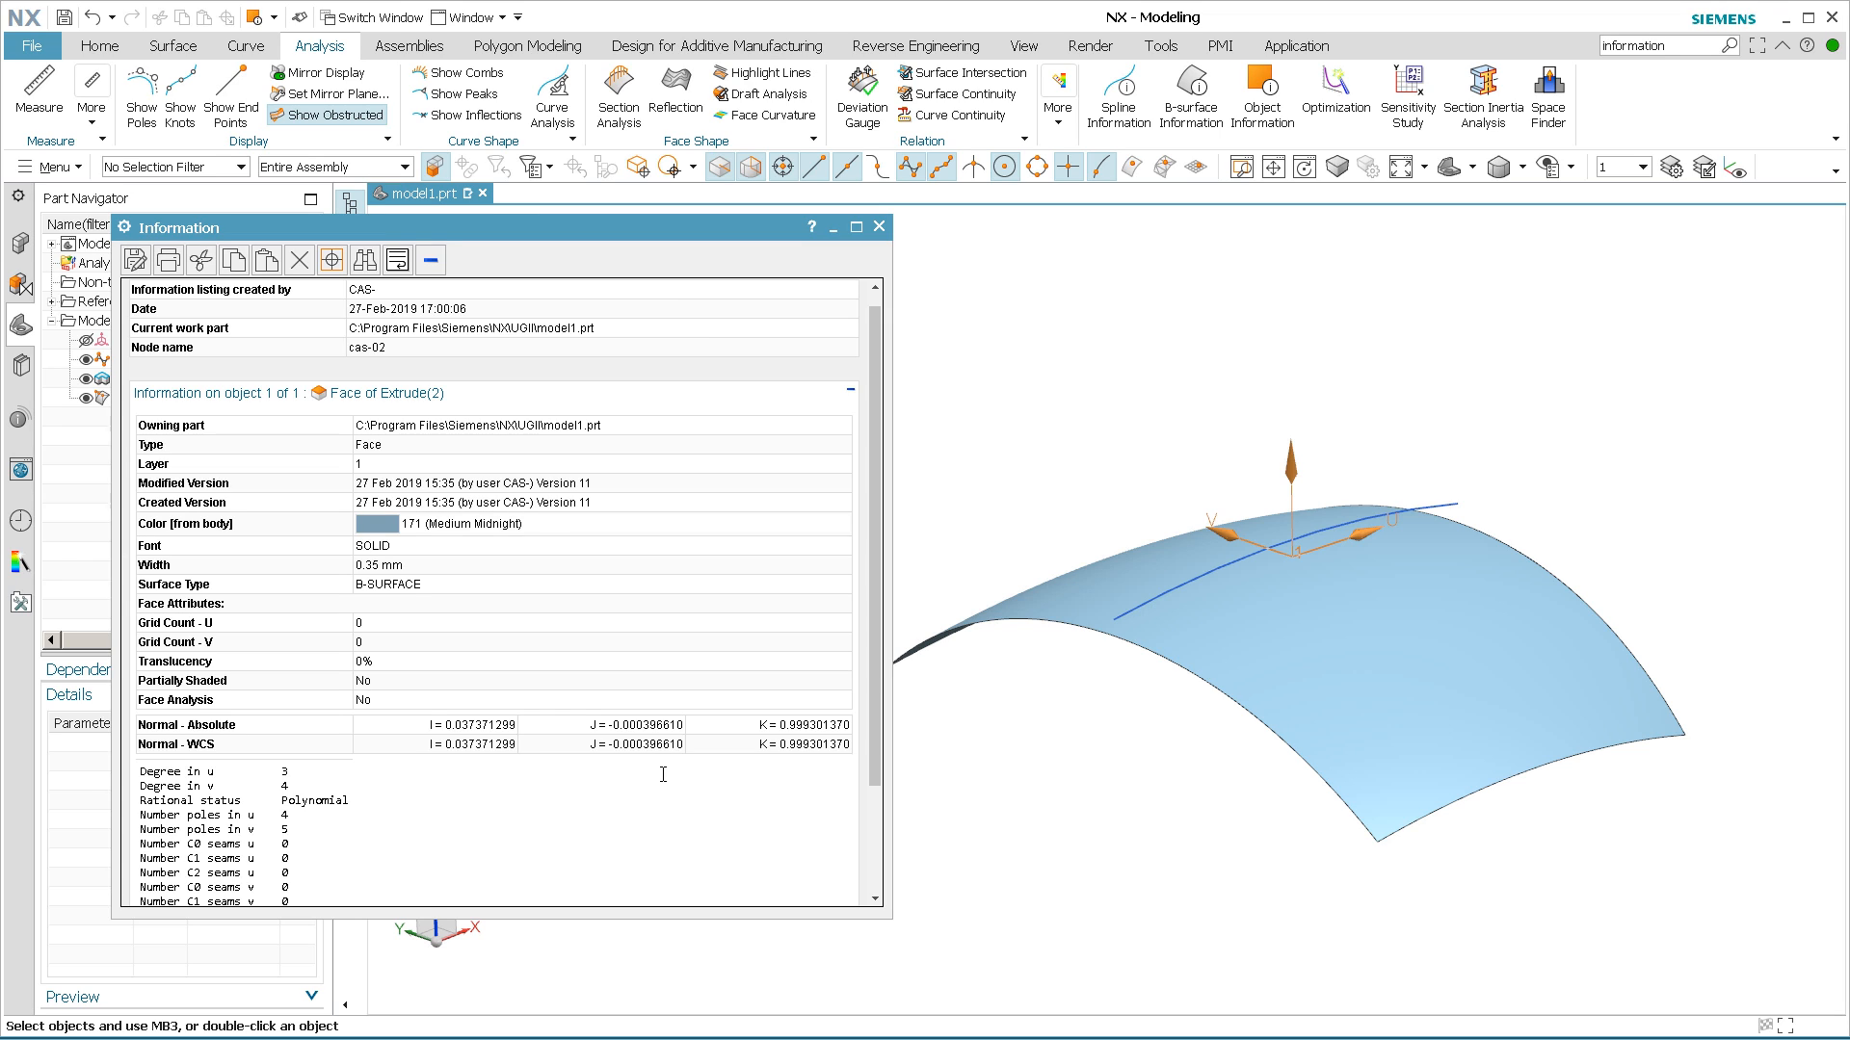
mouse_move(472, 730)
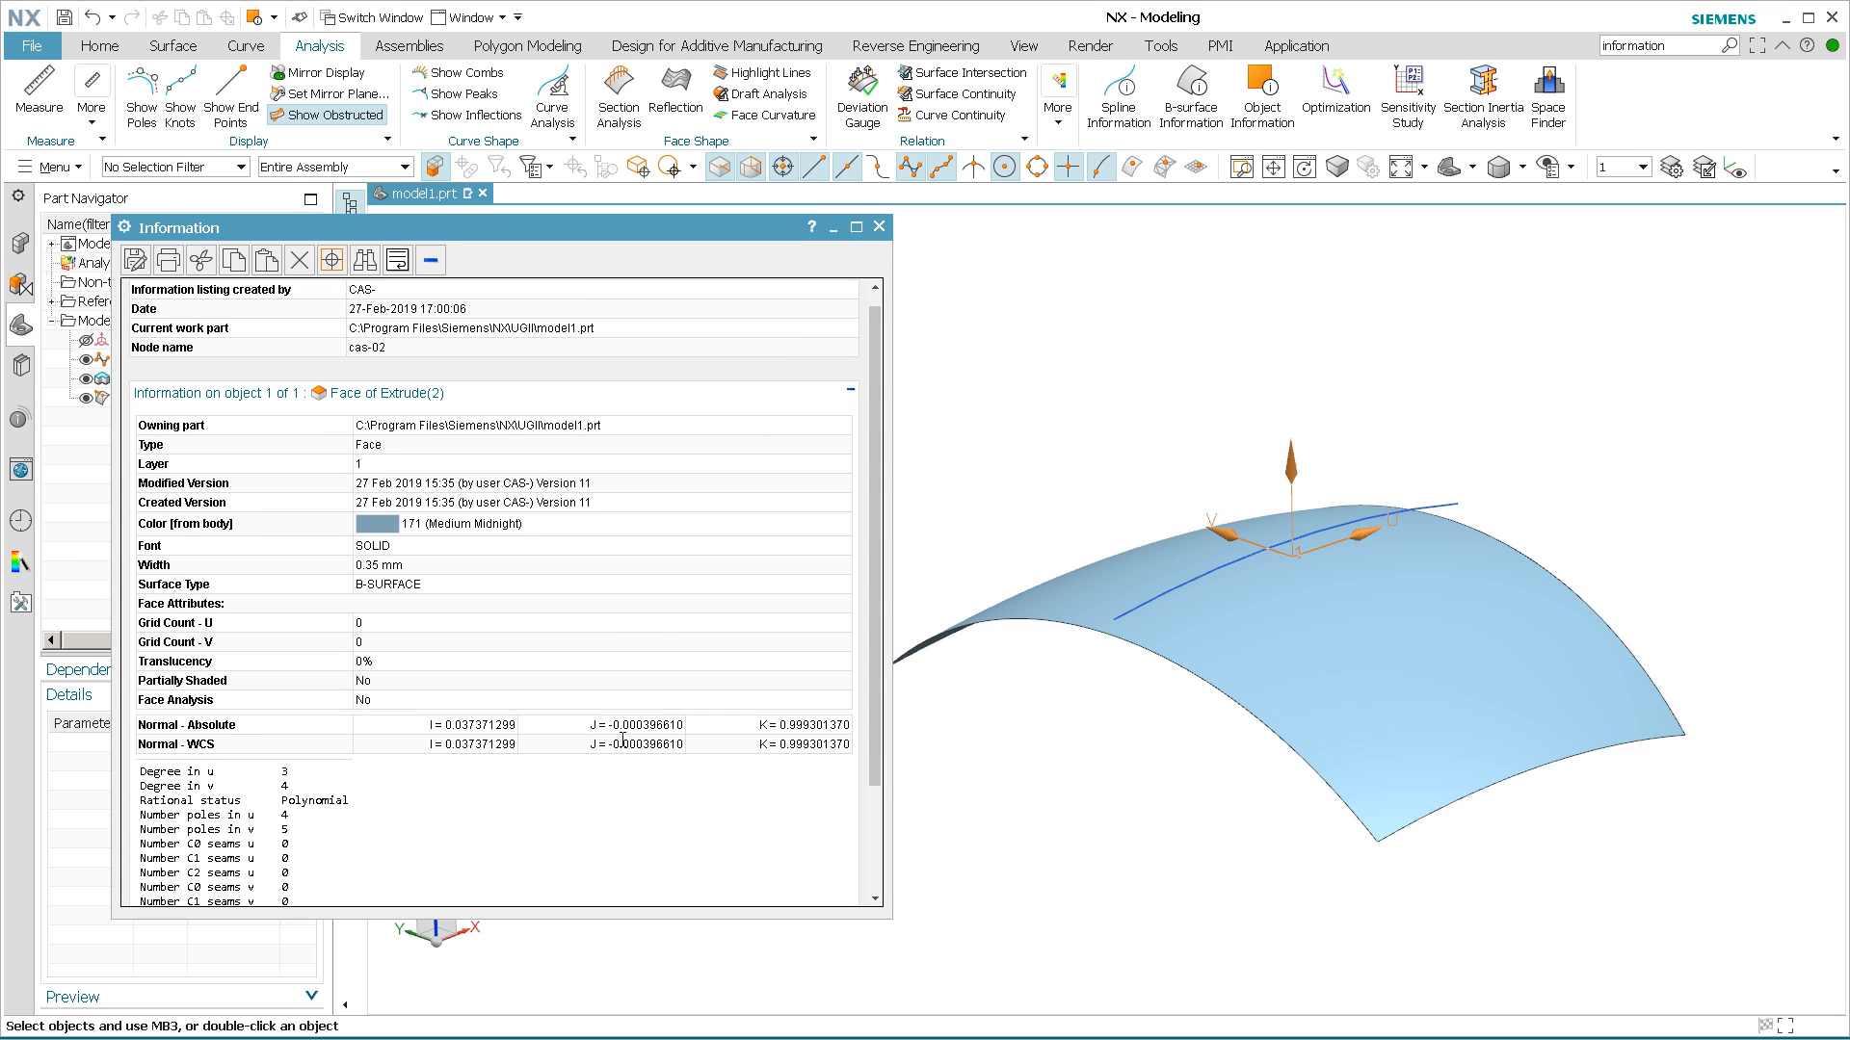
mouse_move(719, 686)
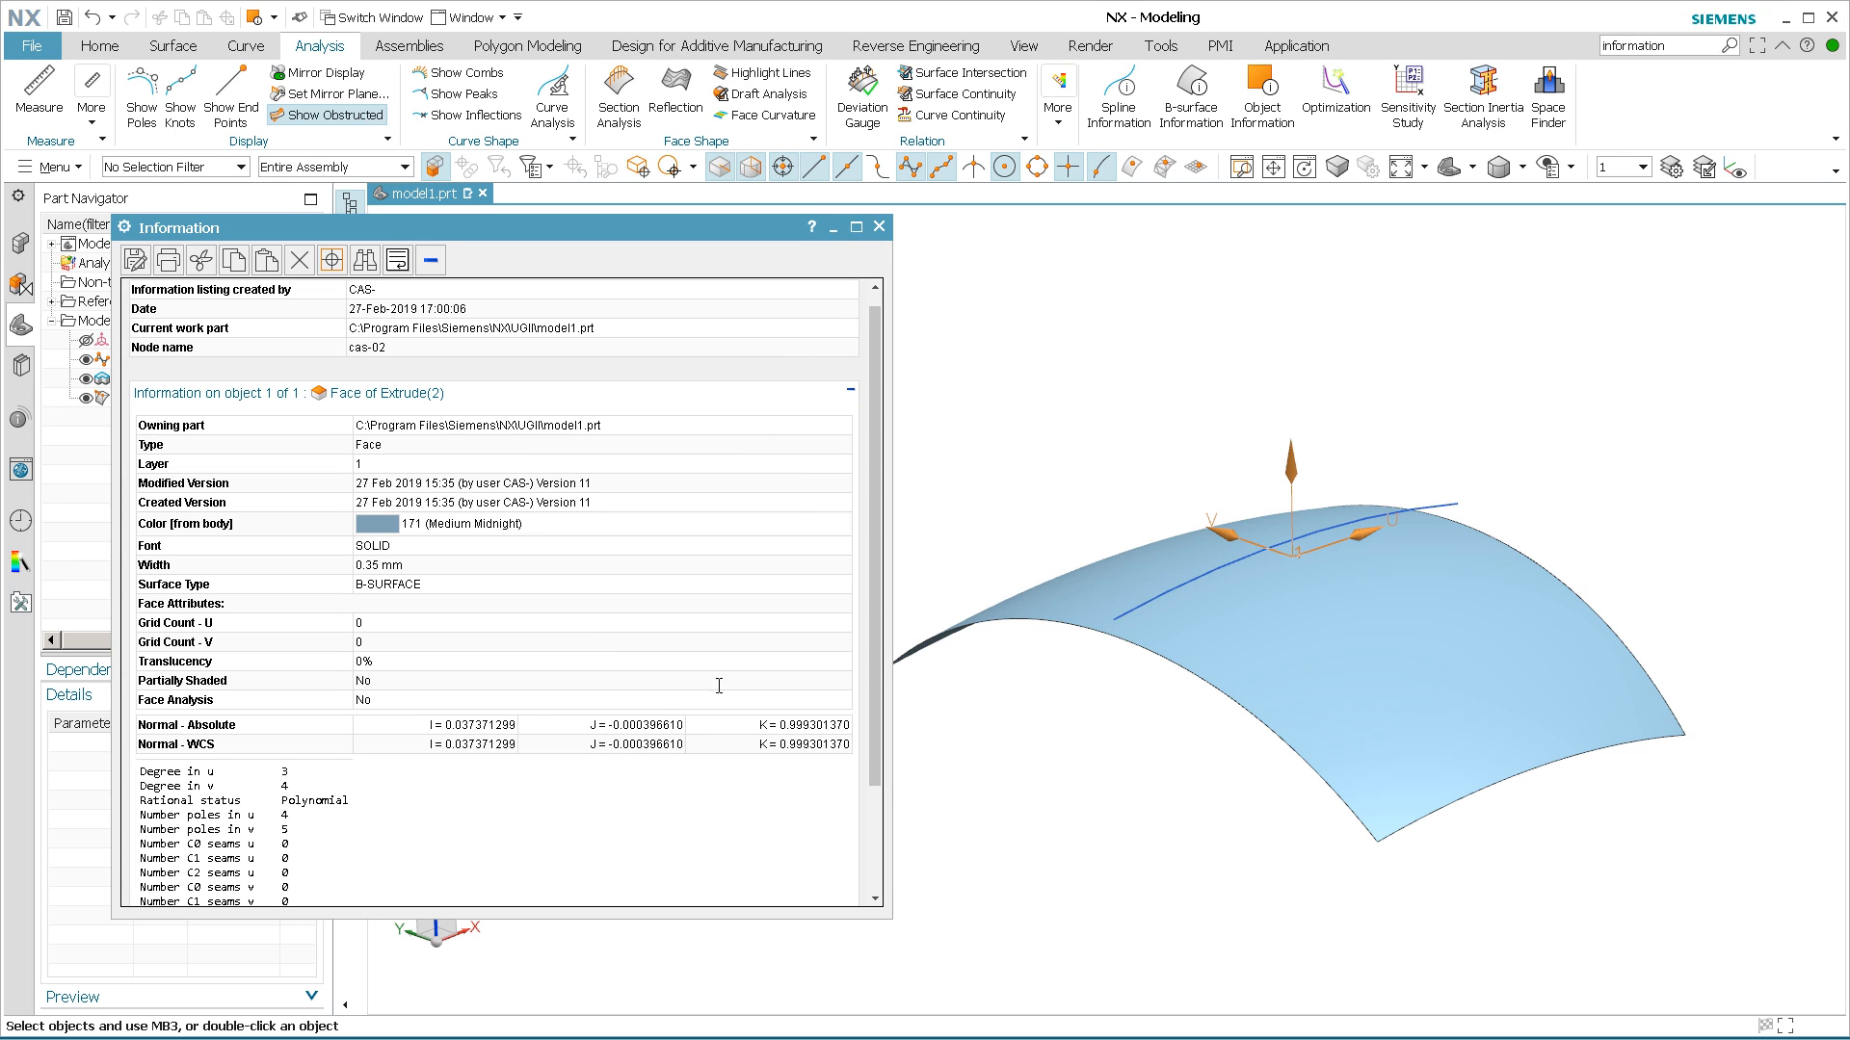
click(880, 227)
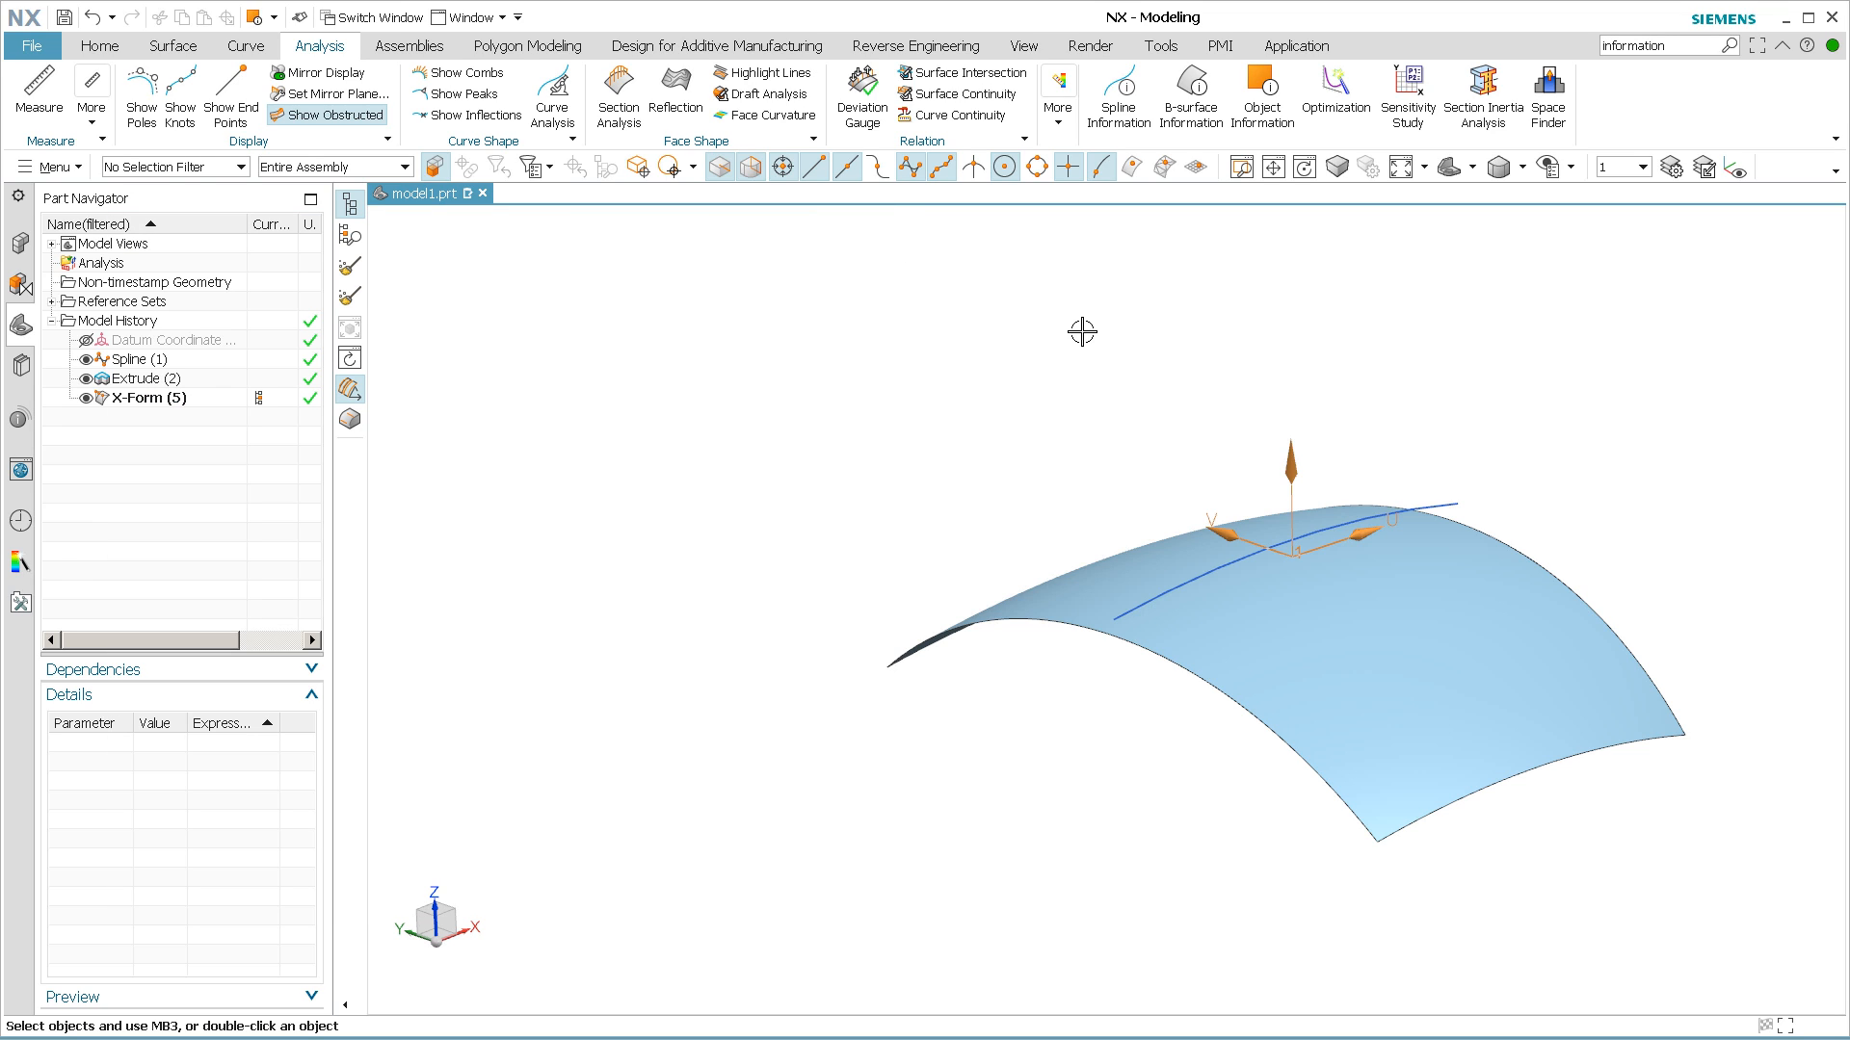